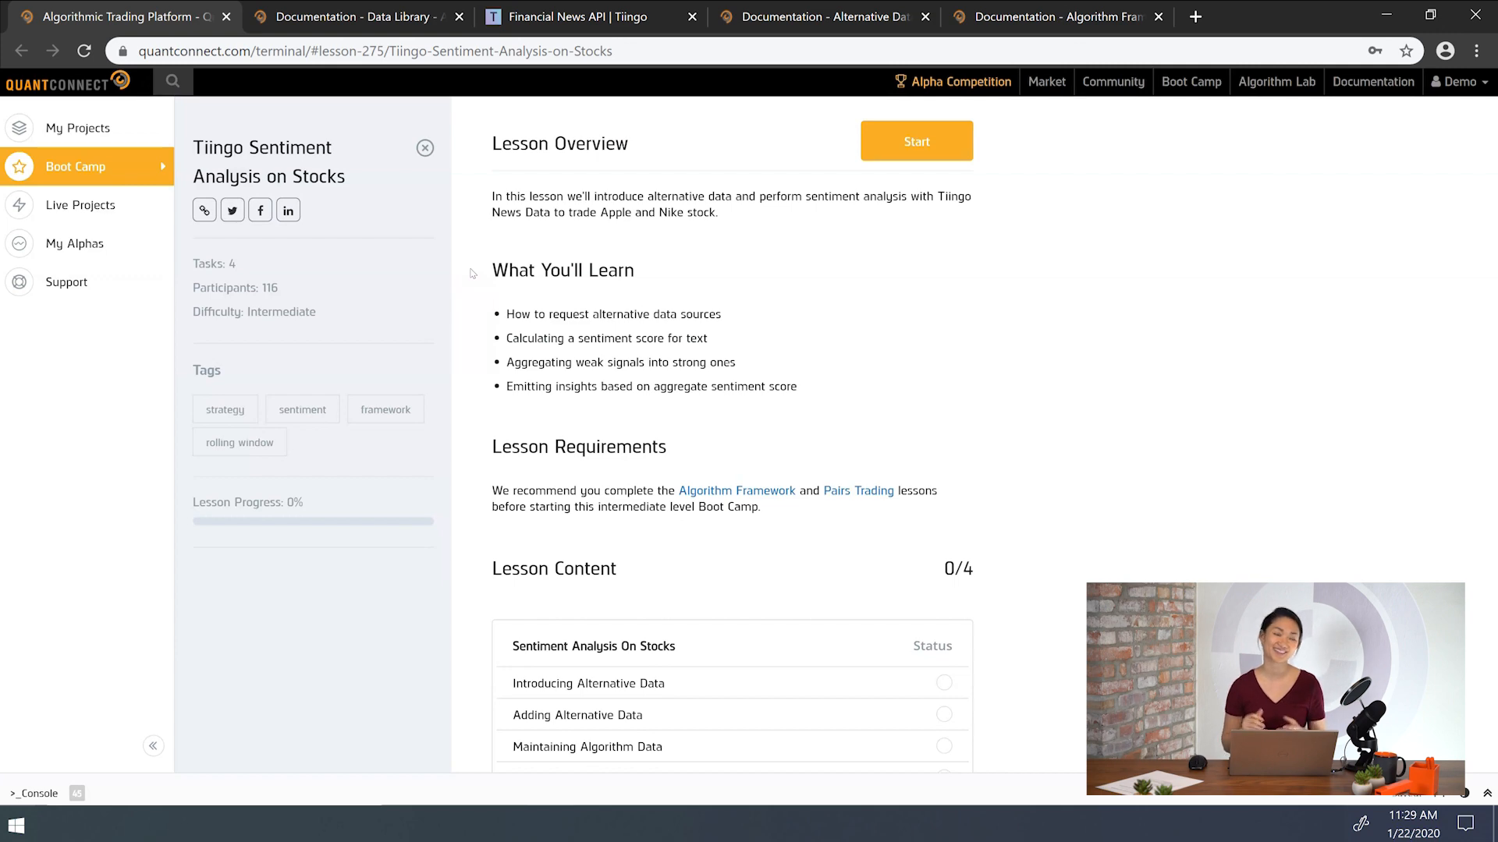
mouse_move(485, 683)
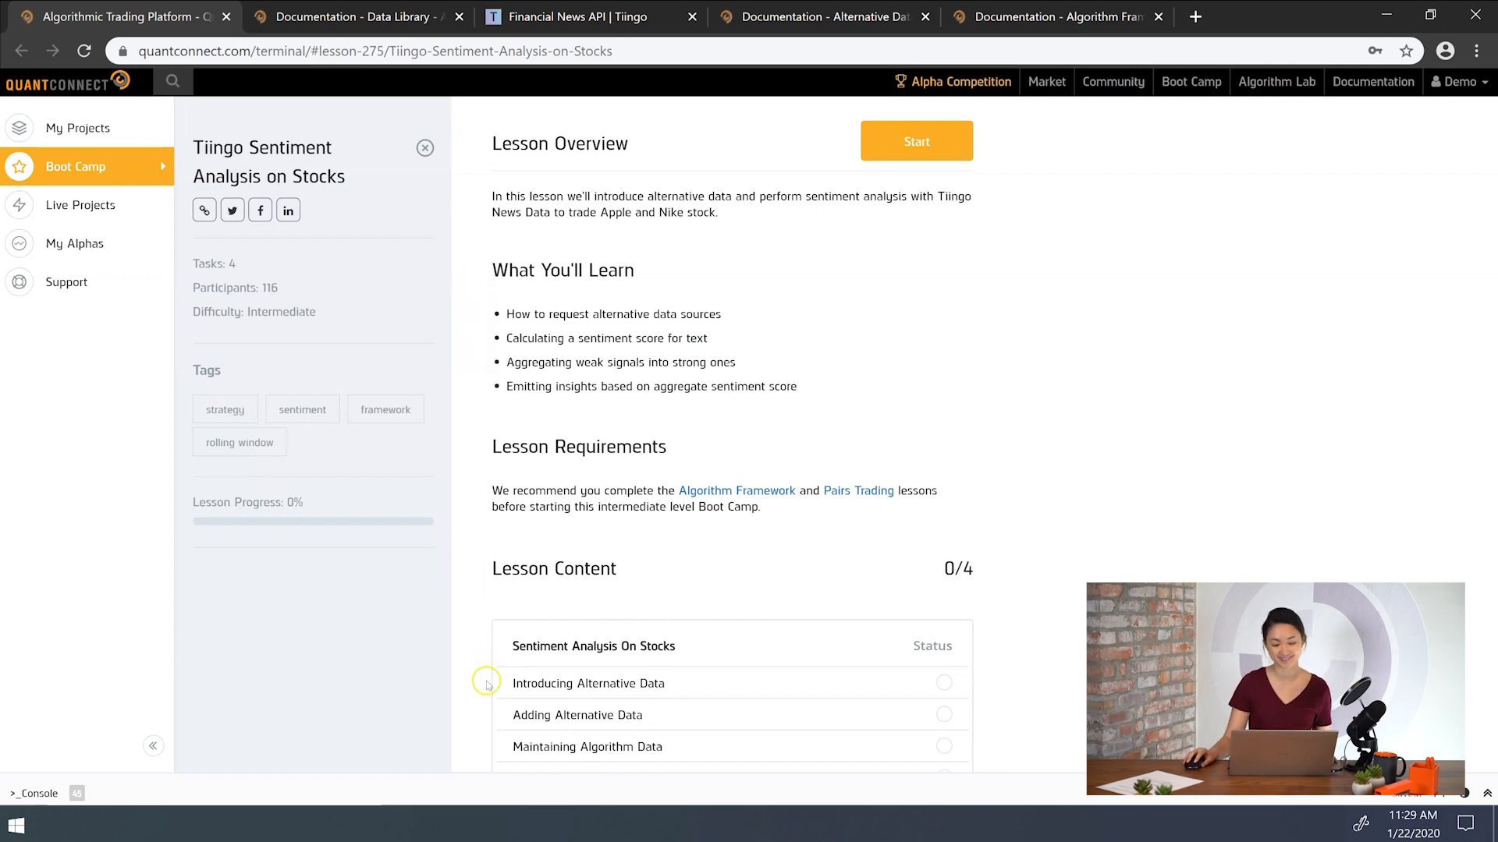
- Start the Tiingo sentiment lesson's 'Introducing Alternative Data' task from Lesson Content
click(587, 684)
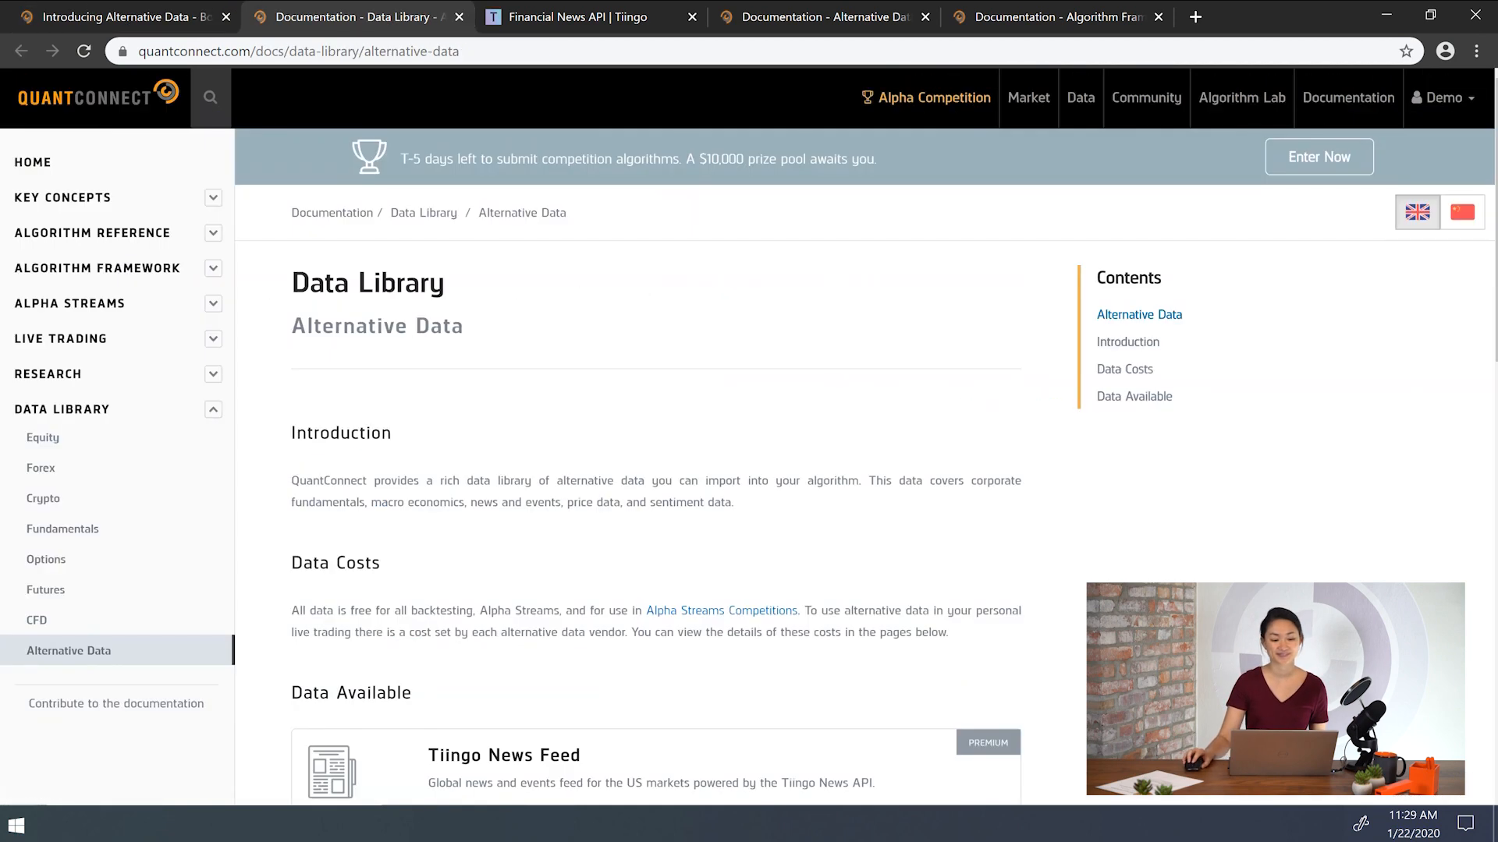
scroll(down, 3)
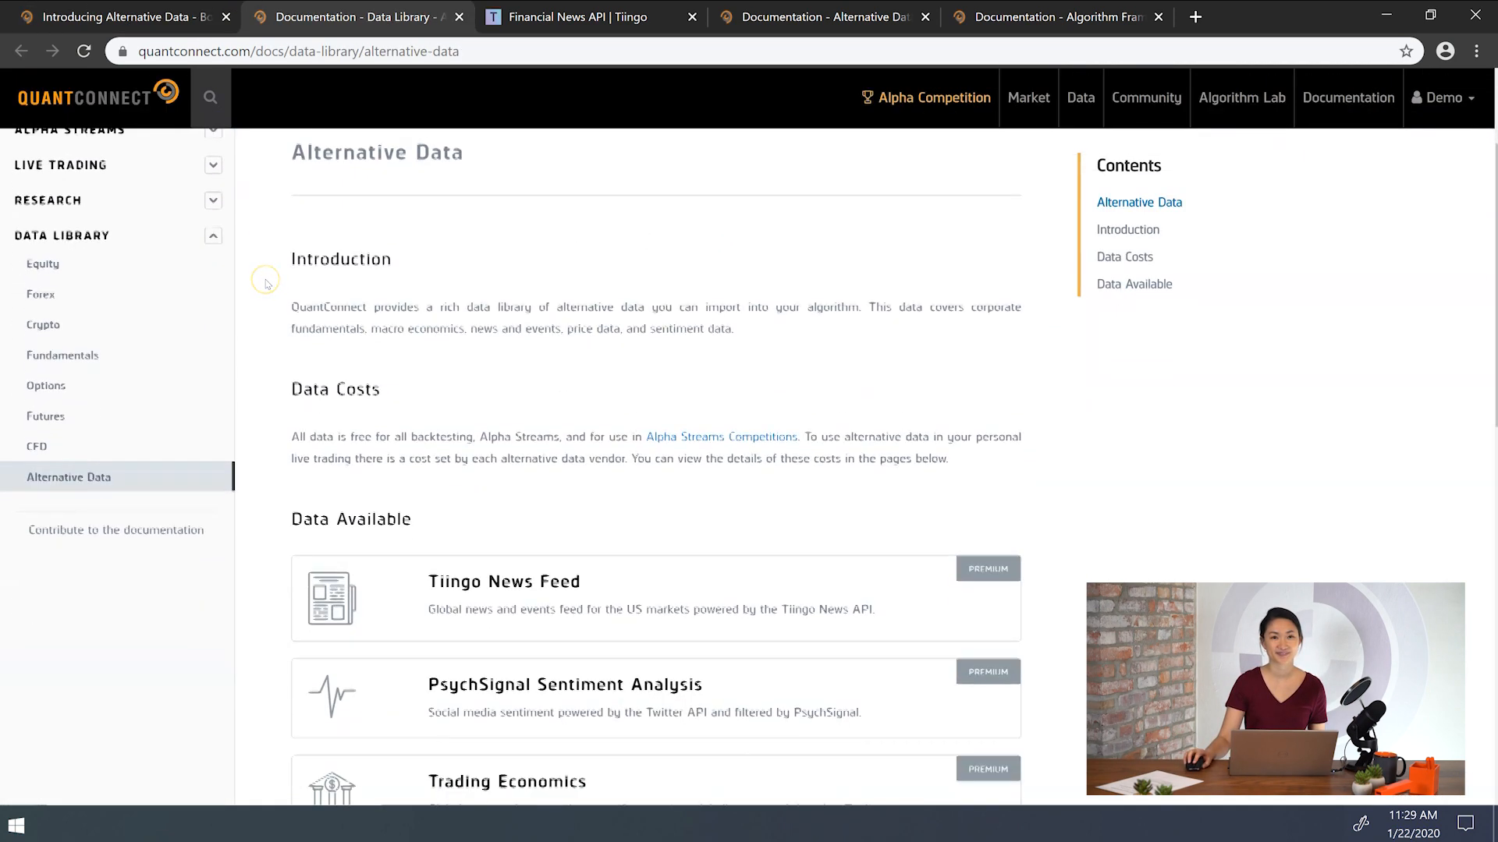
scroll(down, 3)
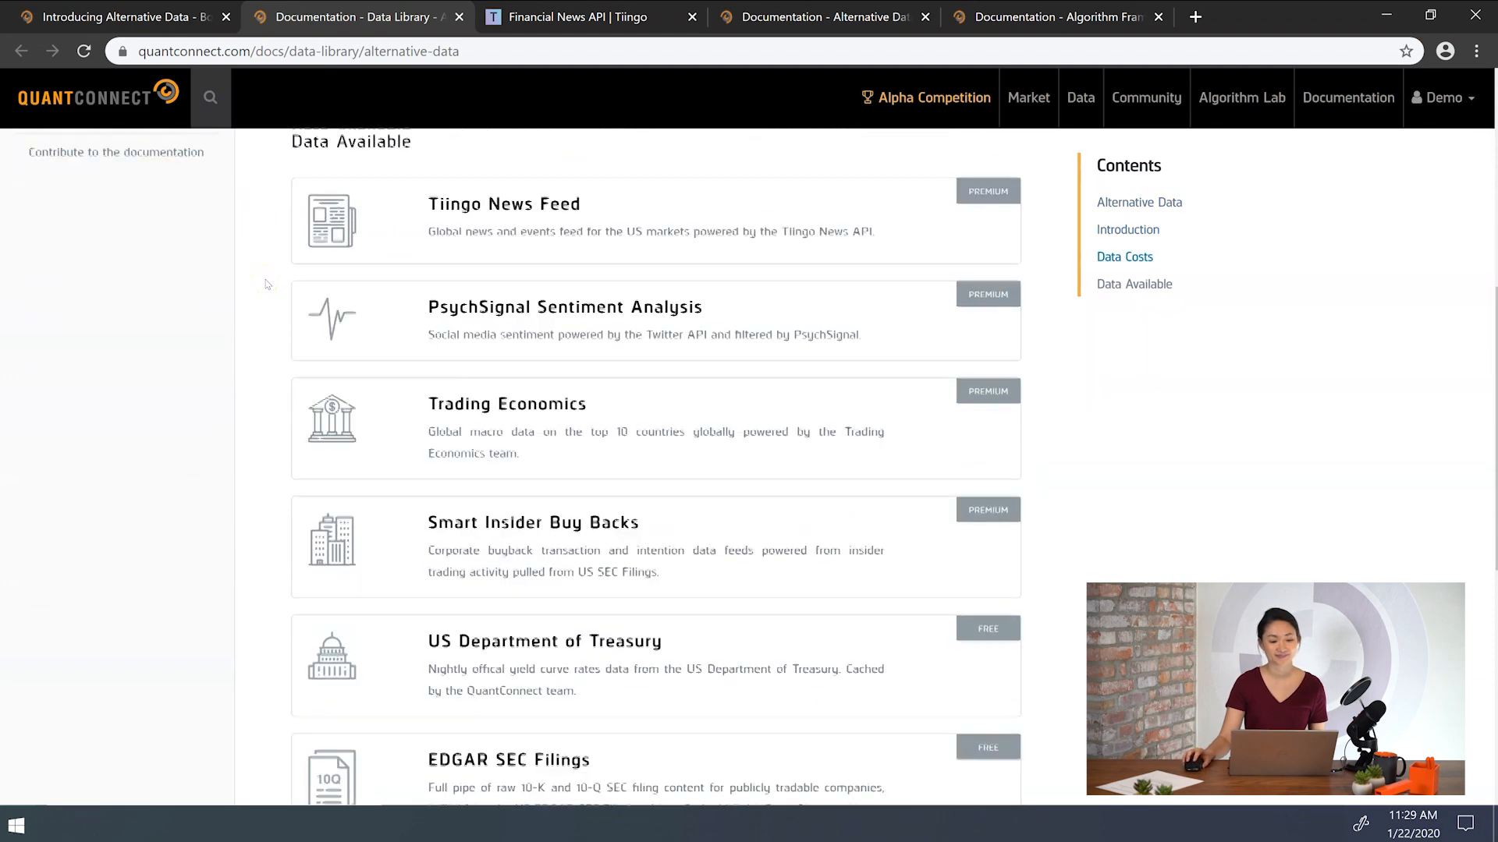
click(573, 16)
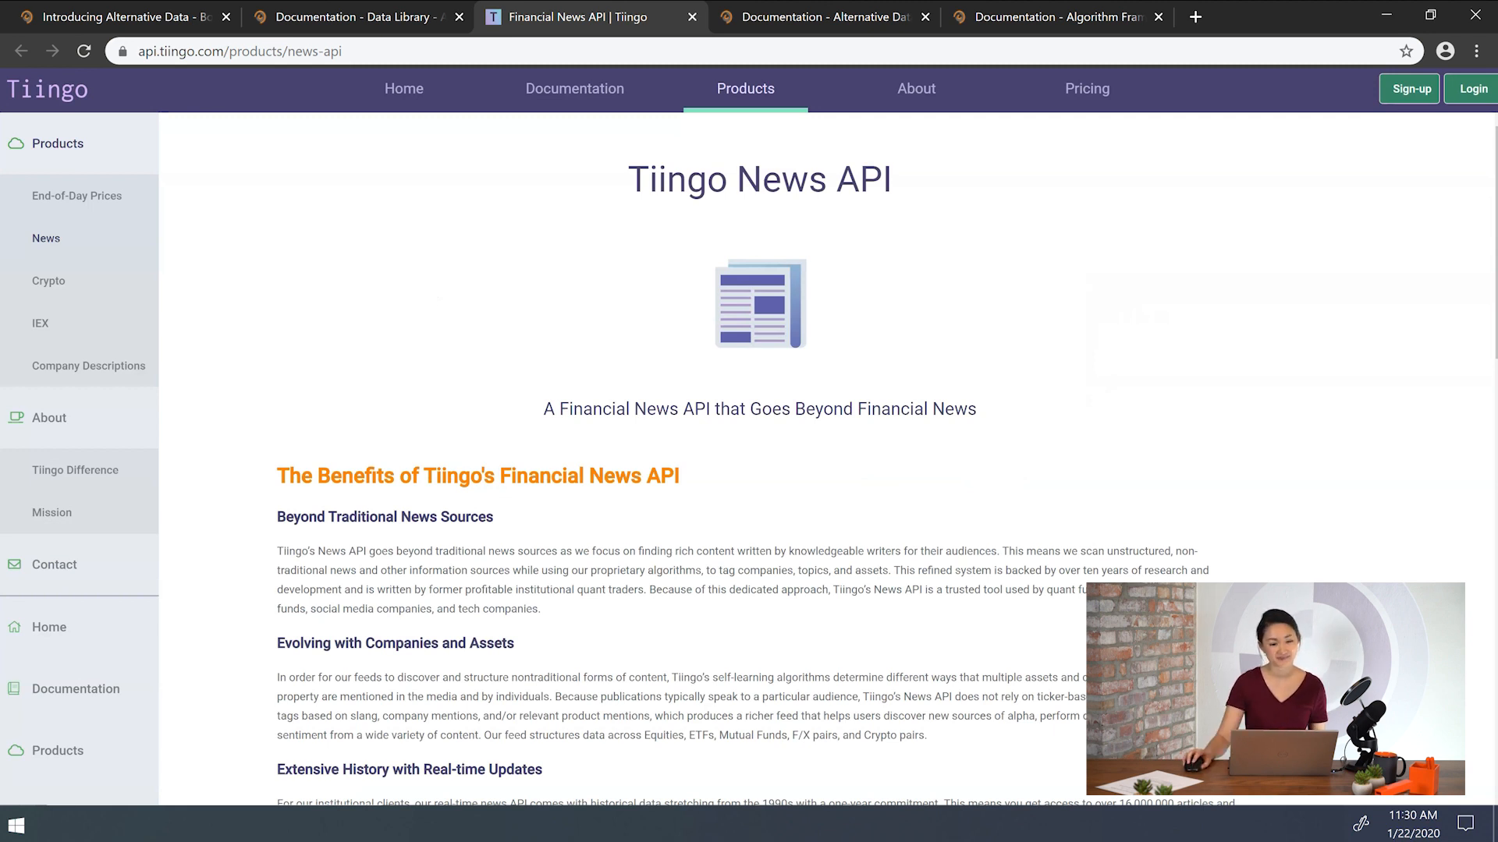
click(821, 16)
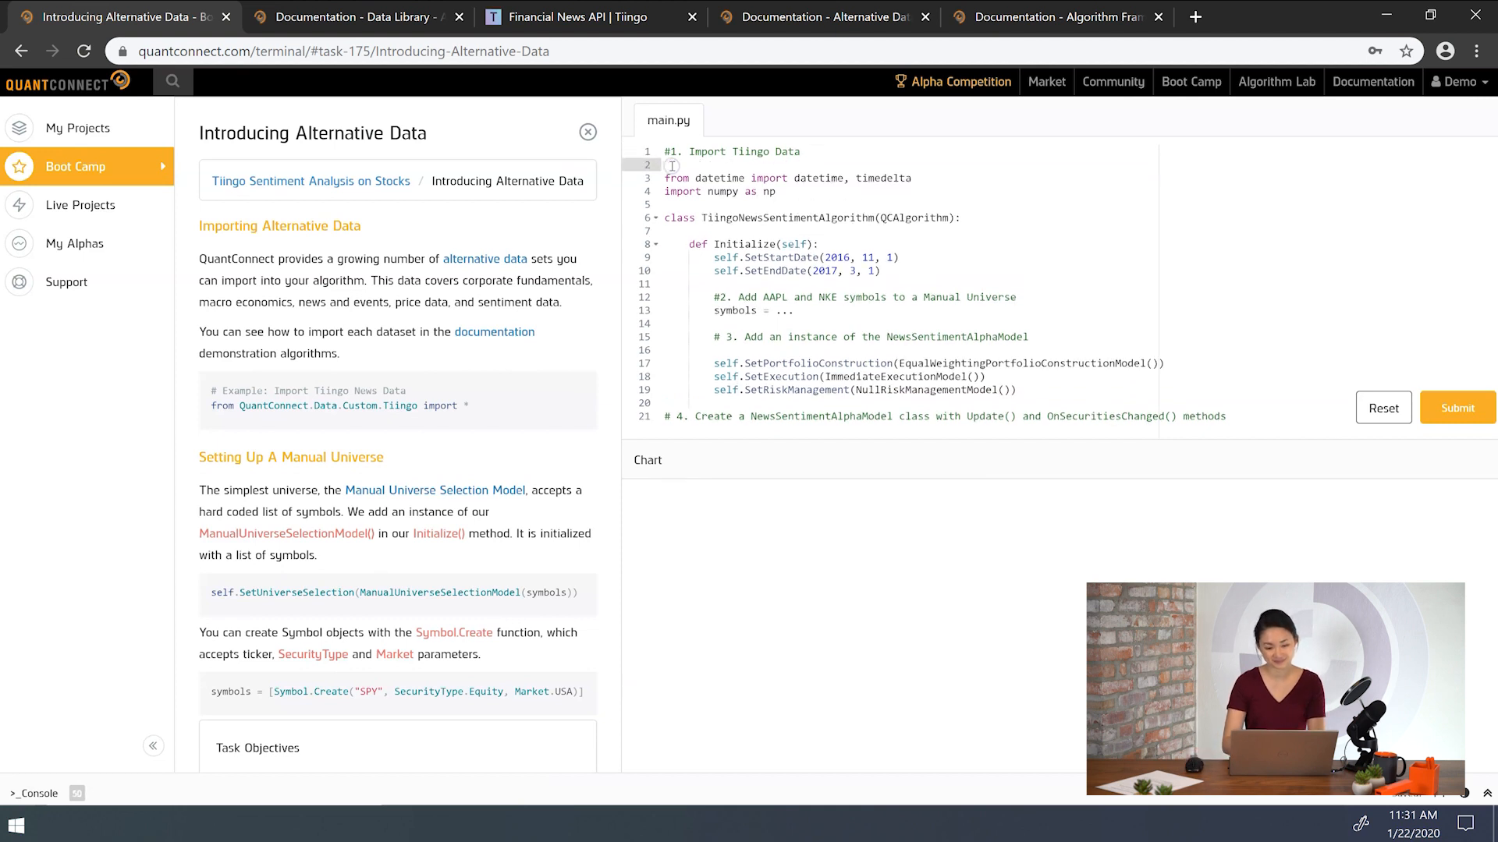
- Add 'from QuantConnect.Data.Custom.Tiingo import *' on line 2 of main.py
text(from QuantConnect.)
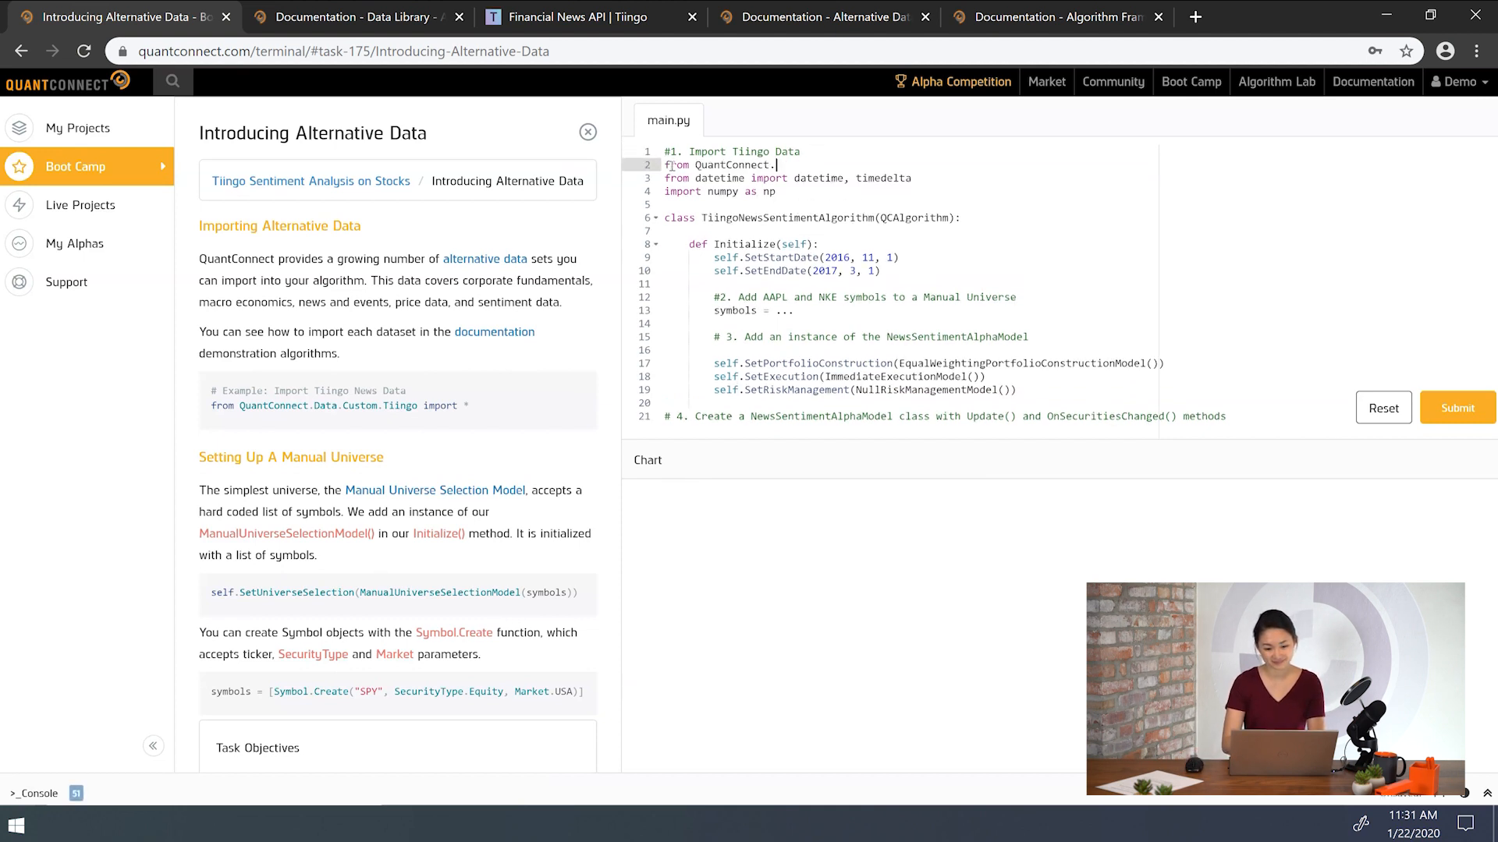
text(Data.Custom.Tiingo import *)
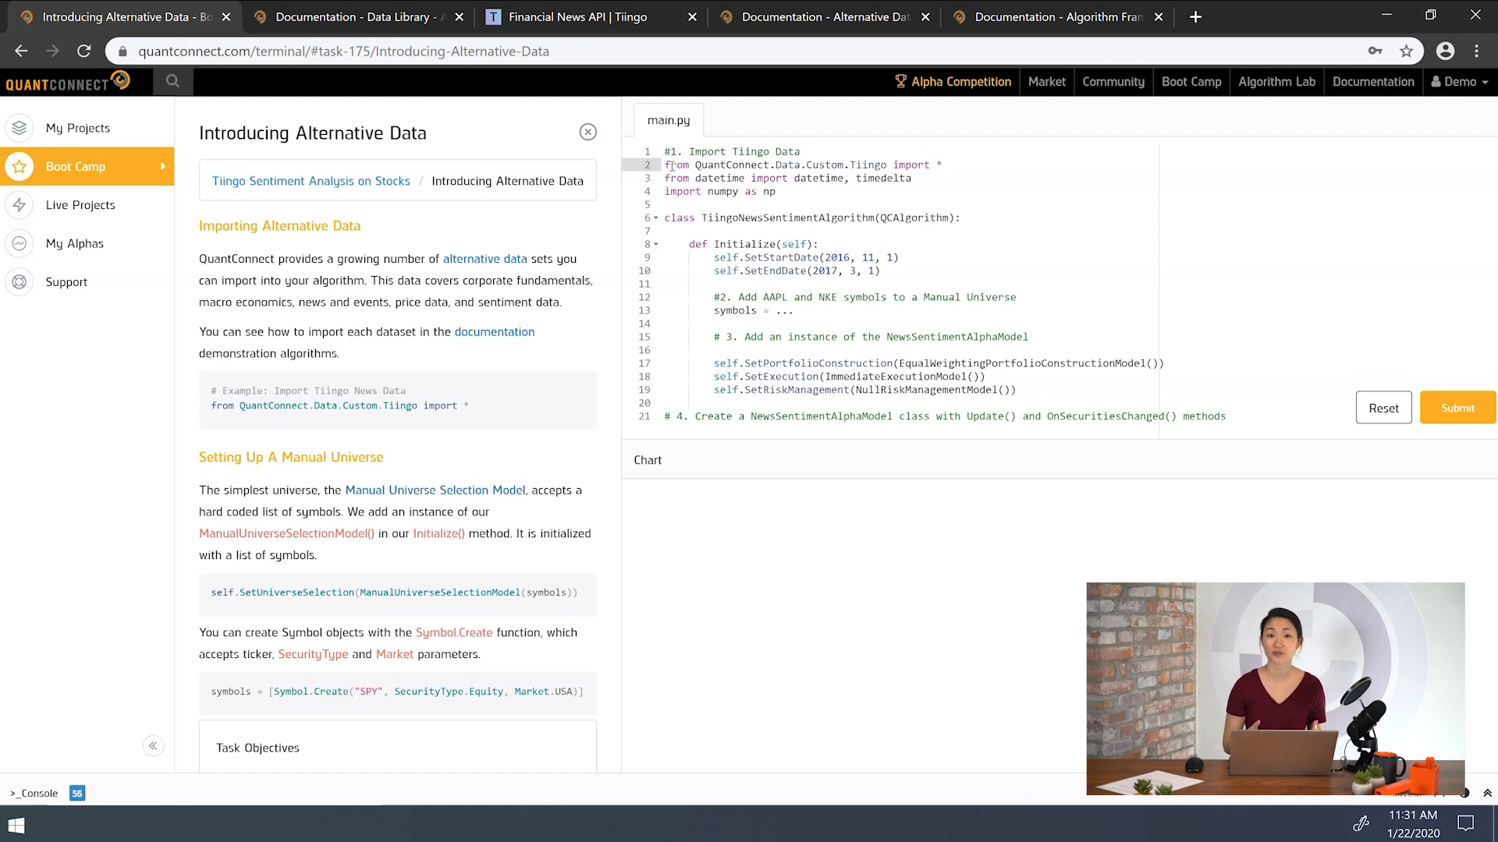
click(943, 165)
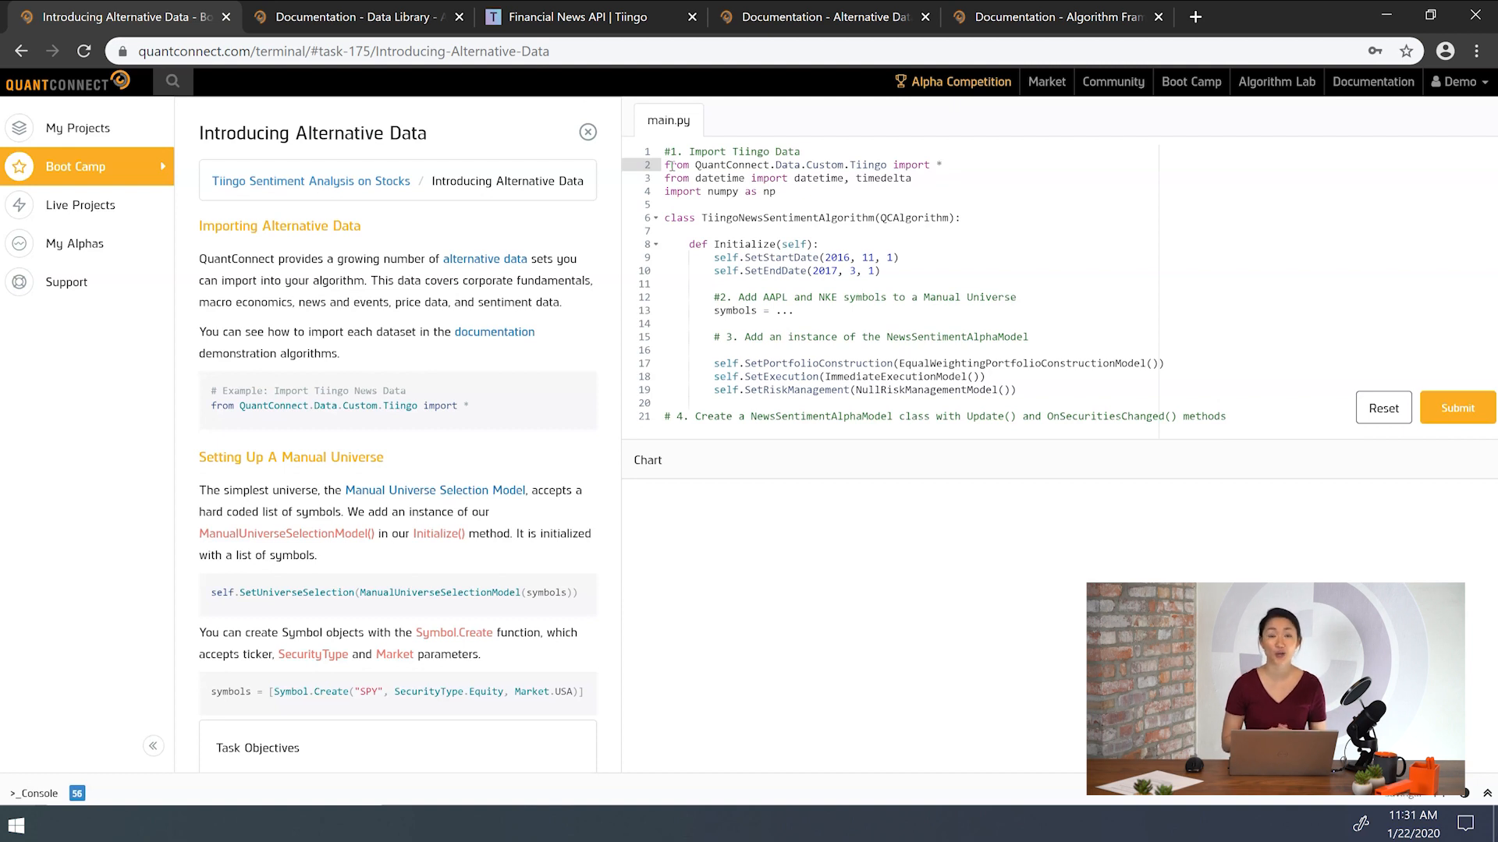
click(943, 165)
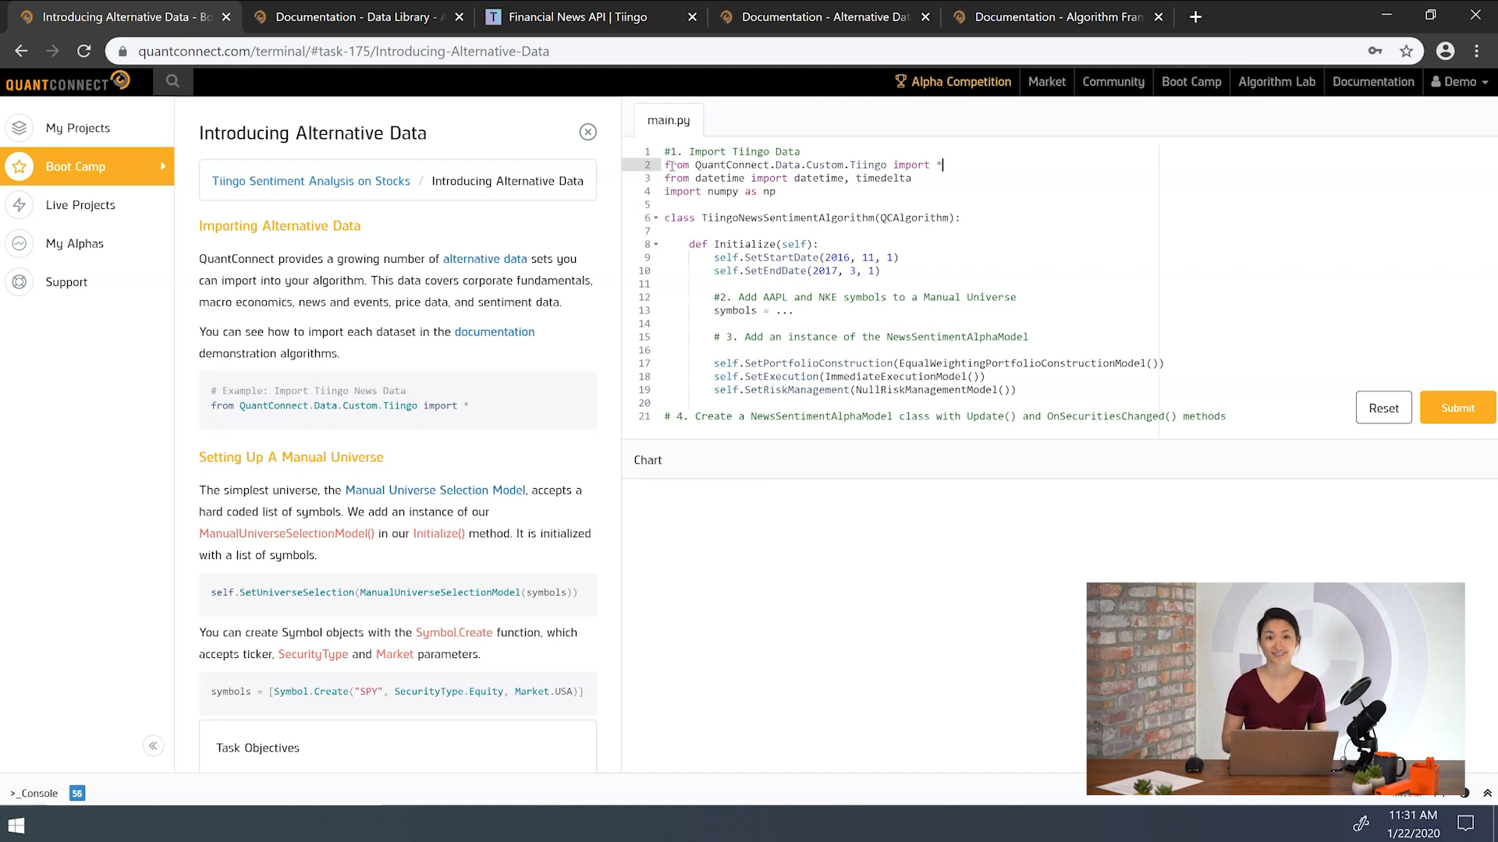
- Build symbols from two Symbol.Create("AAPL", SecurityType.Equity, Market.USA) entries for ManualUniverseSelectionModel
scroll(down, 3)
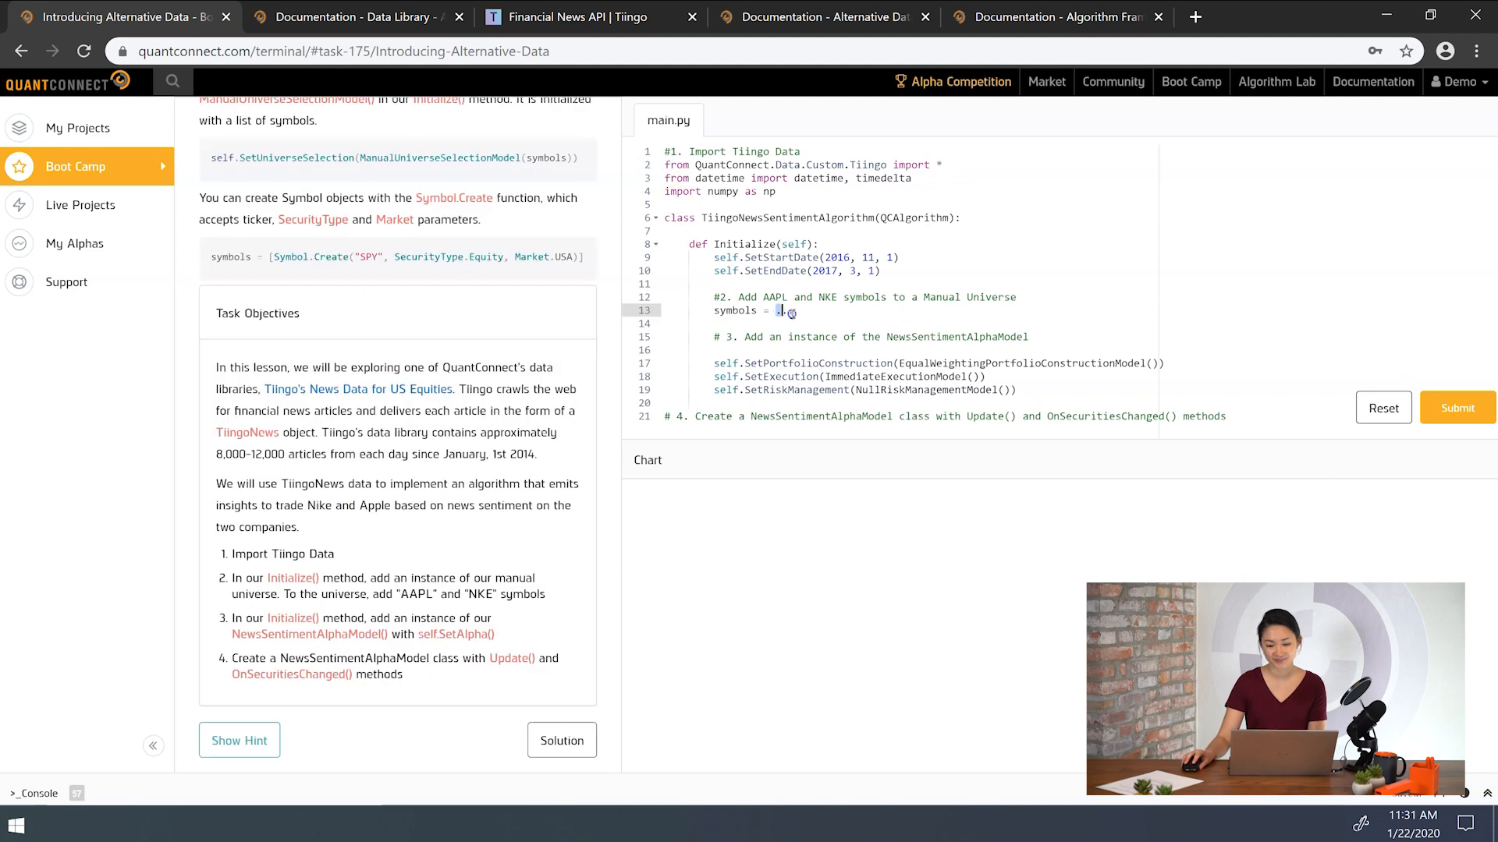
text([...])
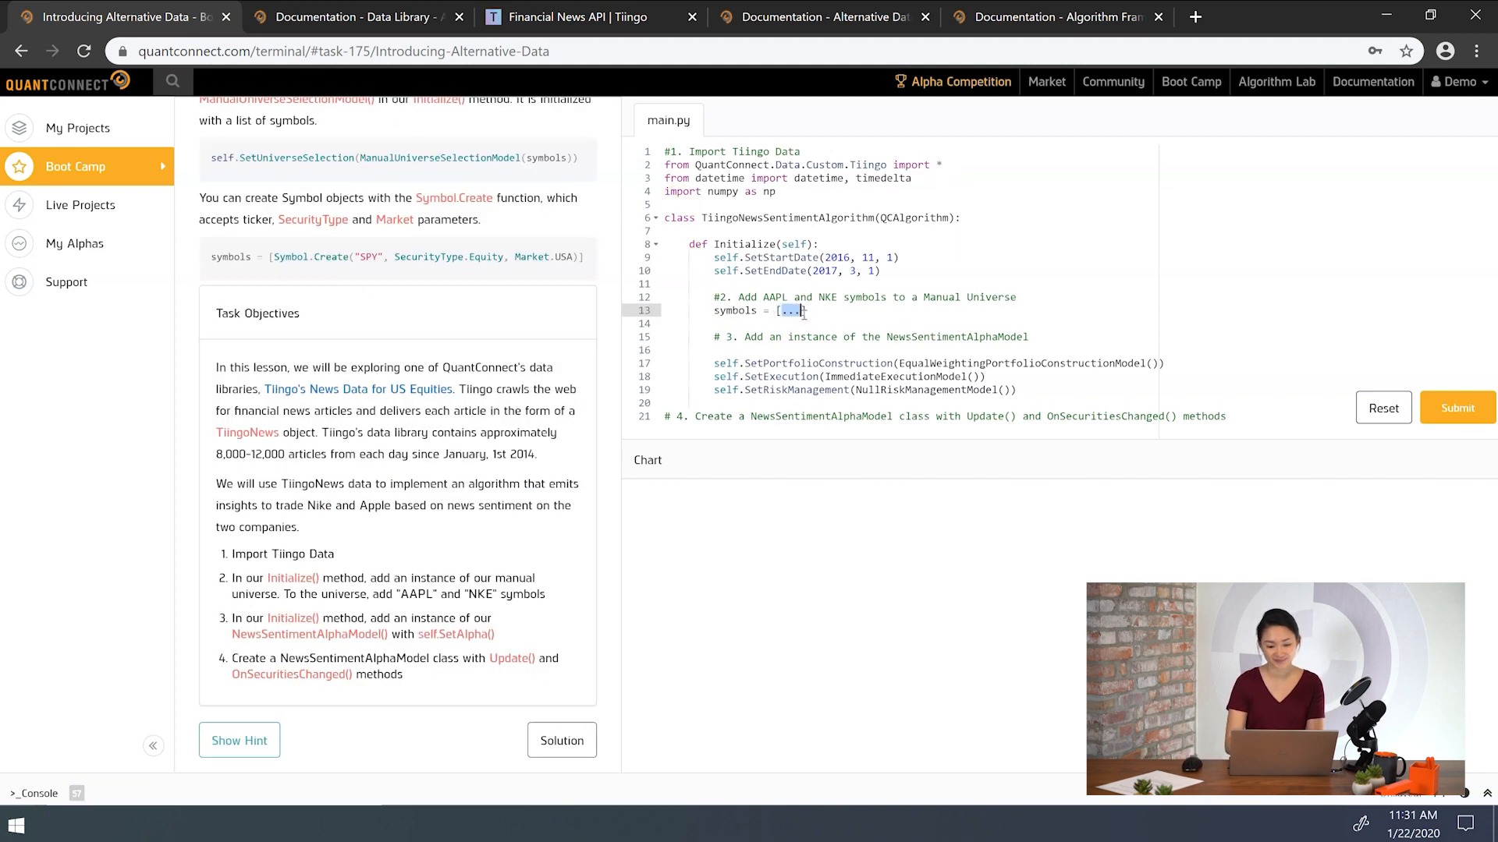
text(Symbol.Create)
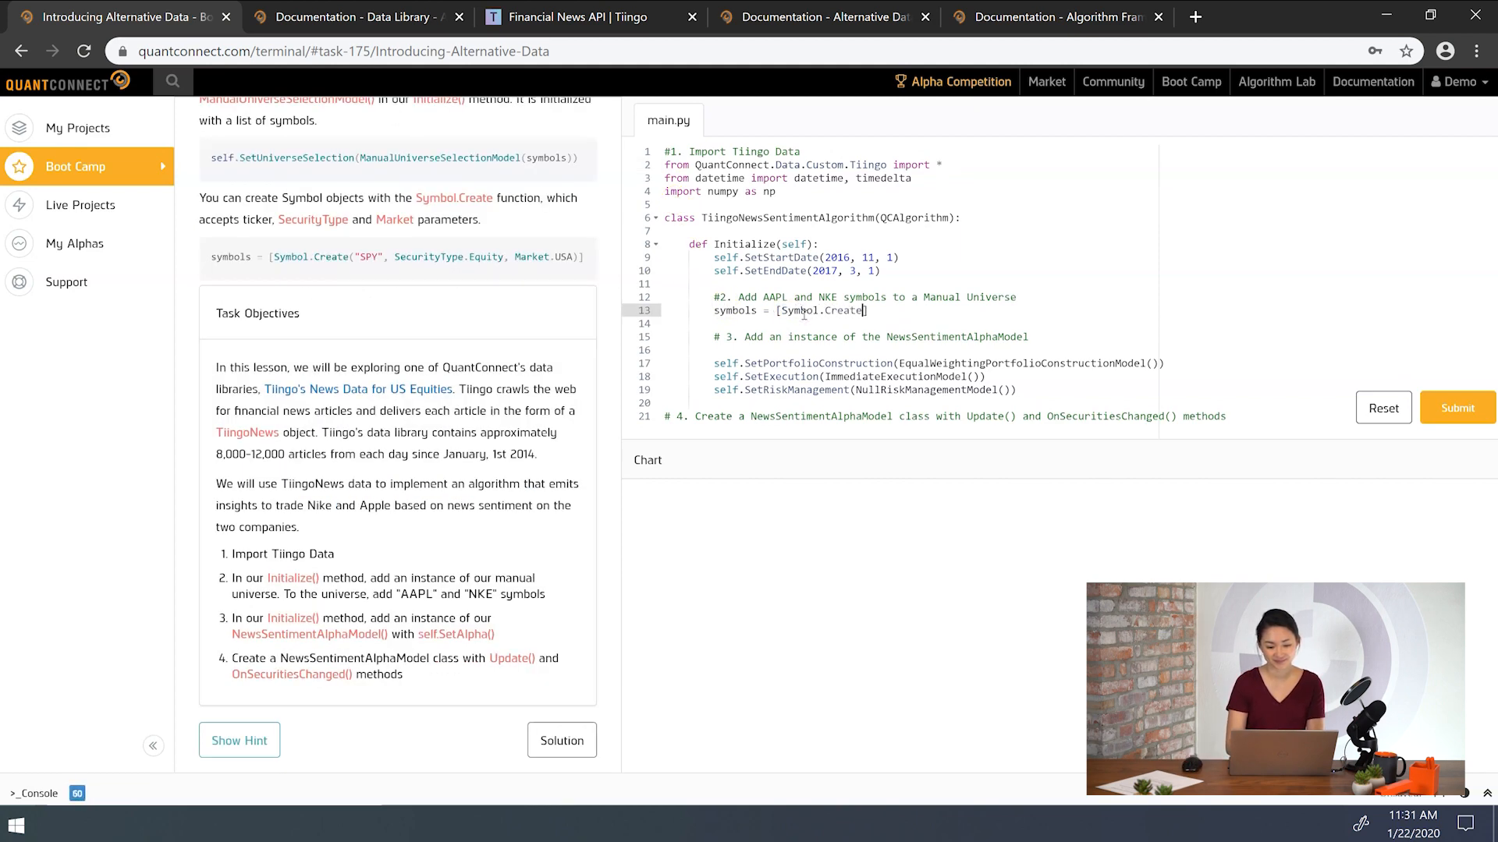
text("AAPL"))
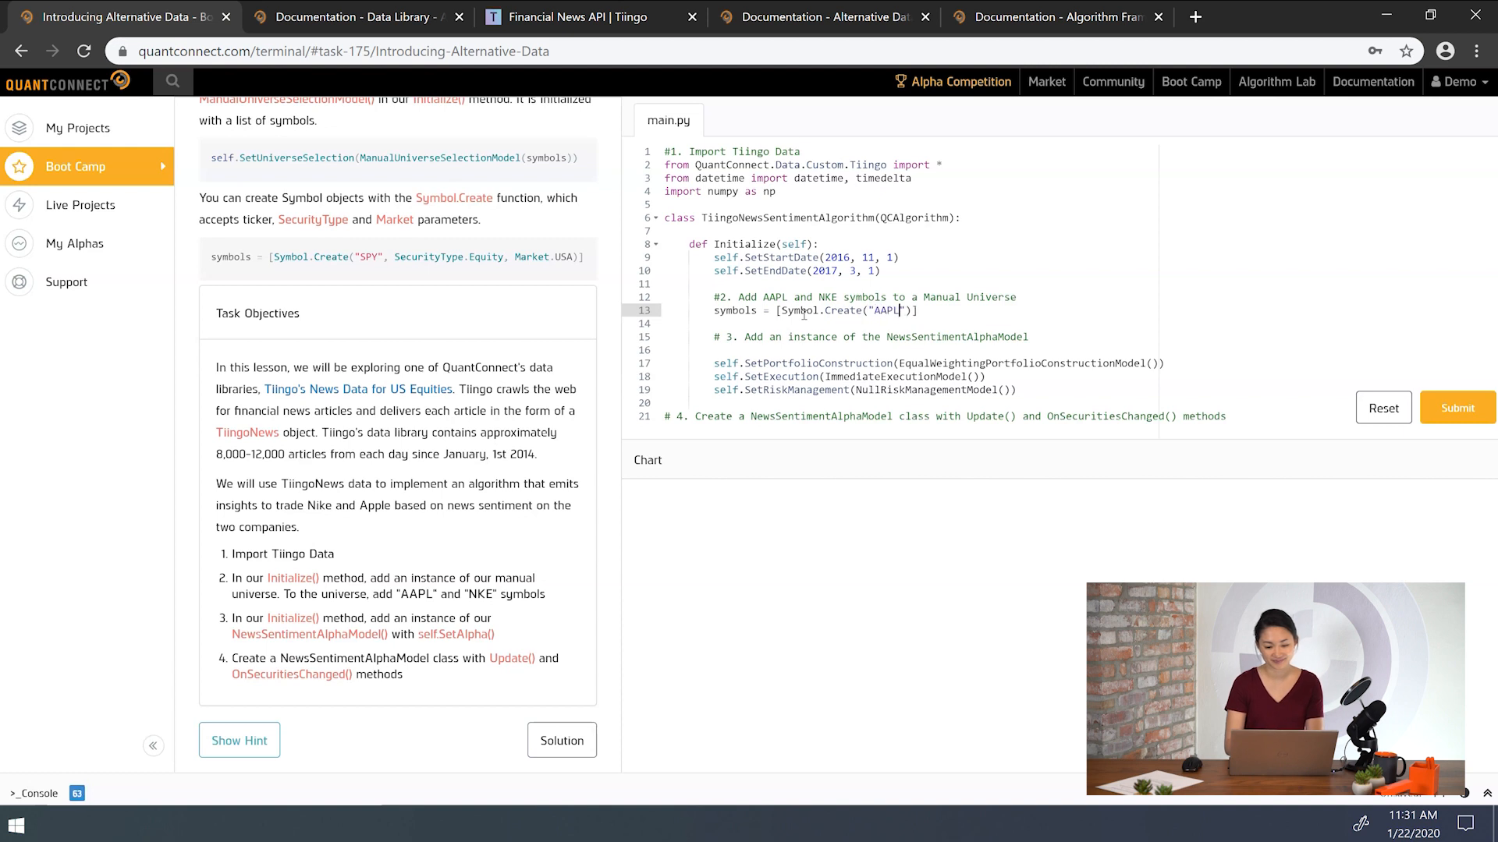
text(,)
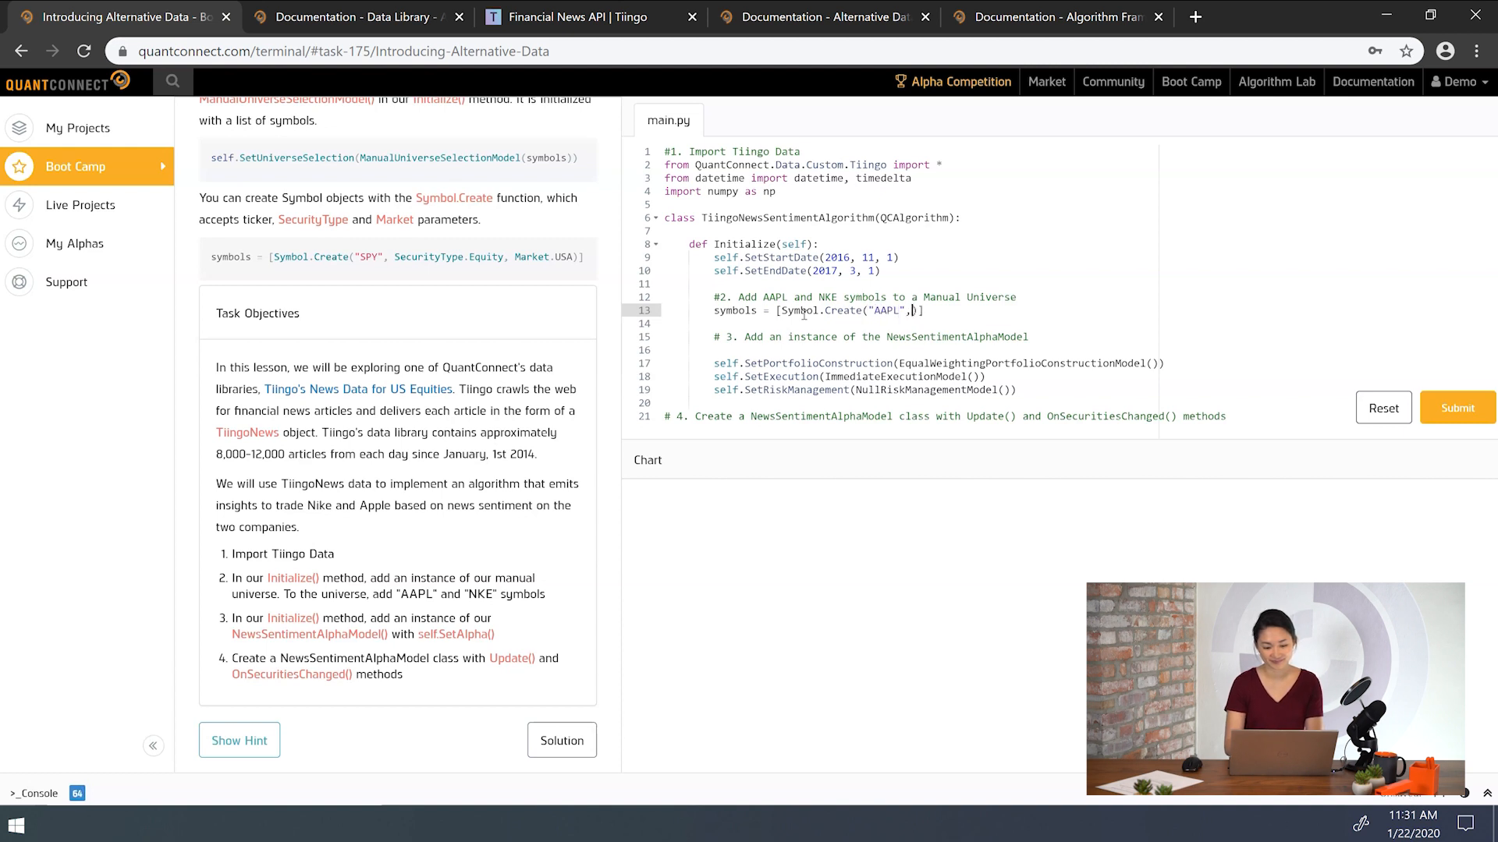
text(SecurityType.Equity,)
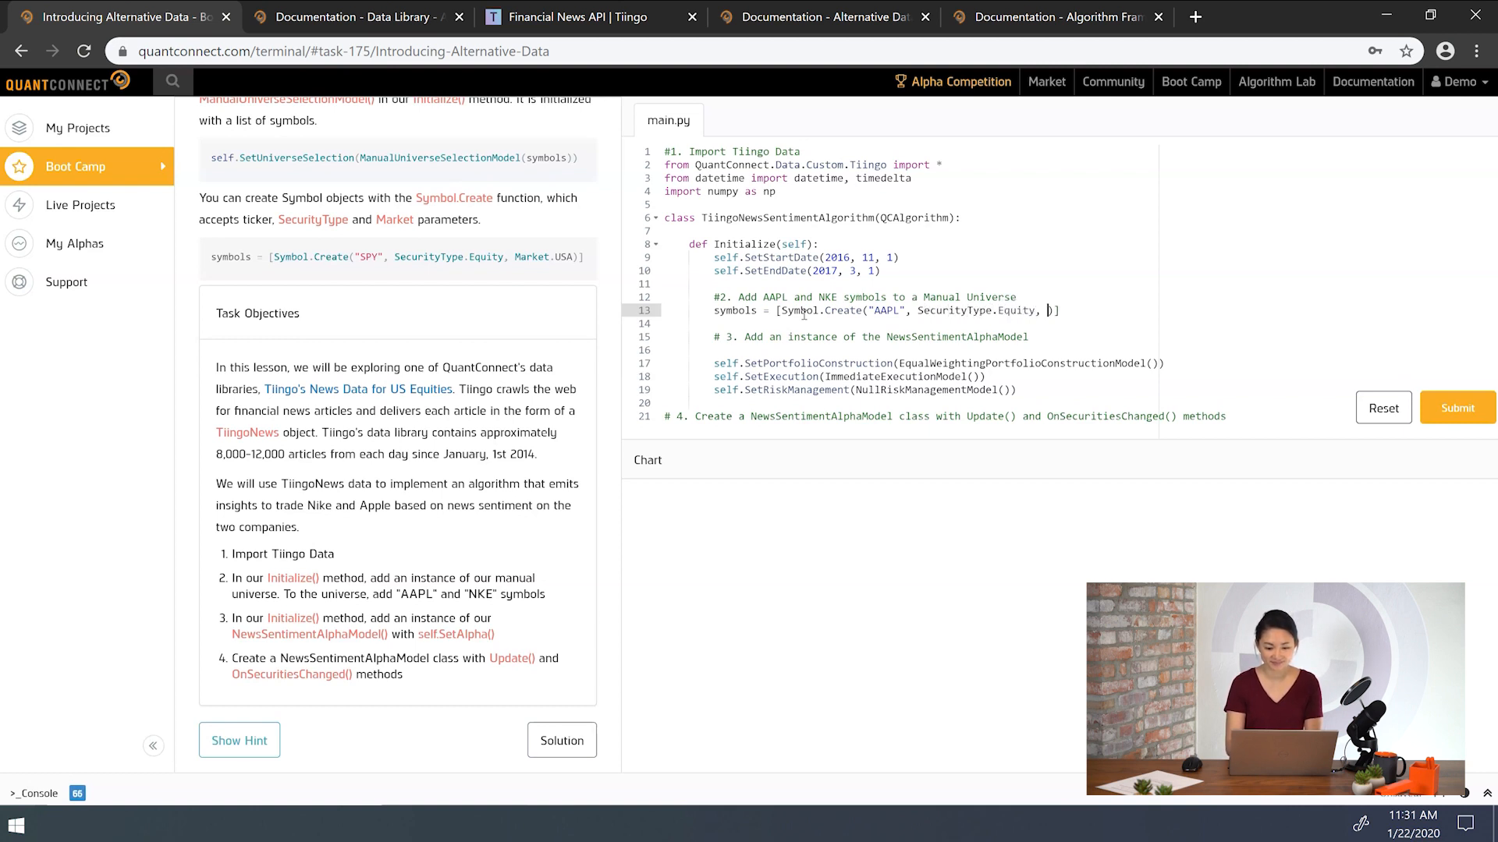
text(Market.USA),)
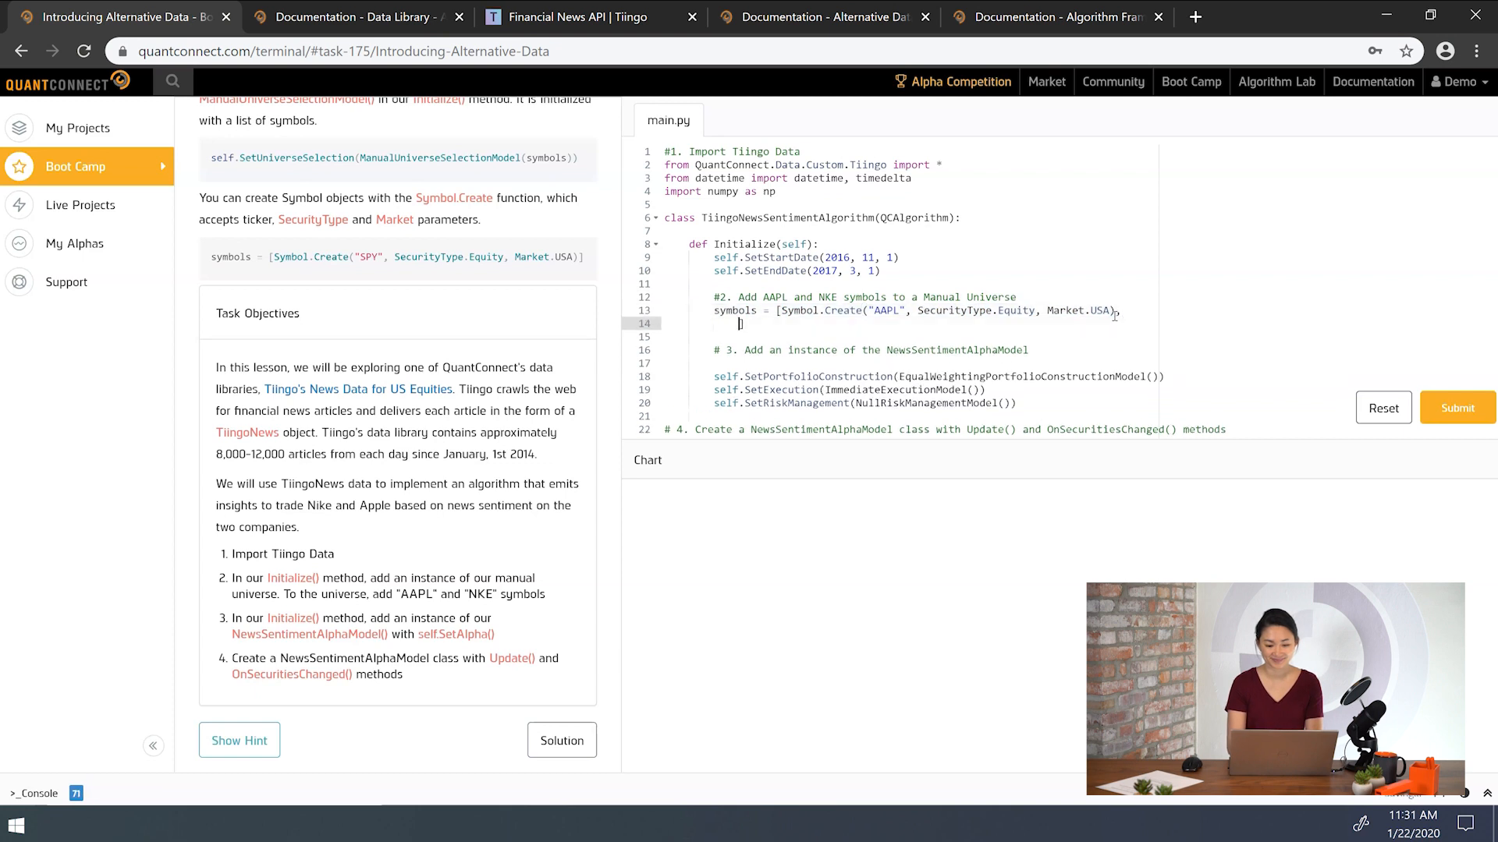
text(Symbol.Create("AAPL", SecurityType.Equity, Market.USA)])
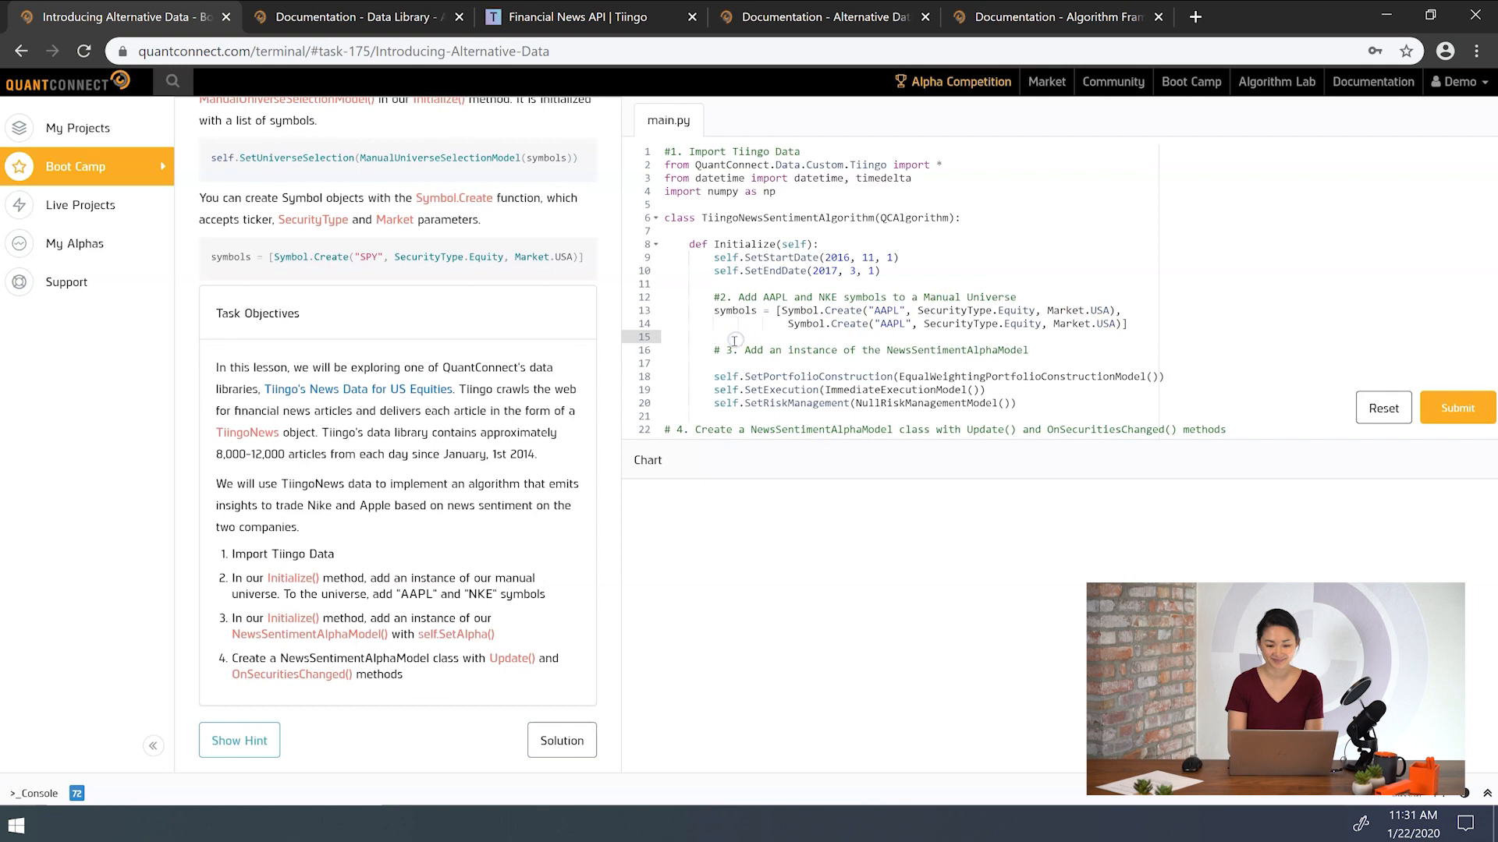
double_click(439, 157)
text(self.SetUniverseSelection(ManualUniverseSelectionModel(symbols)))
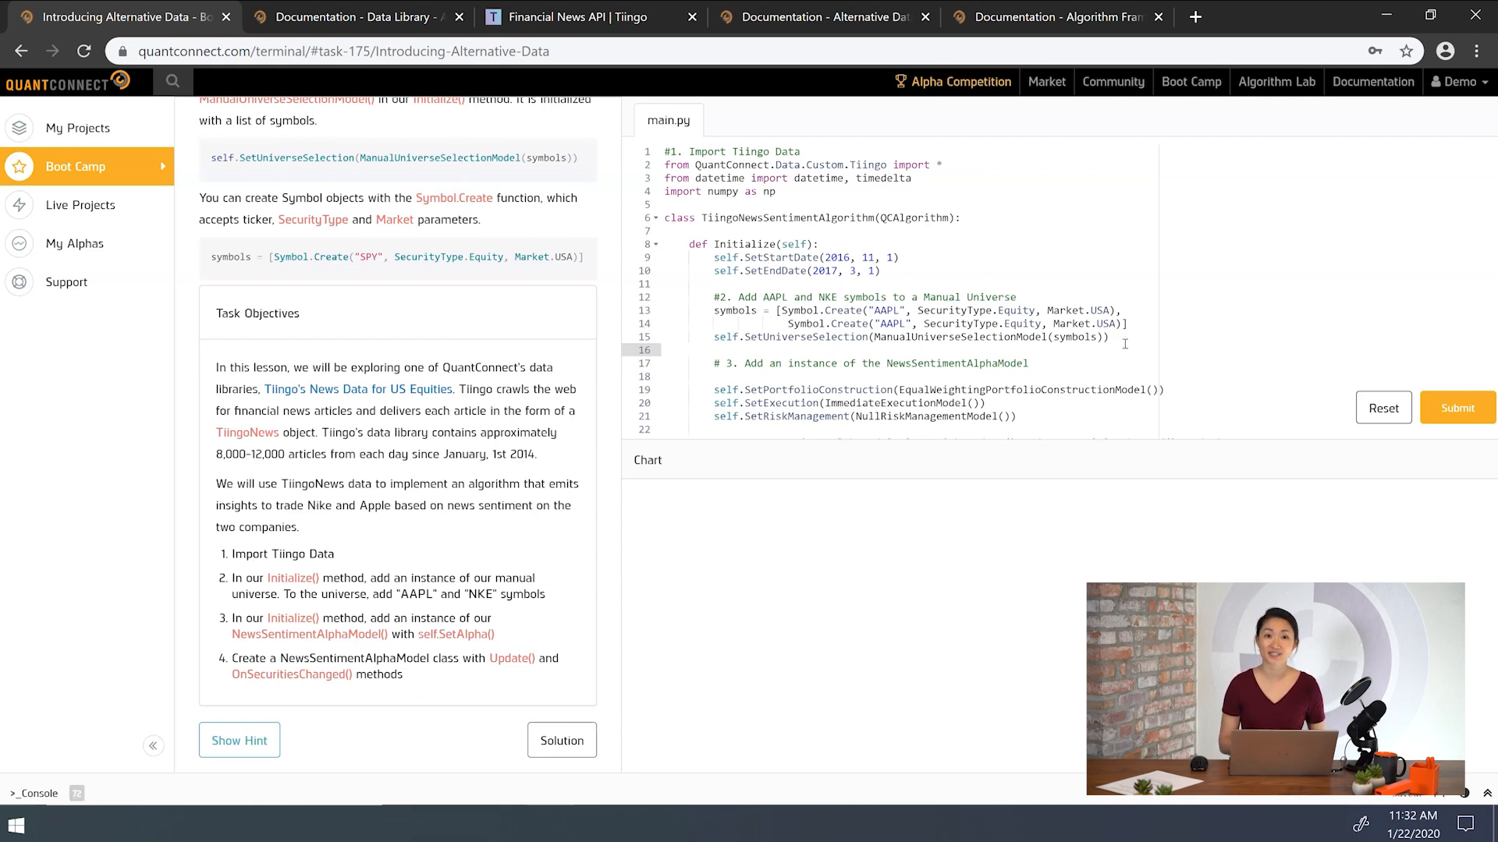
click(1050, 16)
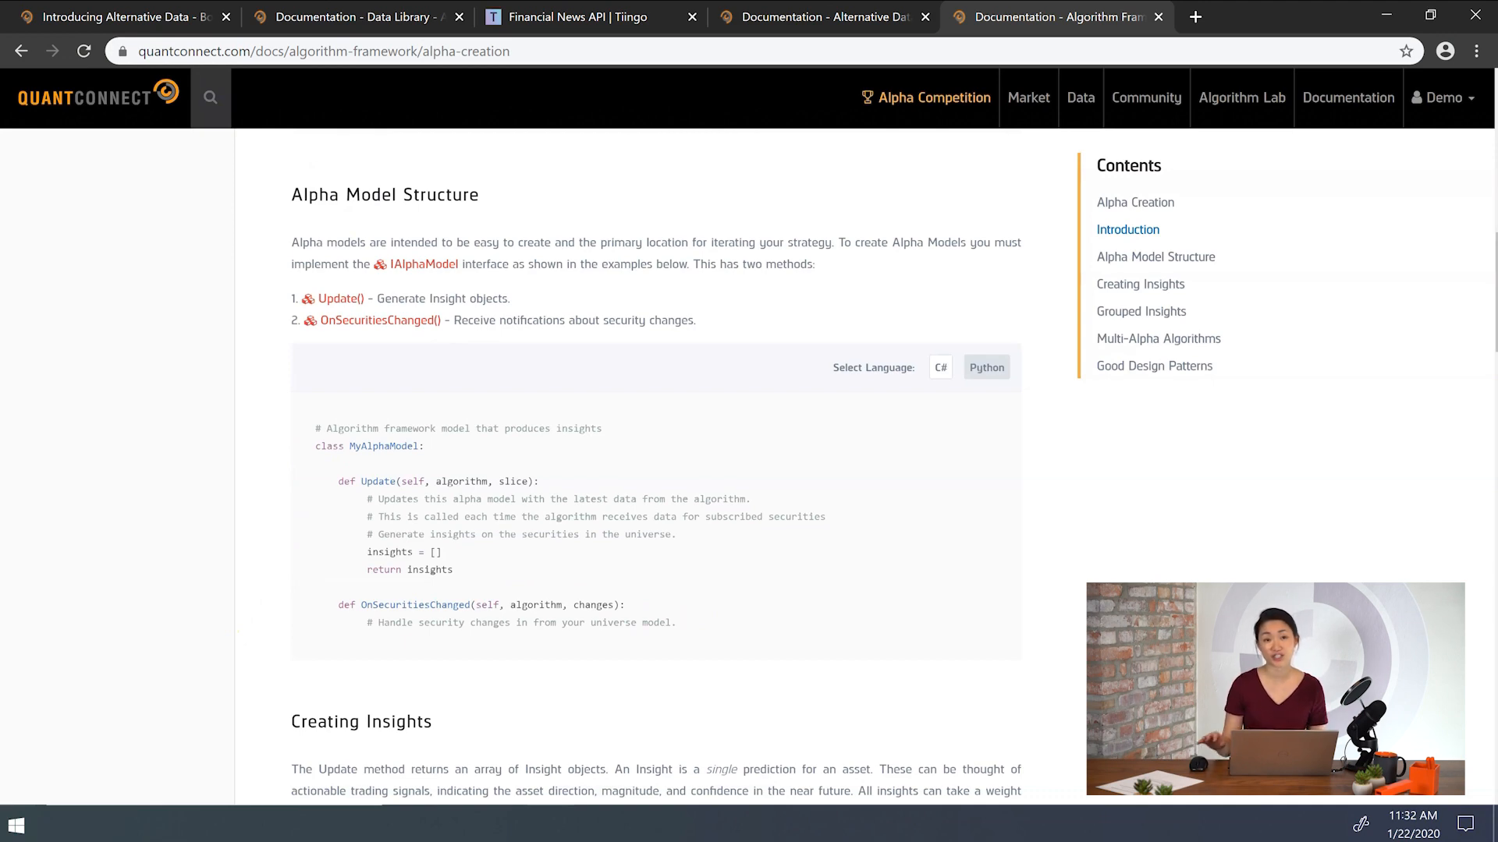
click(115, 16)
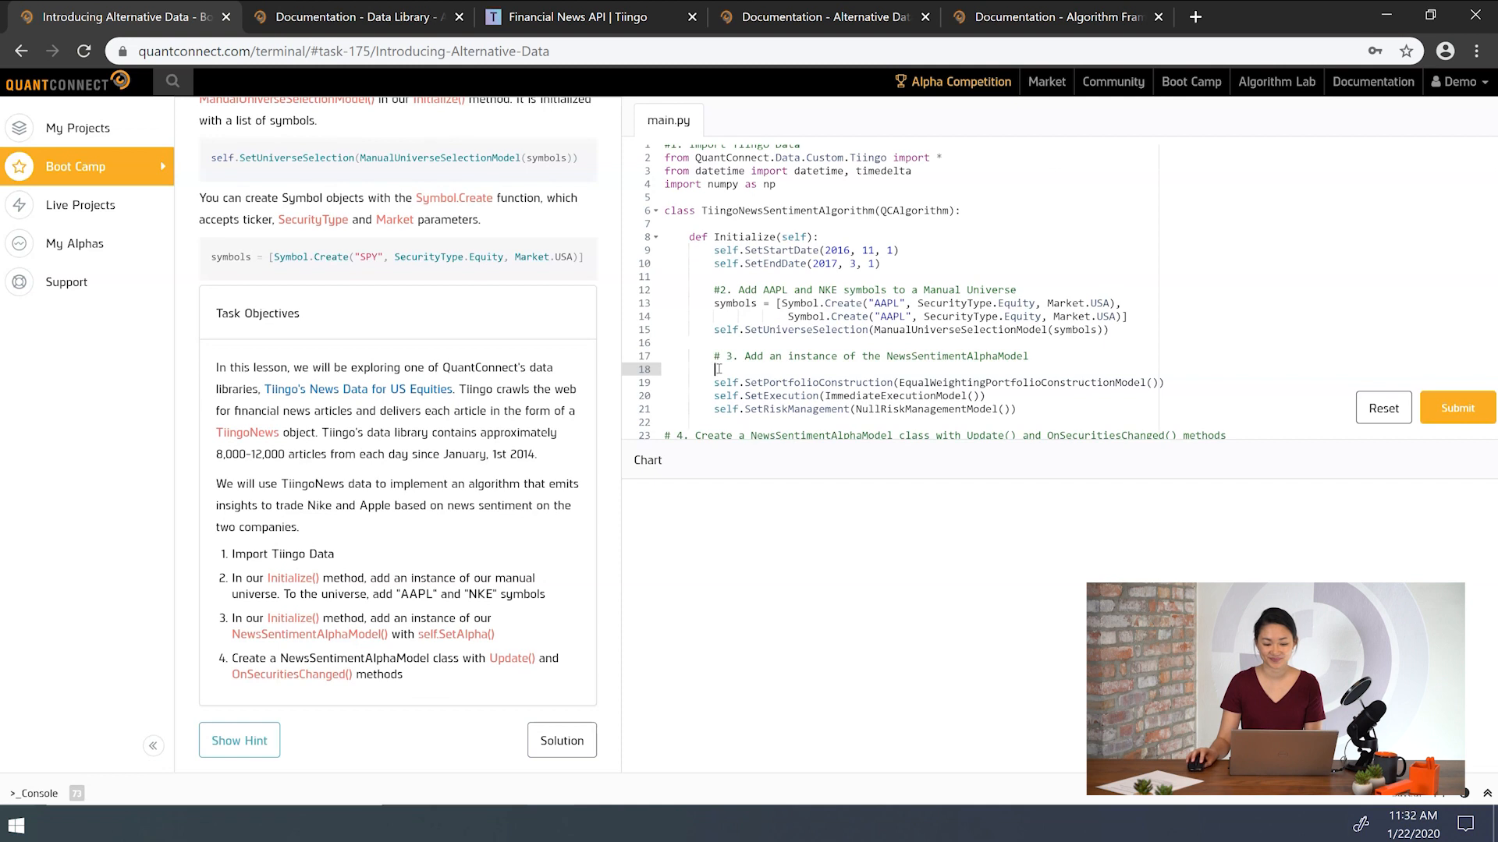
- Set the algorithm's alpha to NewsSentimentAlphaModel() with self.SetAlpha in Initialize
text(self.)
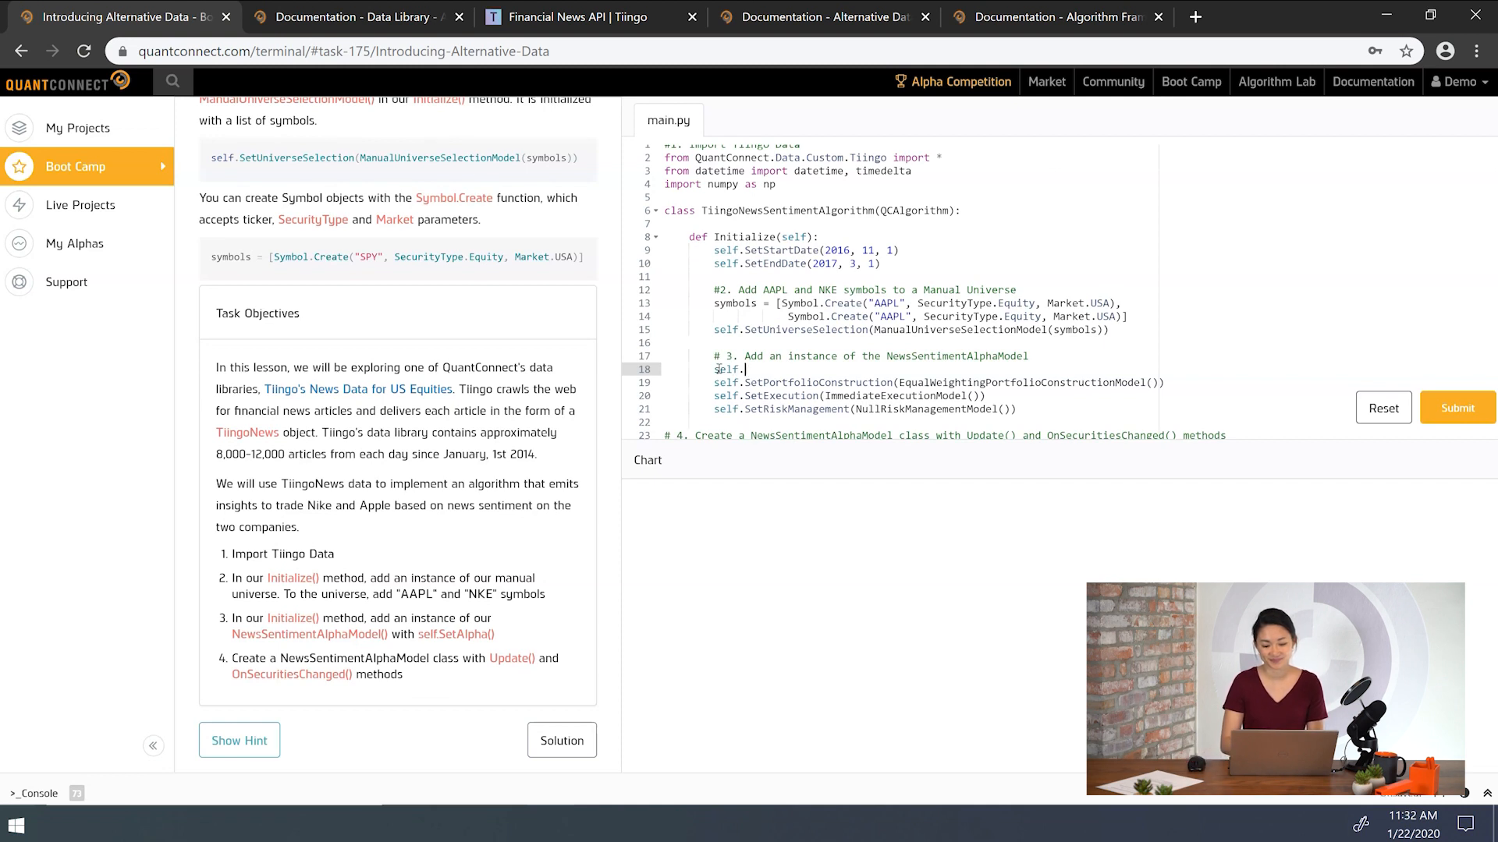
text(SetAlpha())
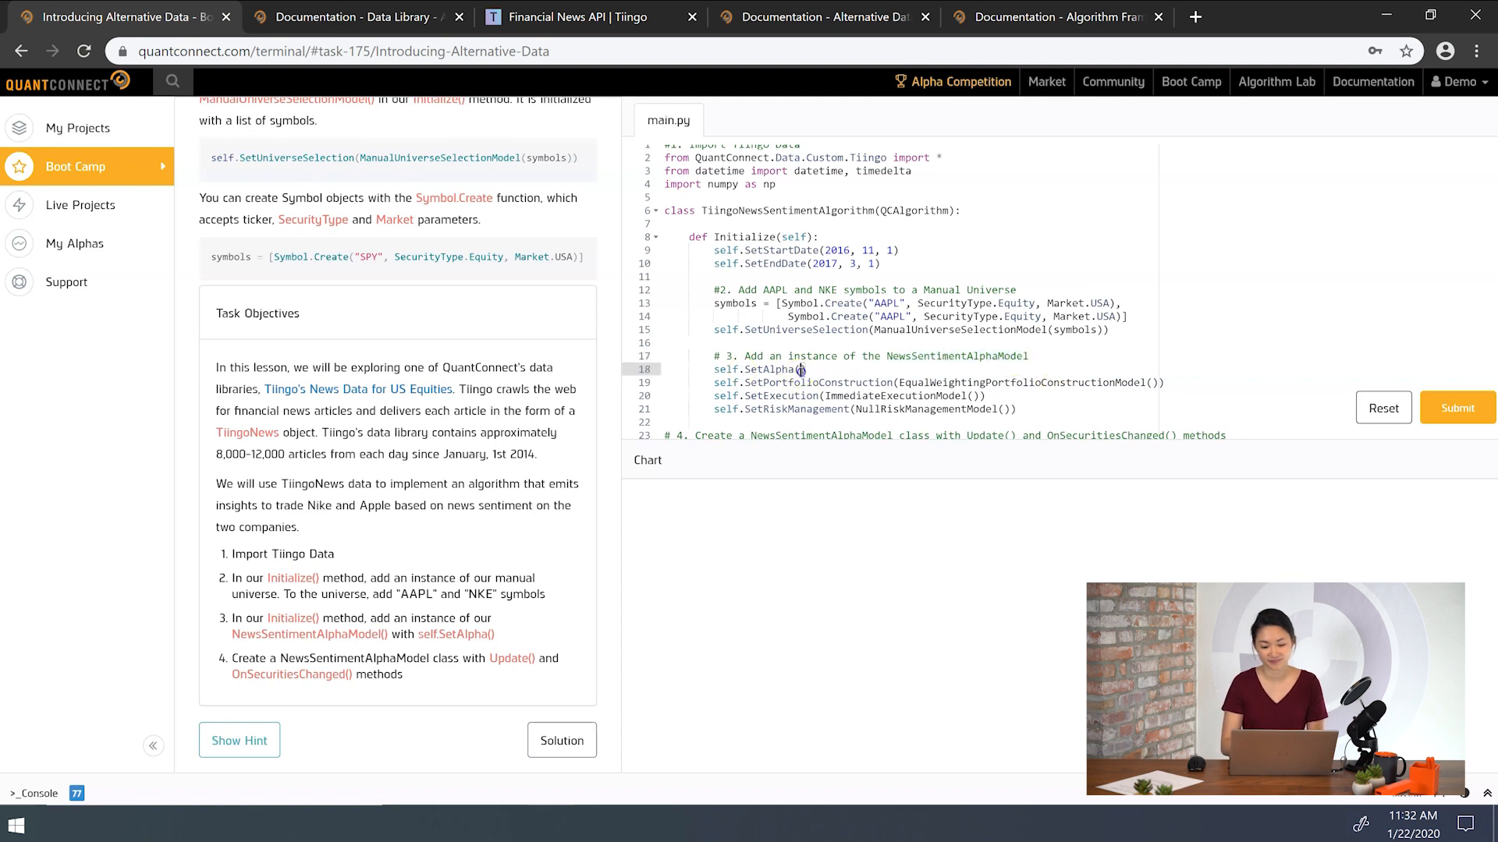
text(NewsSentimentAlphaModel())
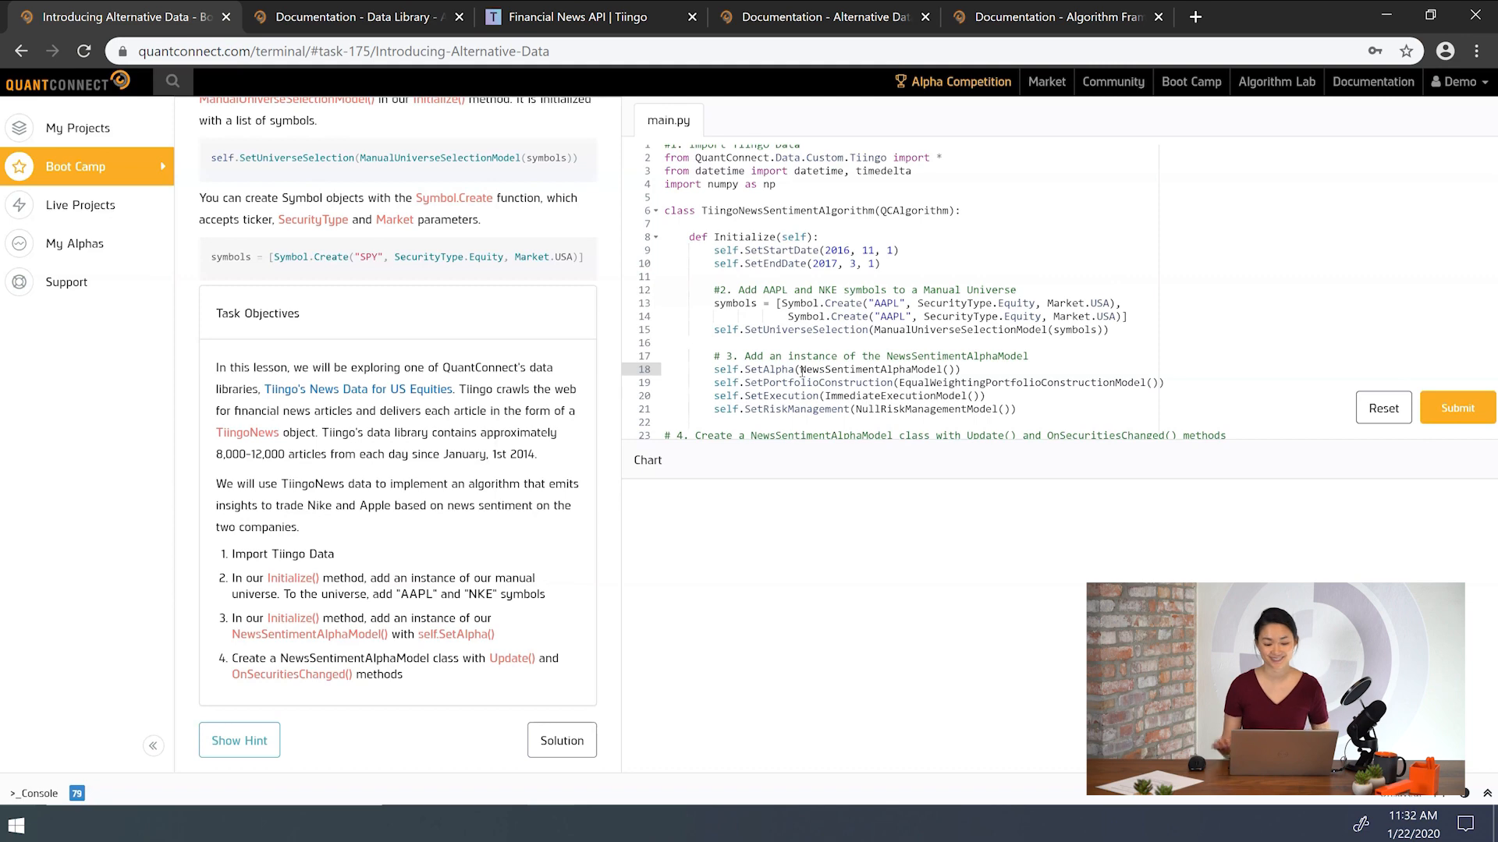
scroll(down, 3)
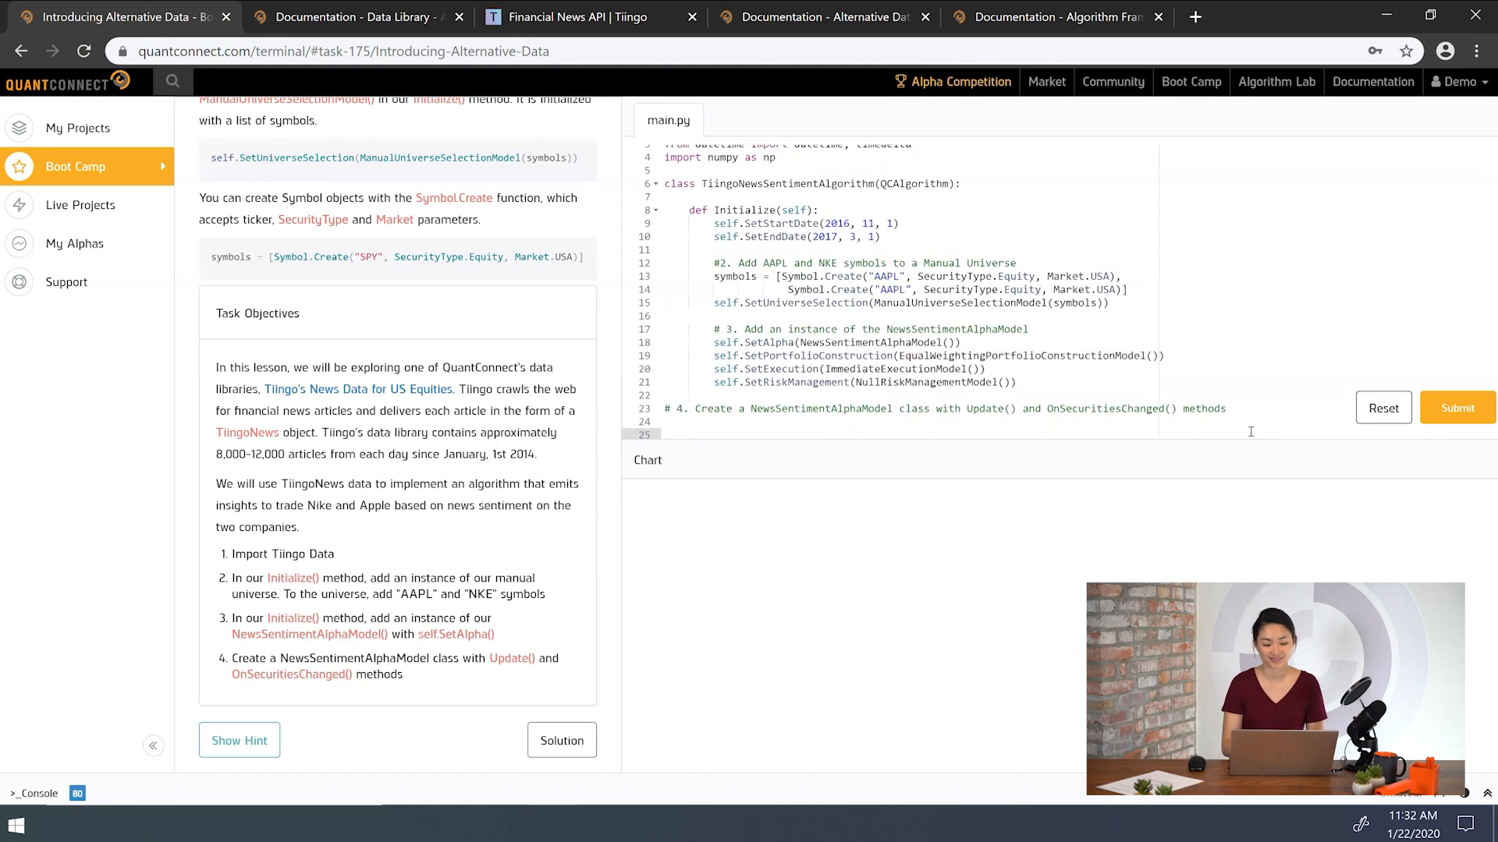
- Define the NewsSentimentAlphaModel class with an Update(self, algorithm, data) method stub
text(class)
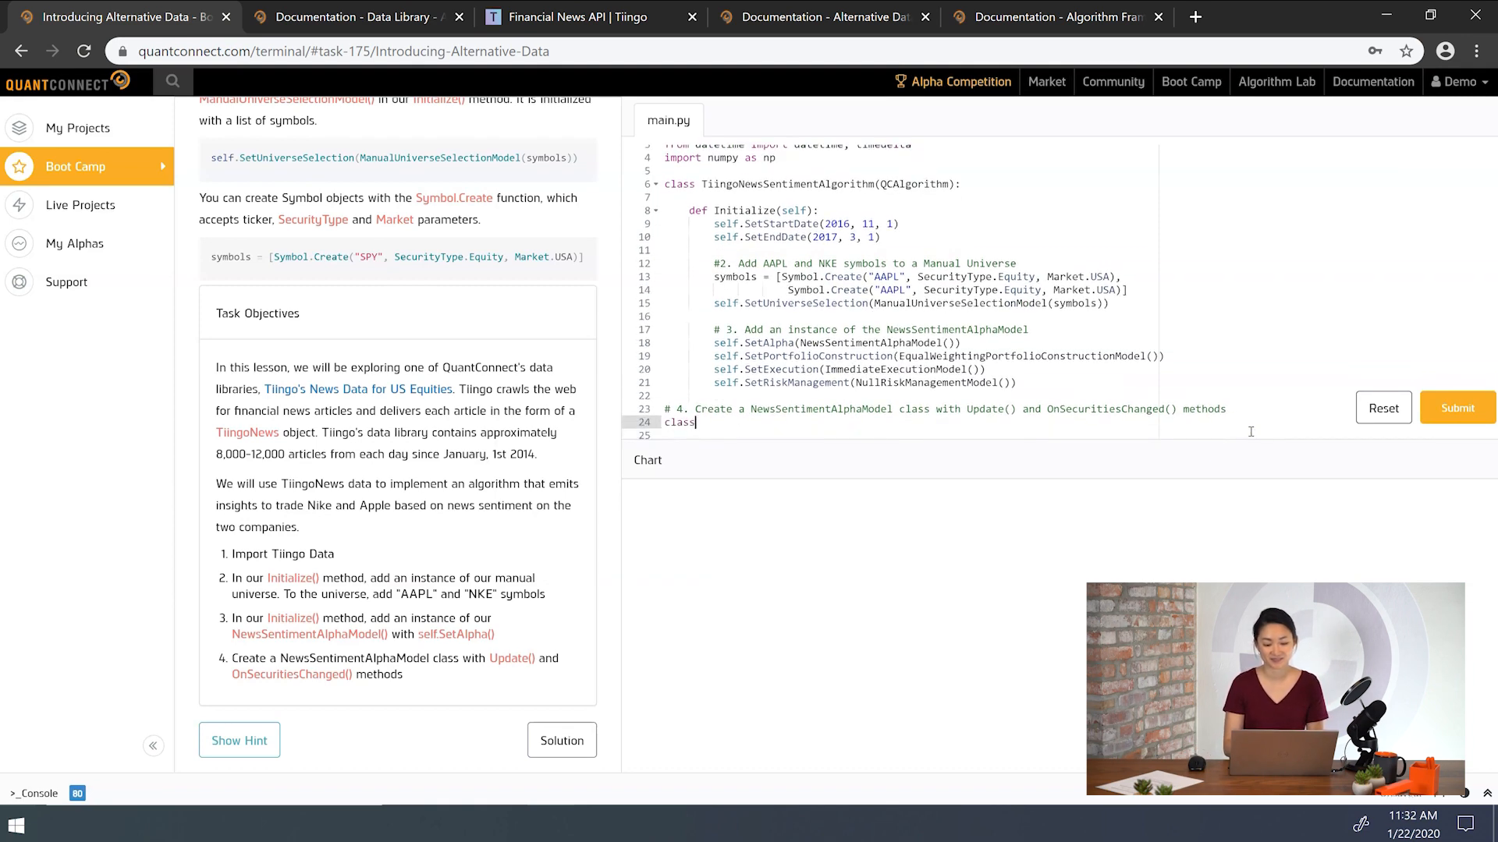
double_click(820, 408)
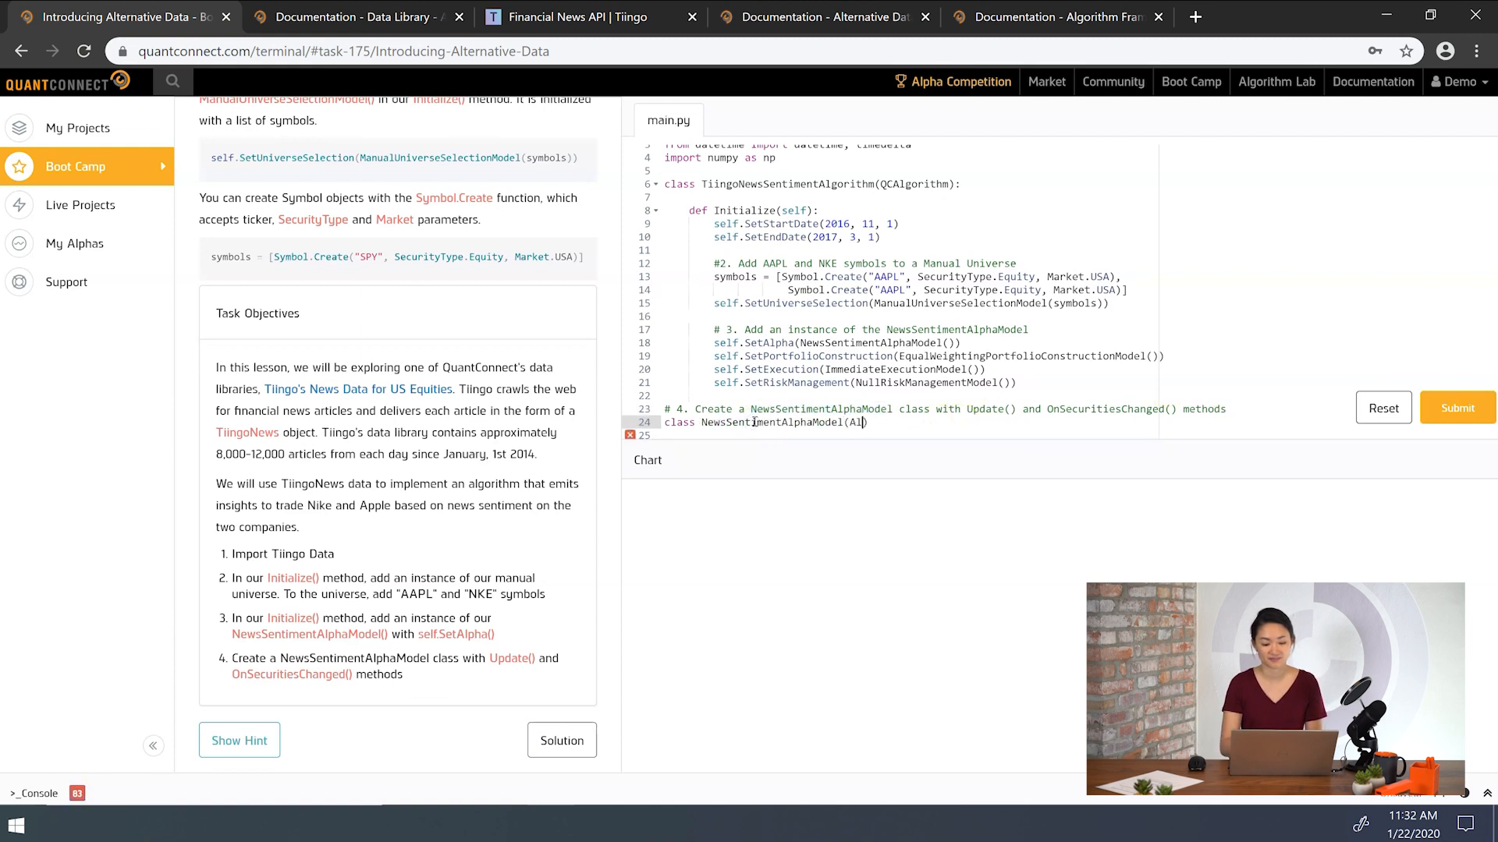
text(phaModel):)
text(def)
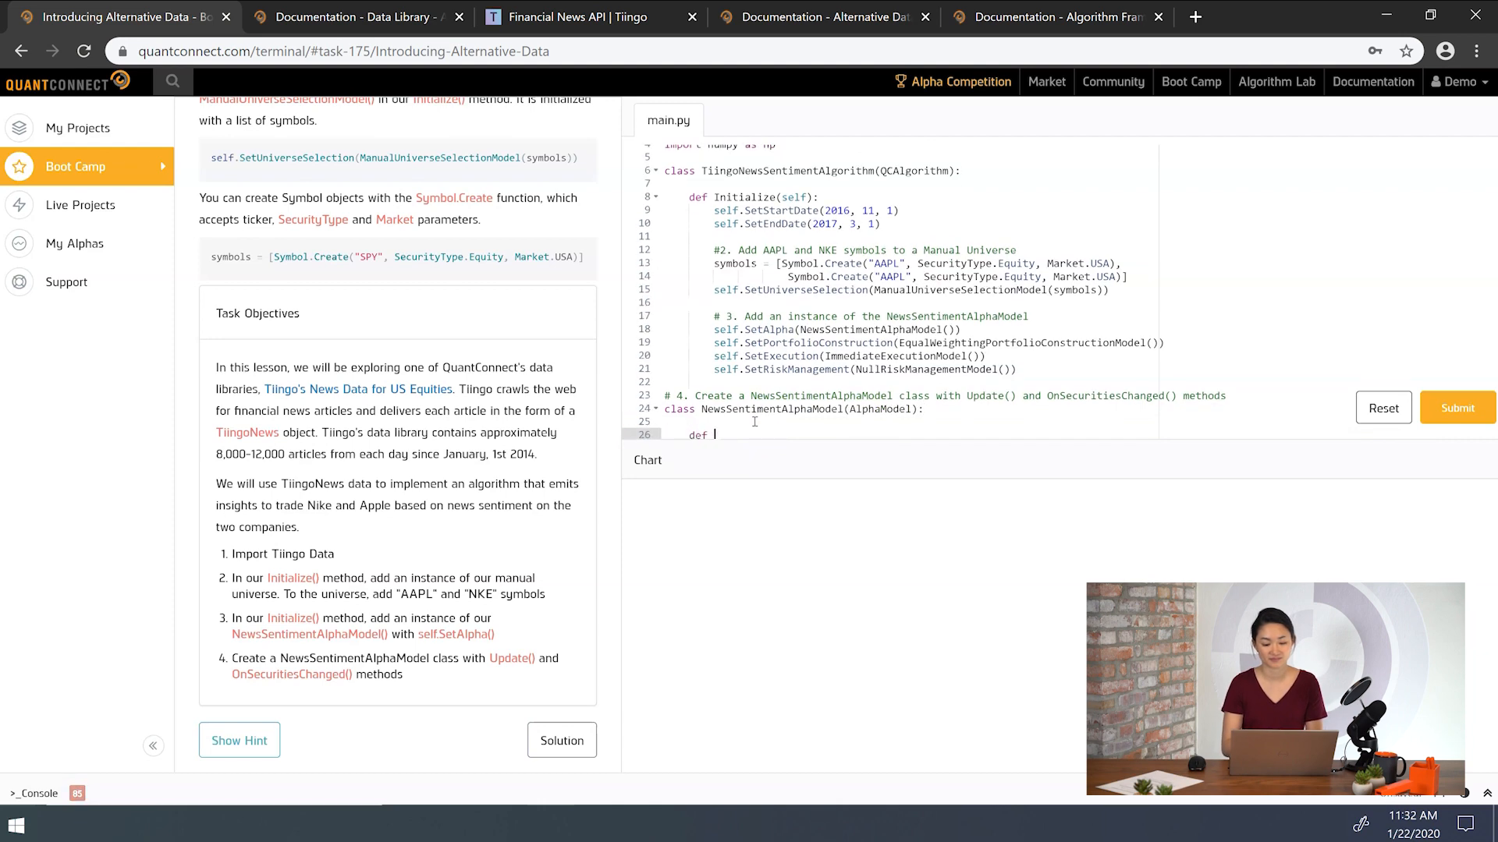
text(Update(self, algorithm, da))
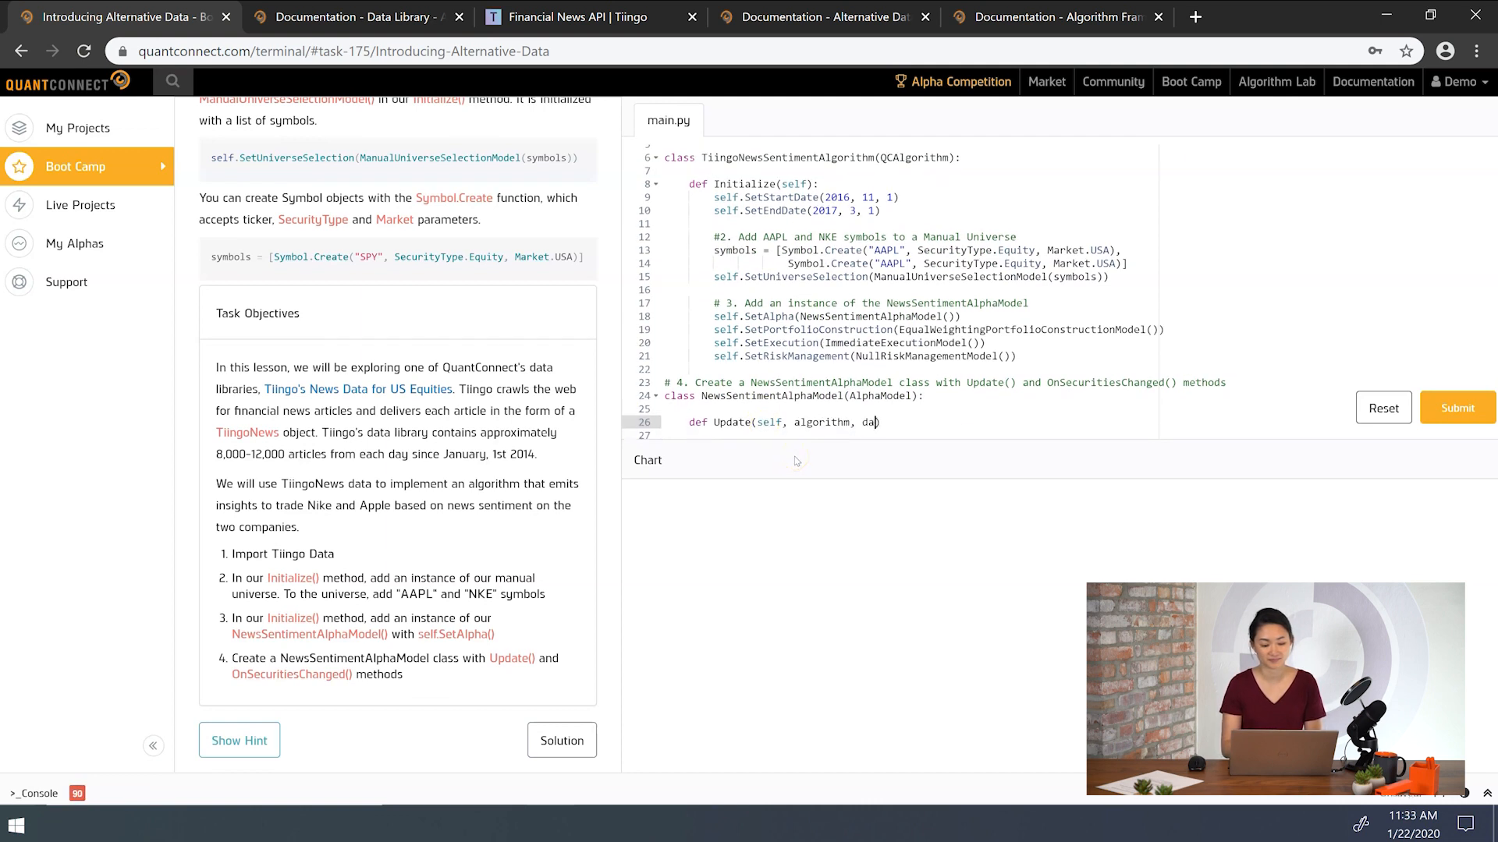
text(ta):)
click(907, 435)
text(insights = [])
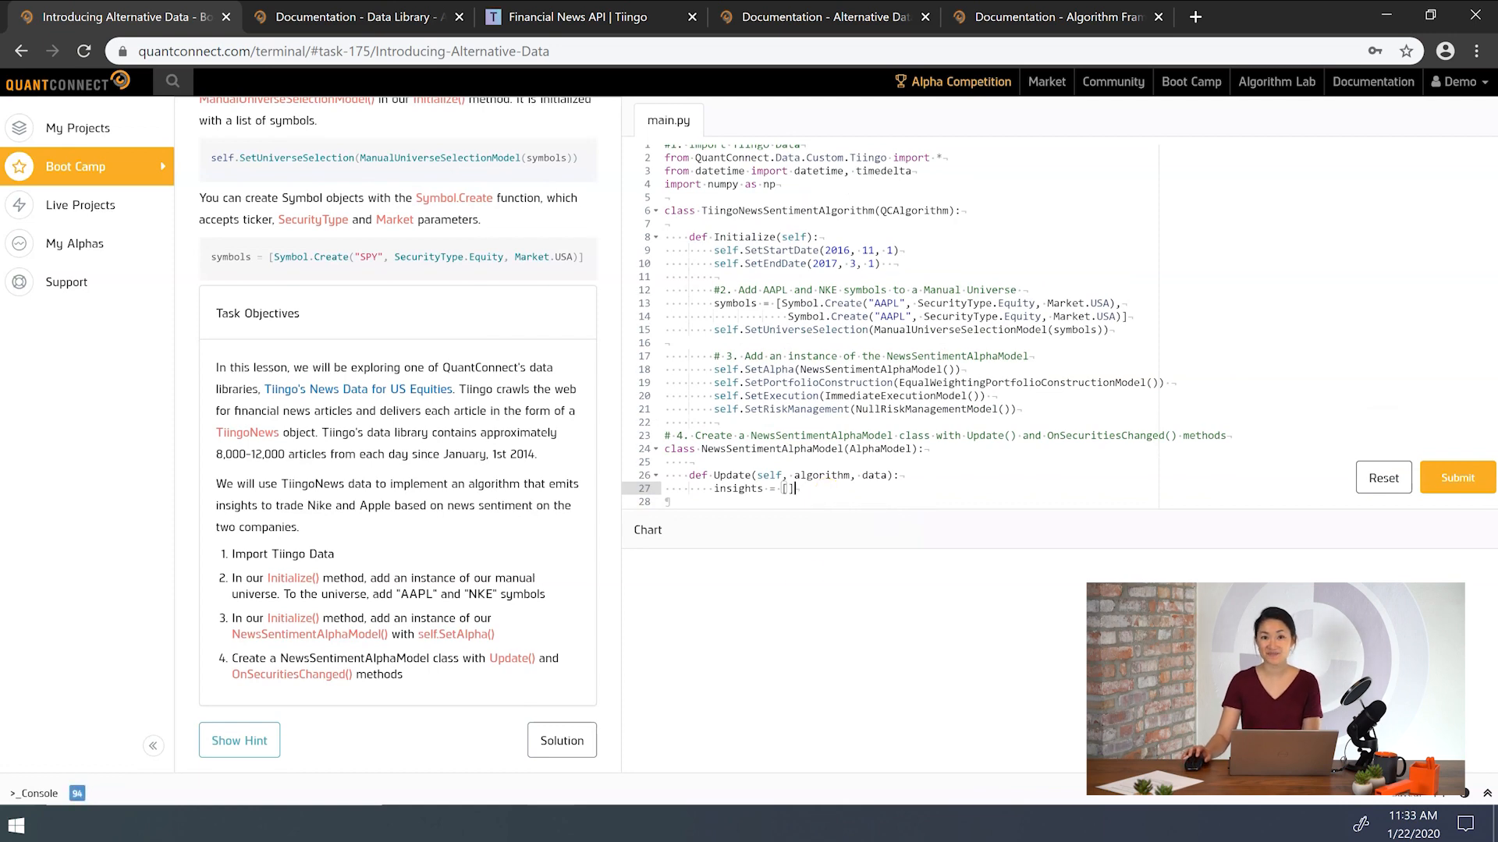
- Submit the alpha model code and wait for the Task Completed dialog
click(1455, 486)
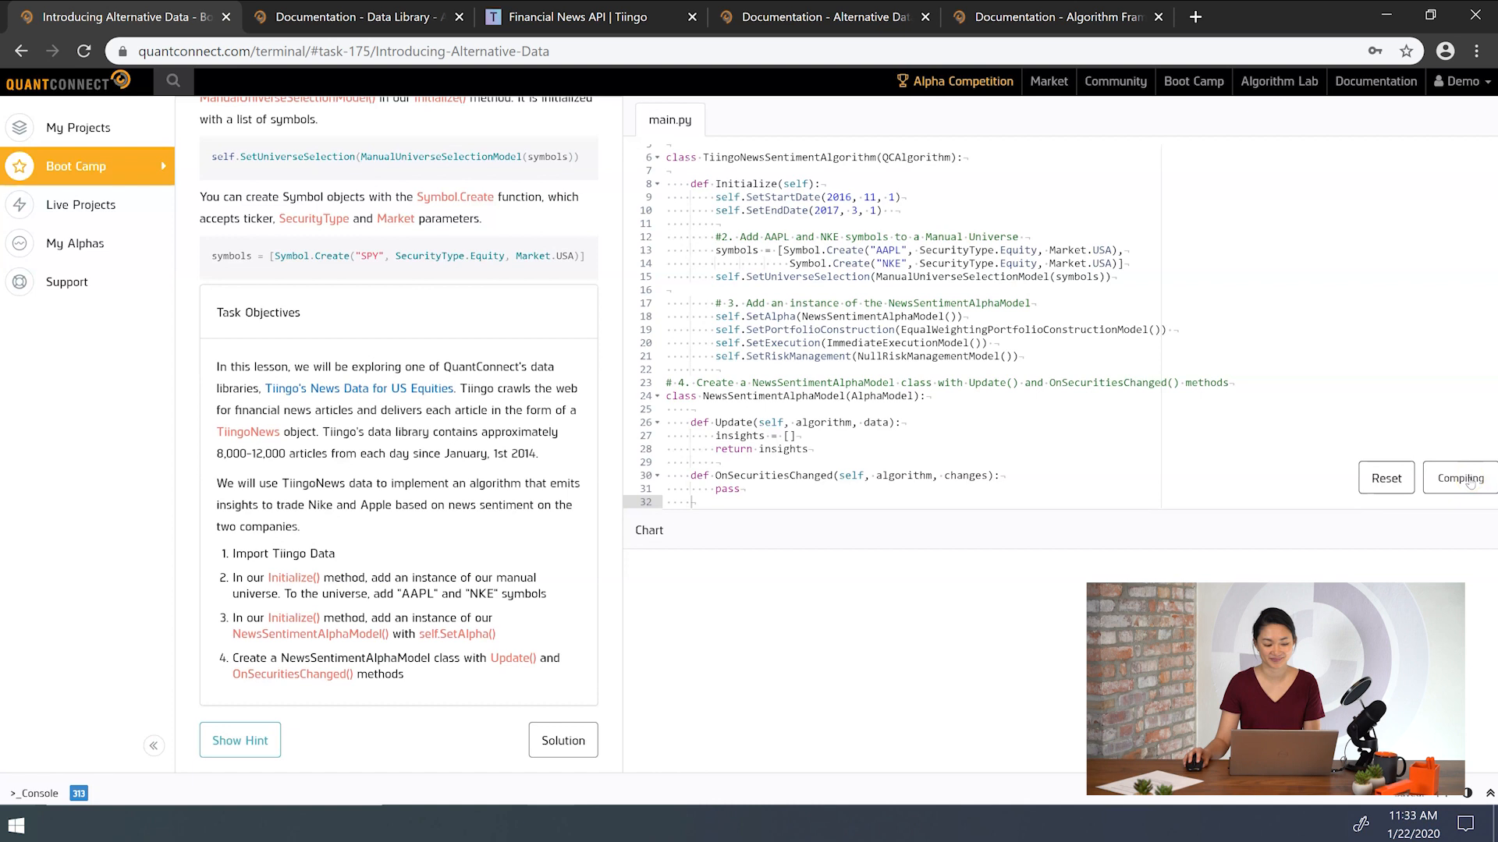
click(1458, 477)
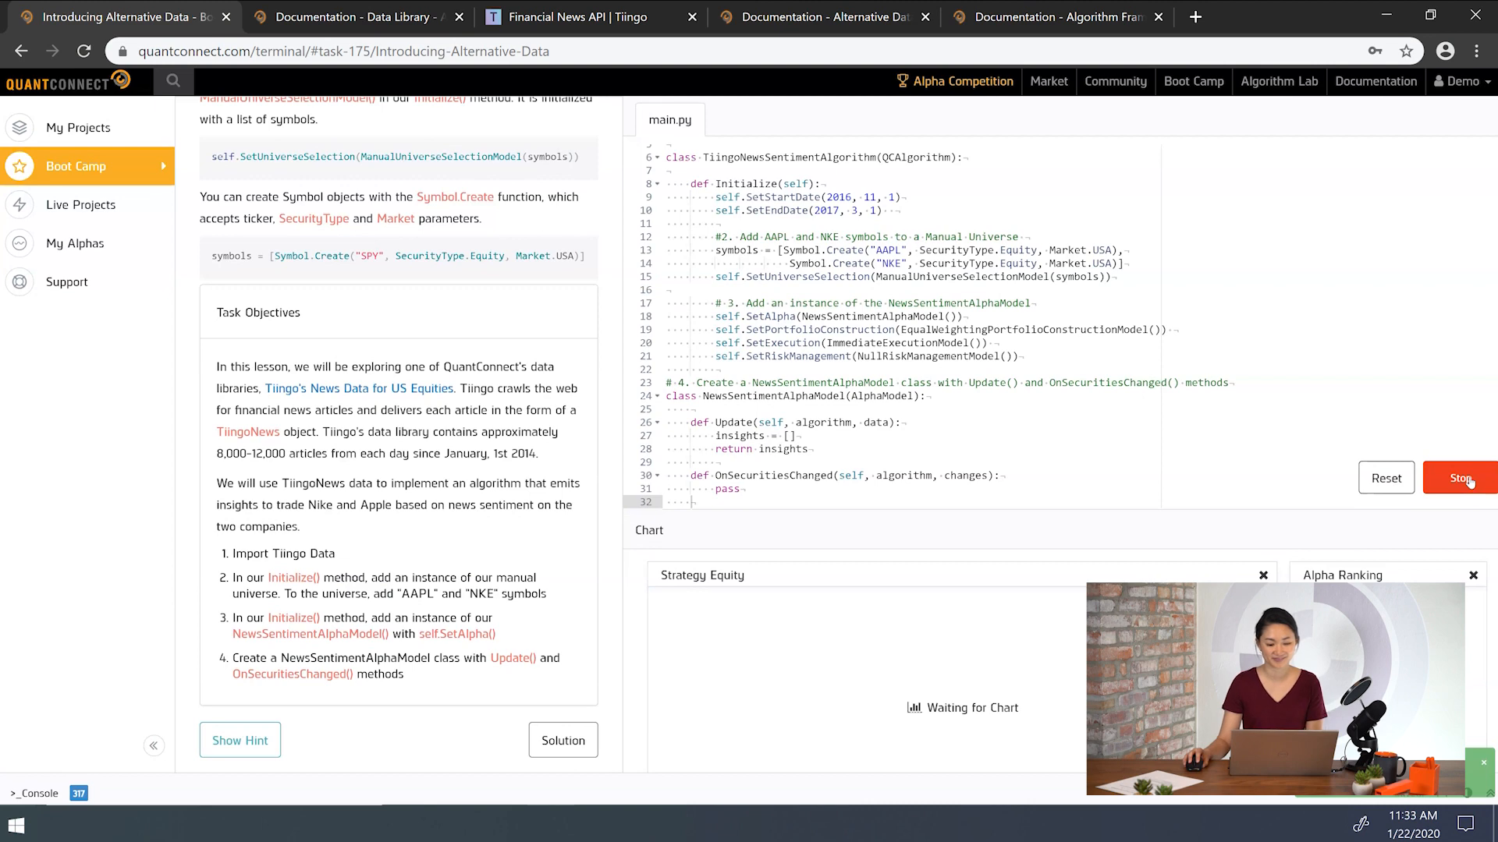
click(1459, 478)
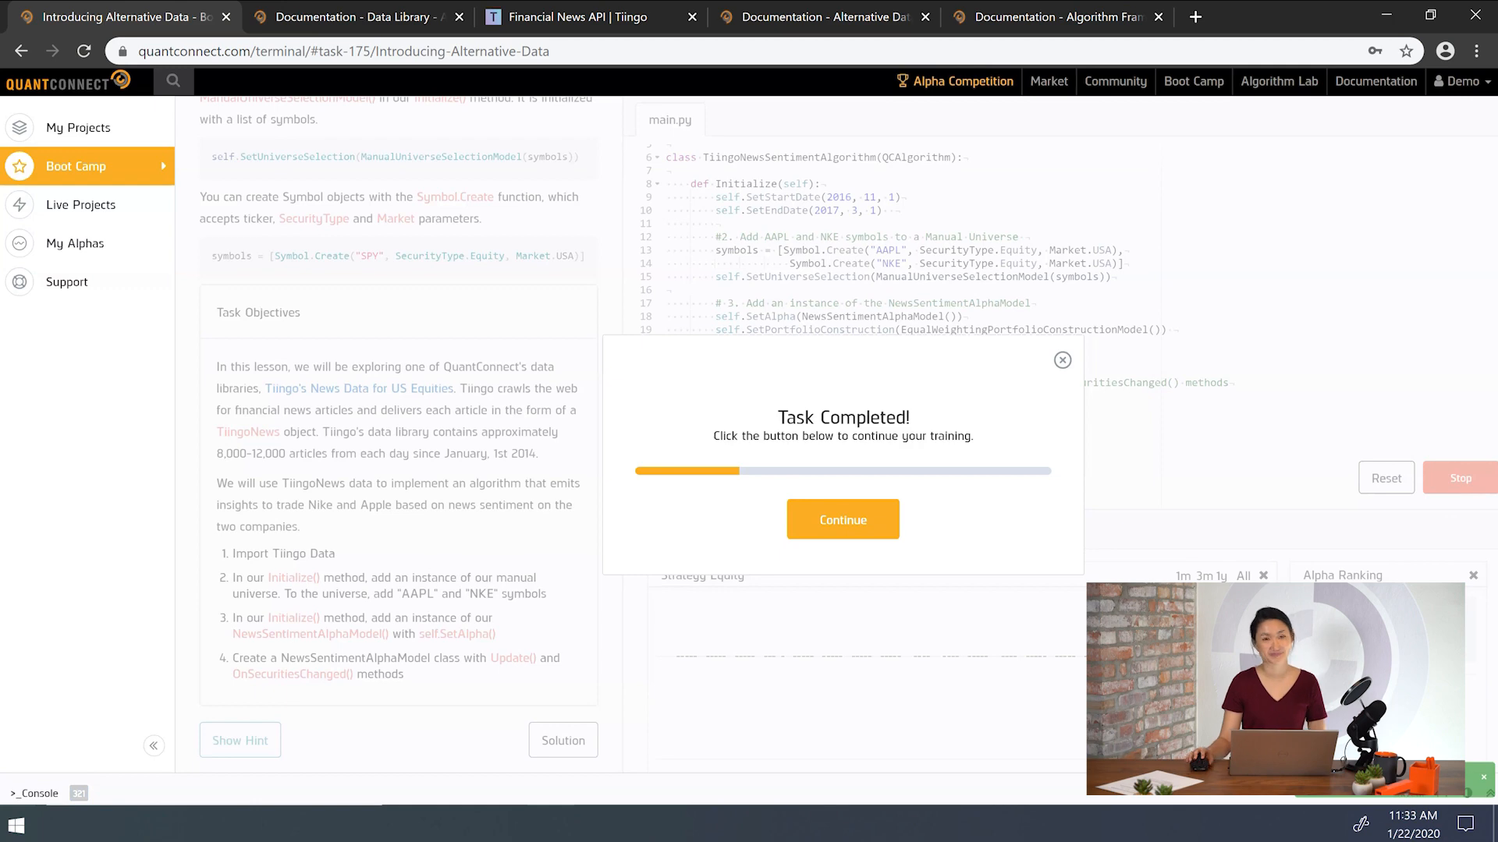
- Continue from Task Completed to the Adding Alternative Data task
click(842, 520)
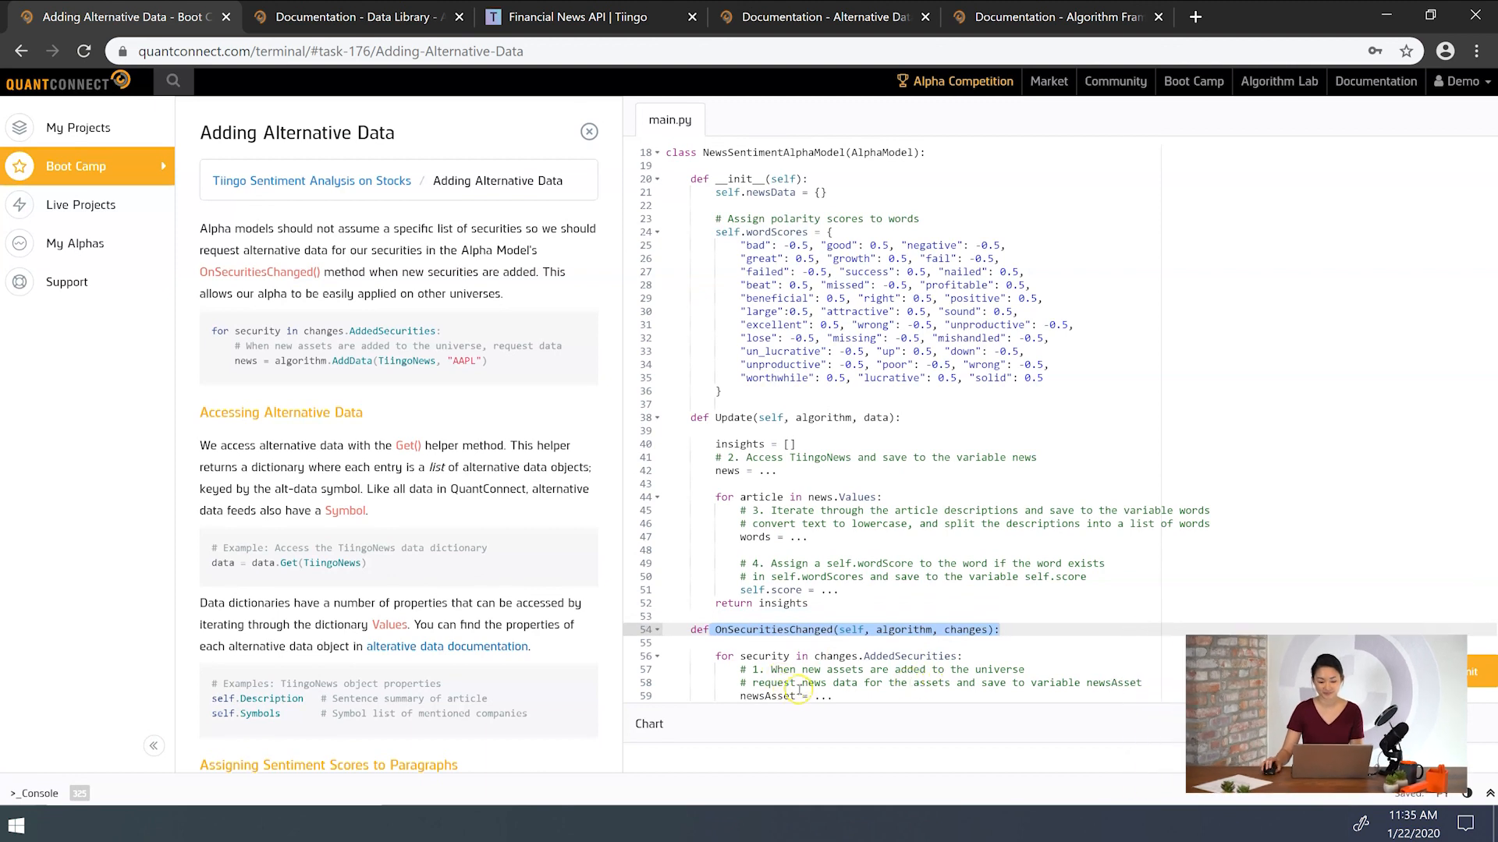
- Set newsAsset to algorithm.AddData(TiingoNews, security.Symbol) in OnSecuritiesChanged
click(830, 695)
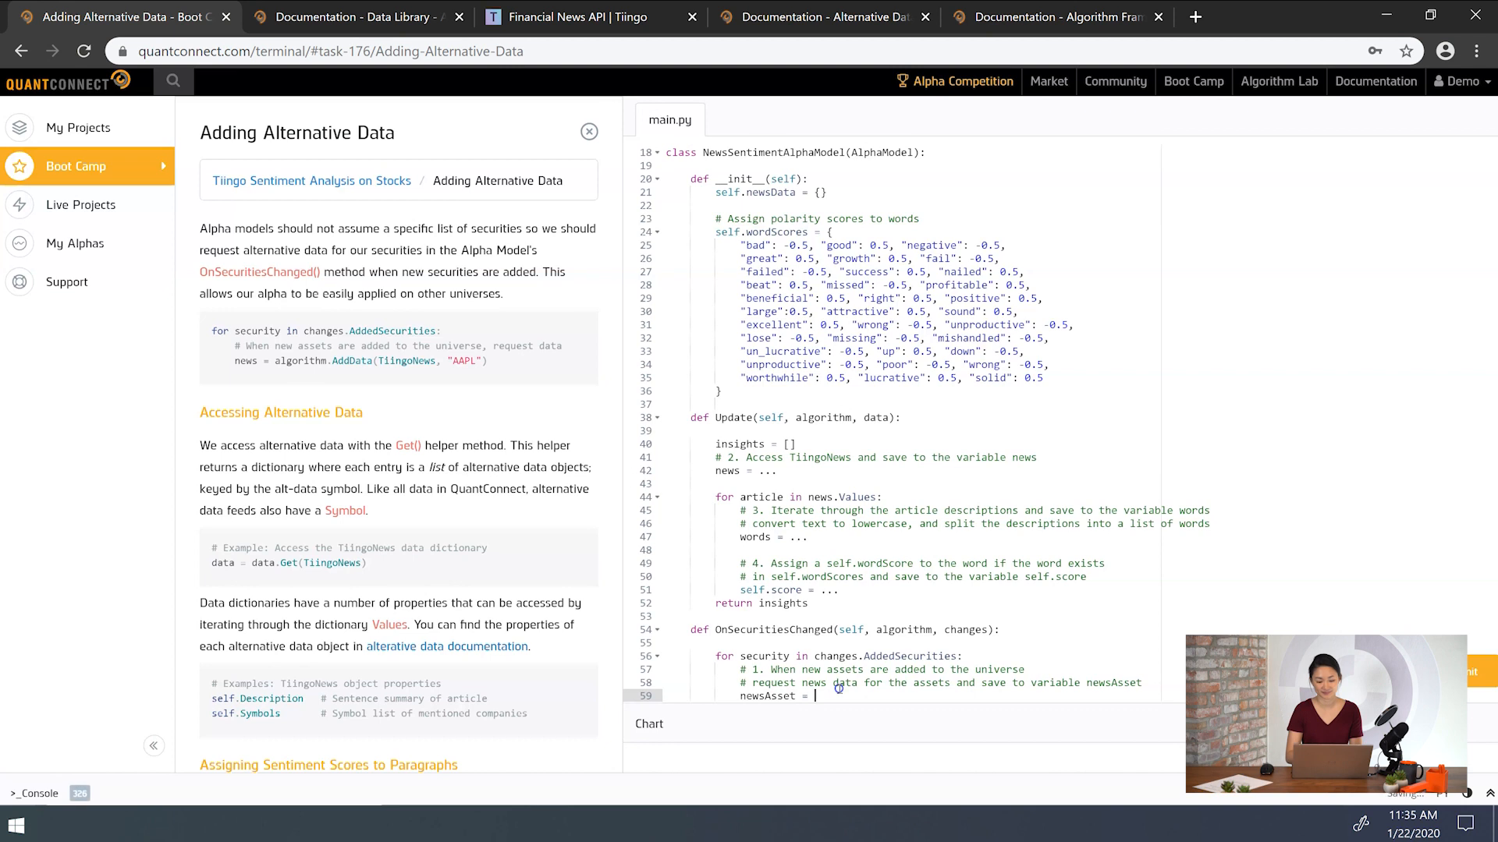
text(algorithm.AddData()
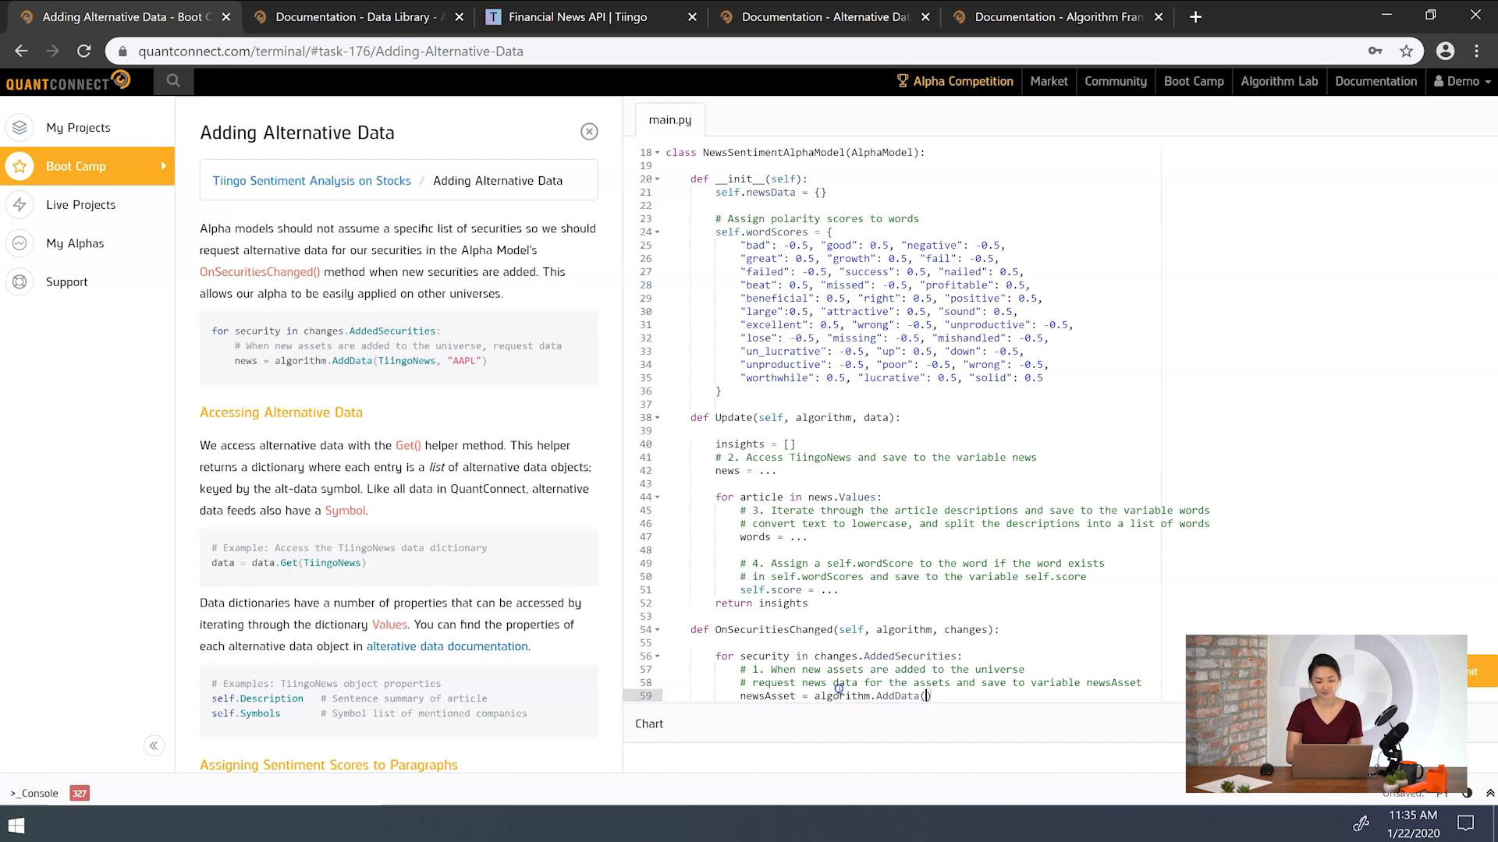
text(Tiingo)
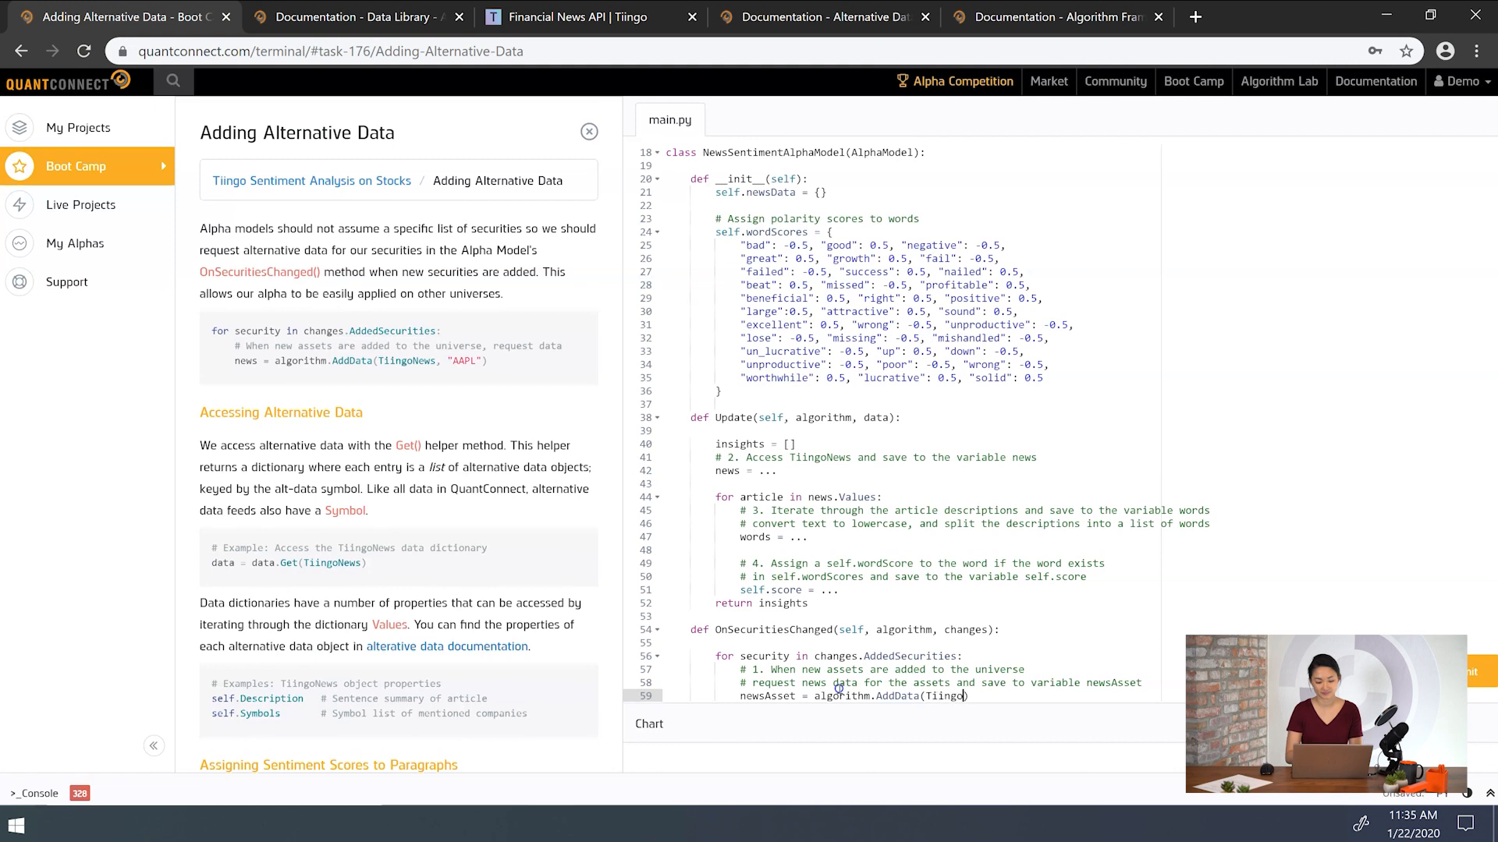
text(, security.Symb)
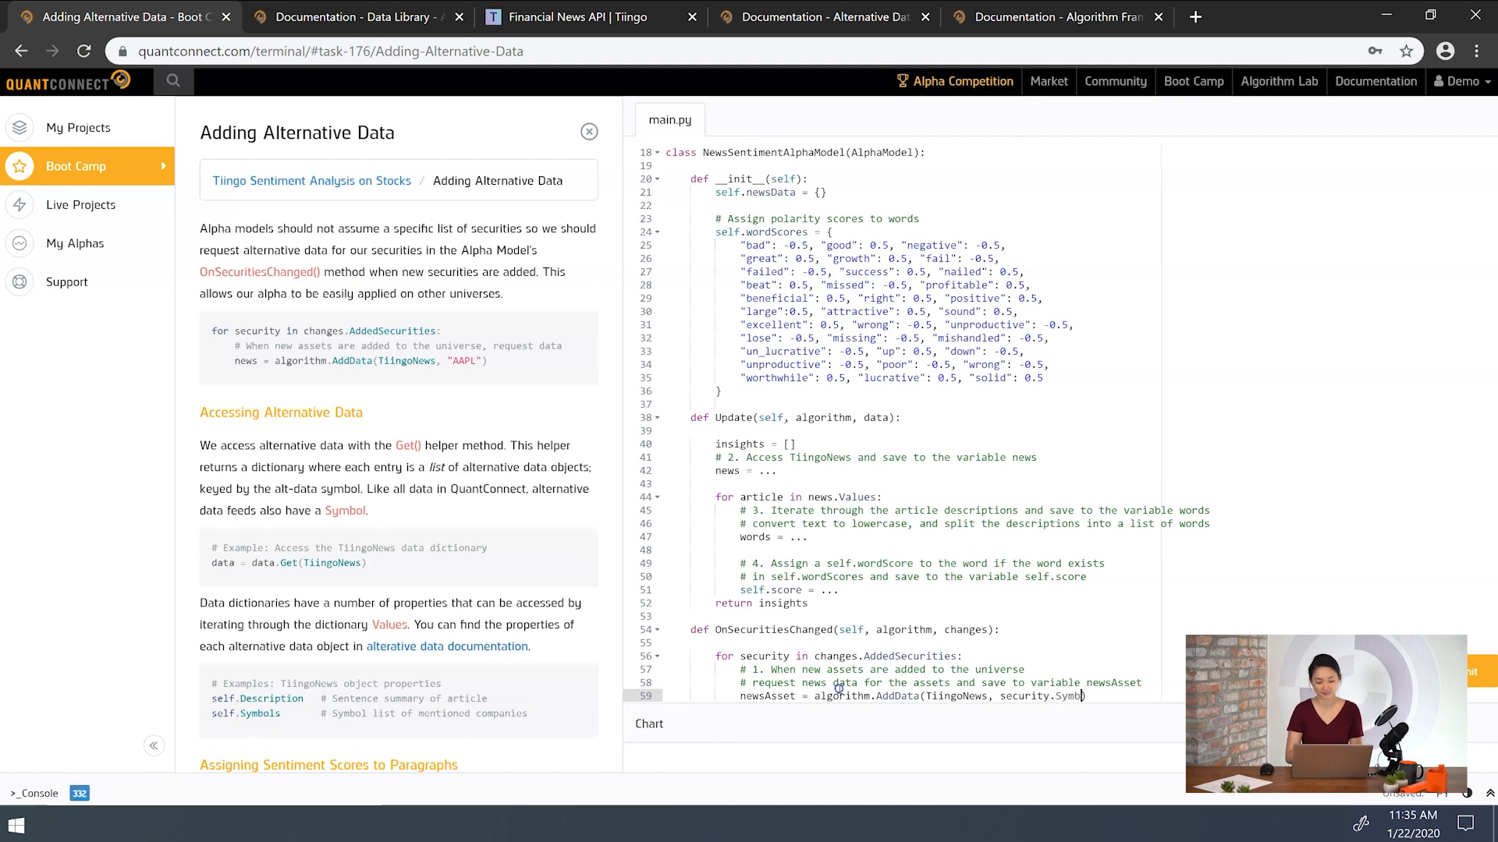
text(ol))
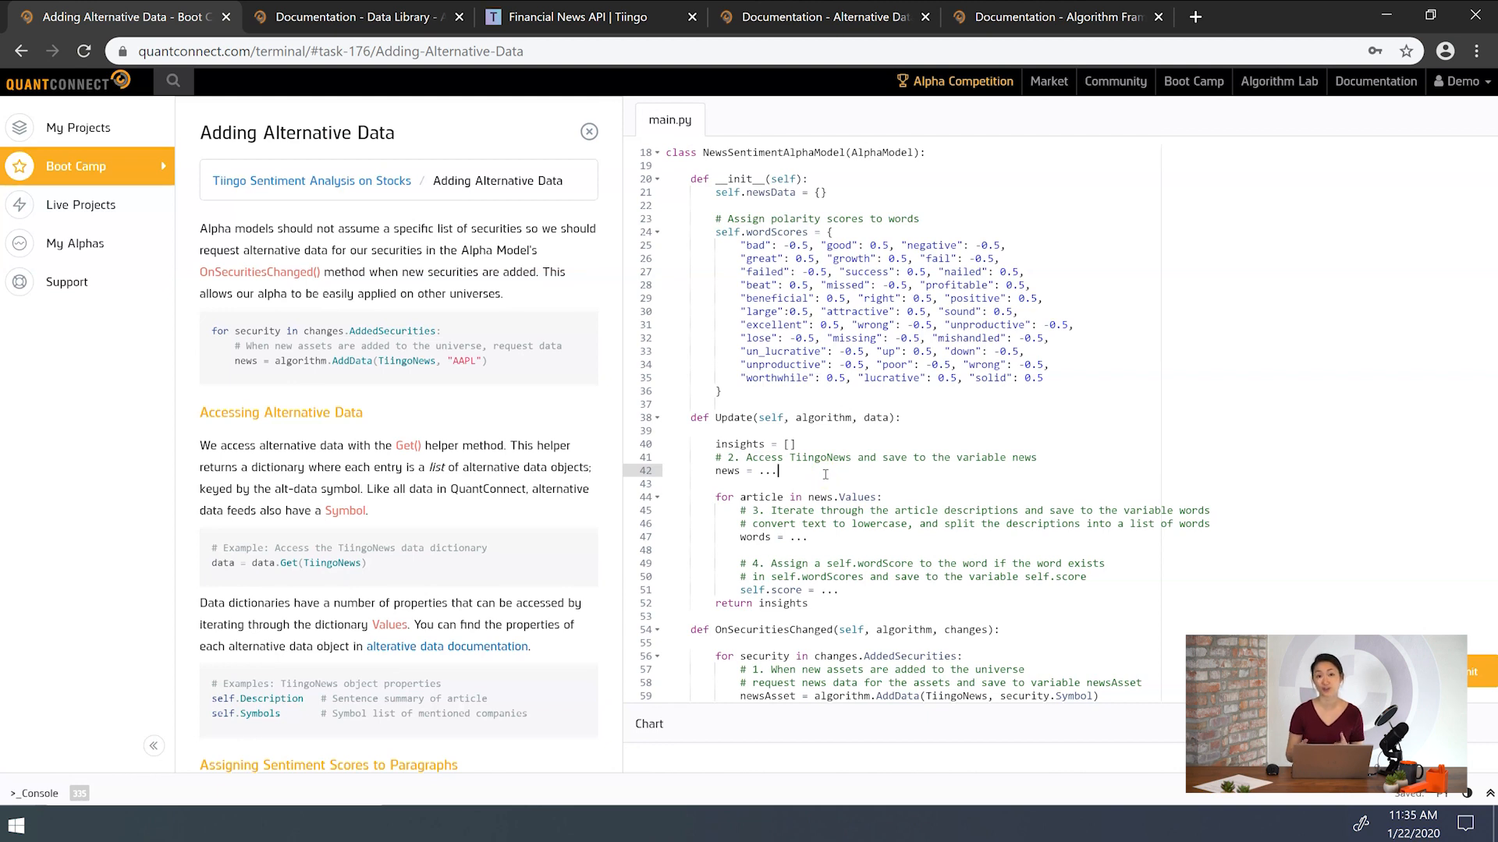
- Set news to data.Get(TiingoNews) in Update
text(data)
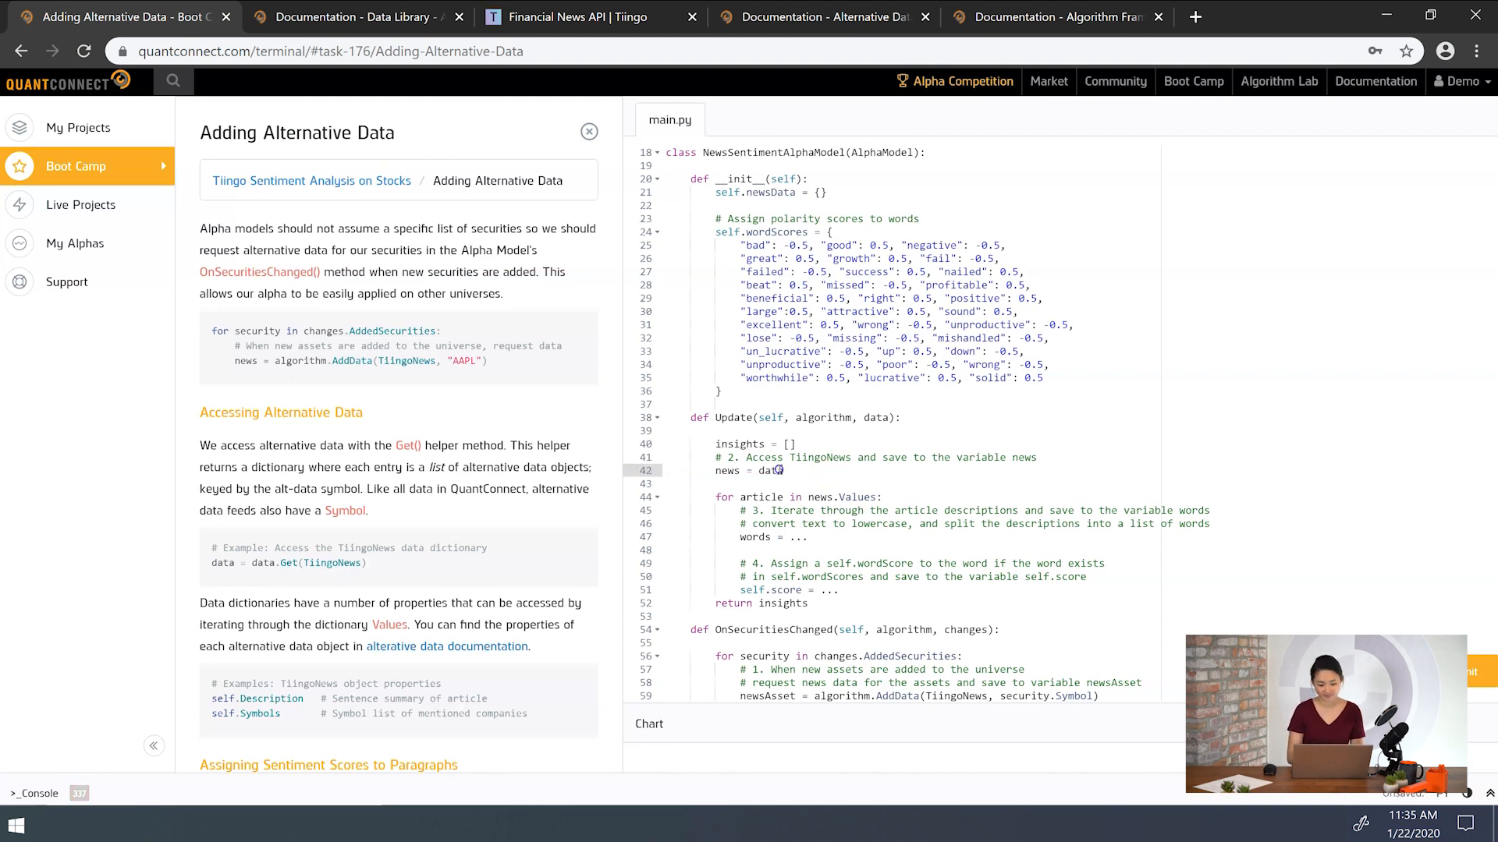
text(.Get(Tiing))
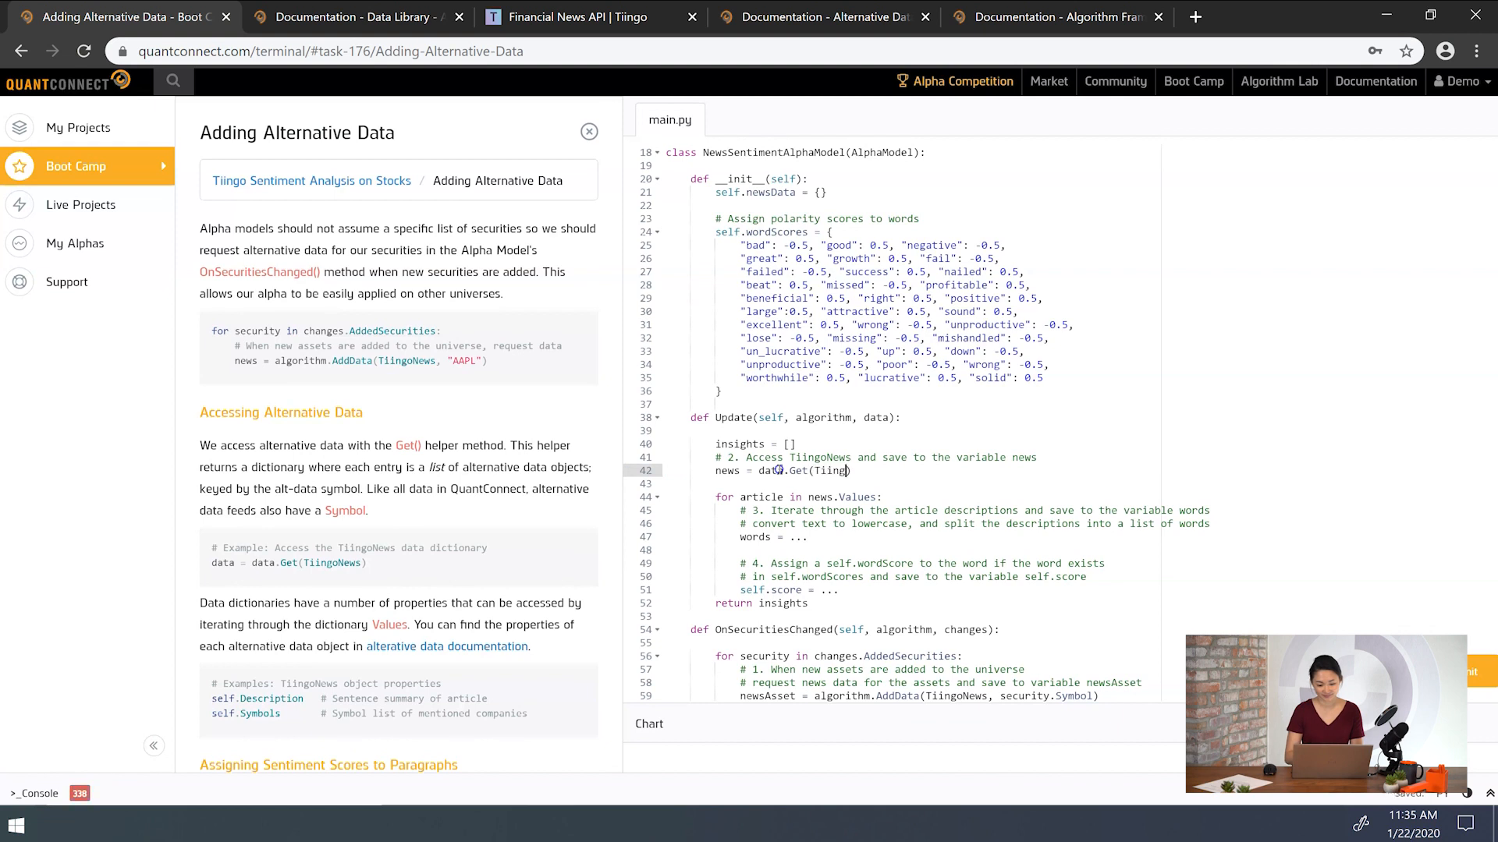
text(oNews))
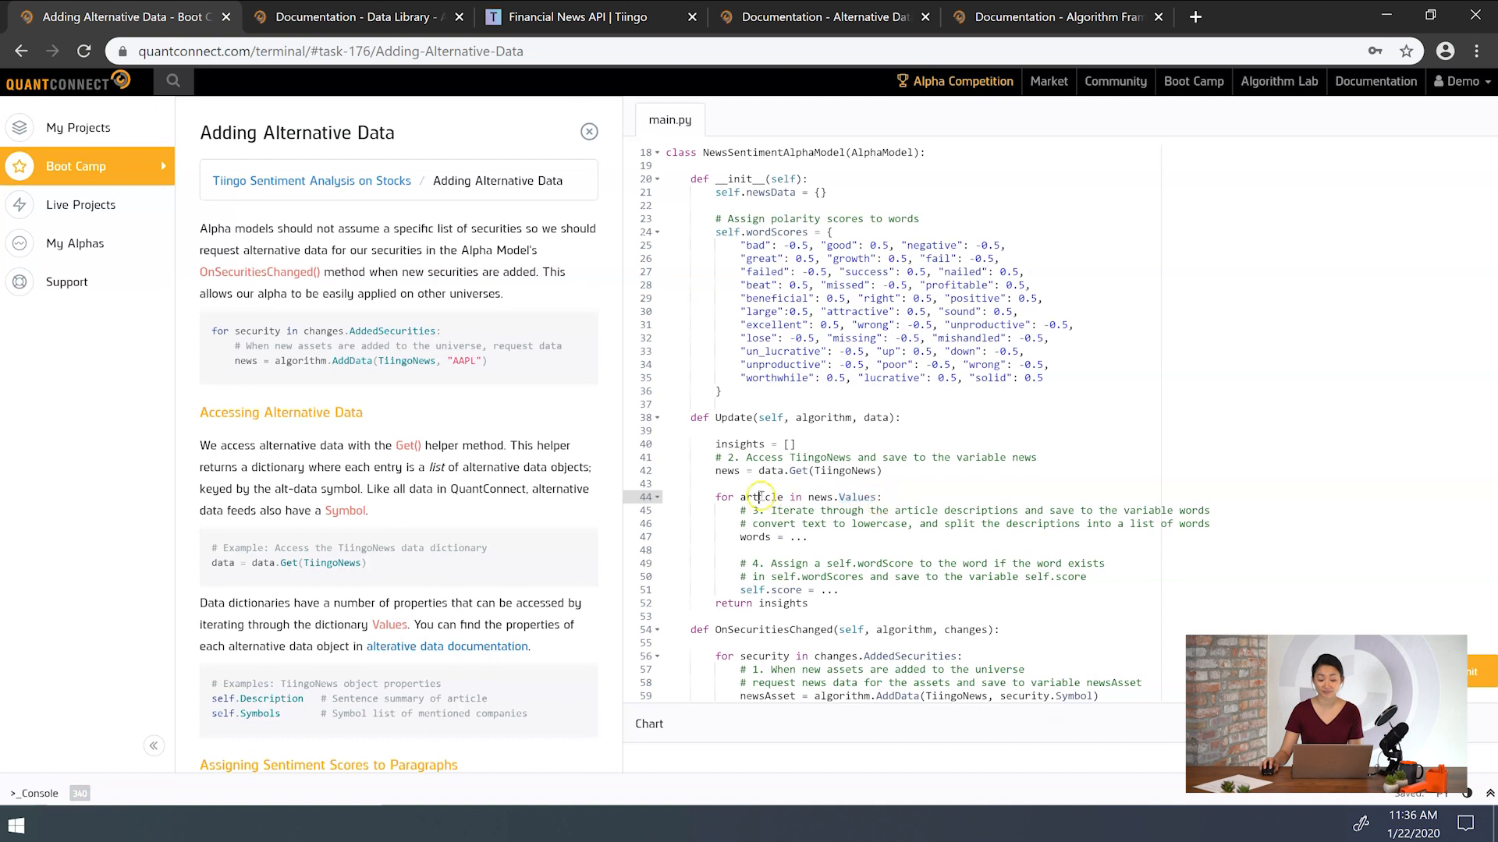
- Set words to article.Description.lower().split(" ")
text(article)
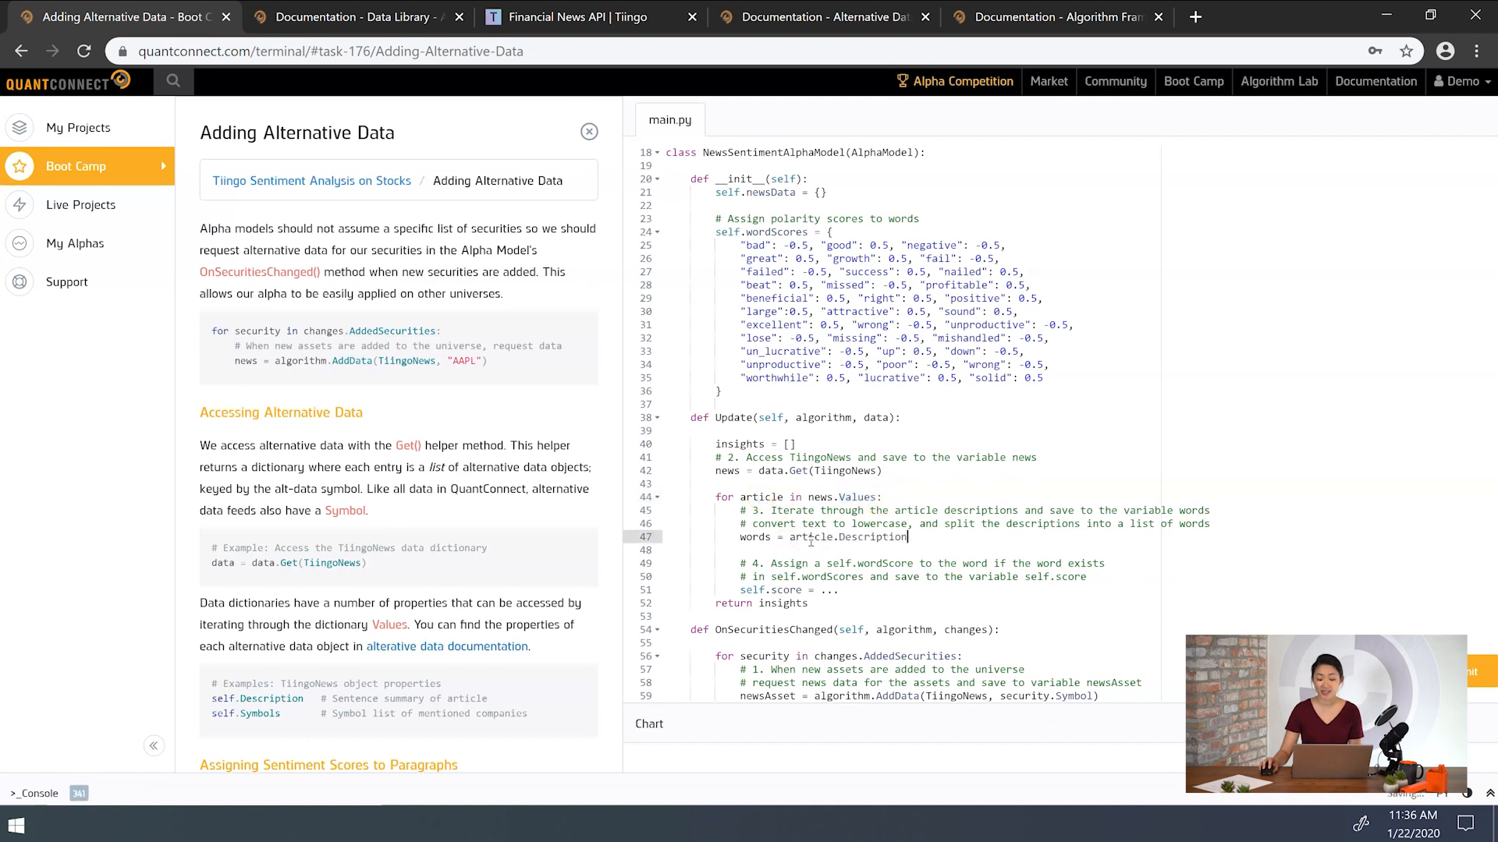
text(.lower())
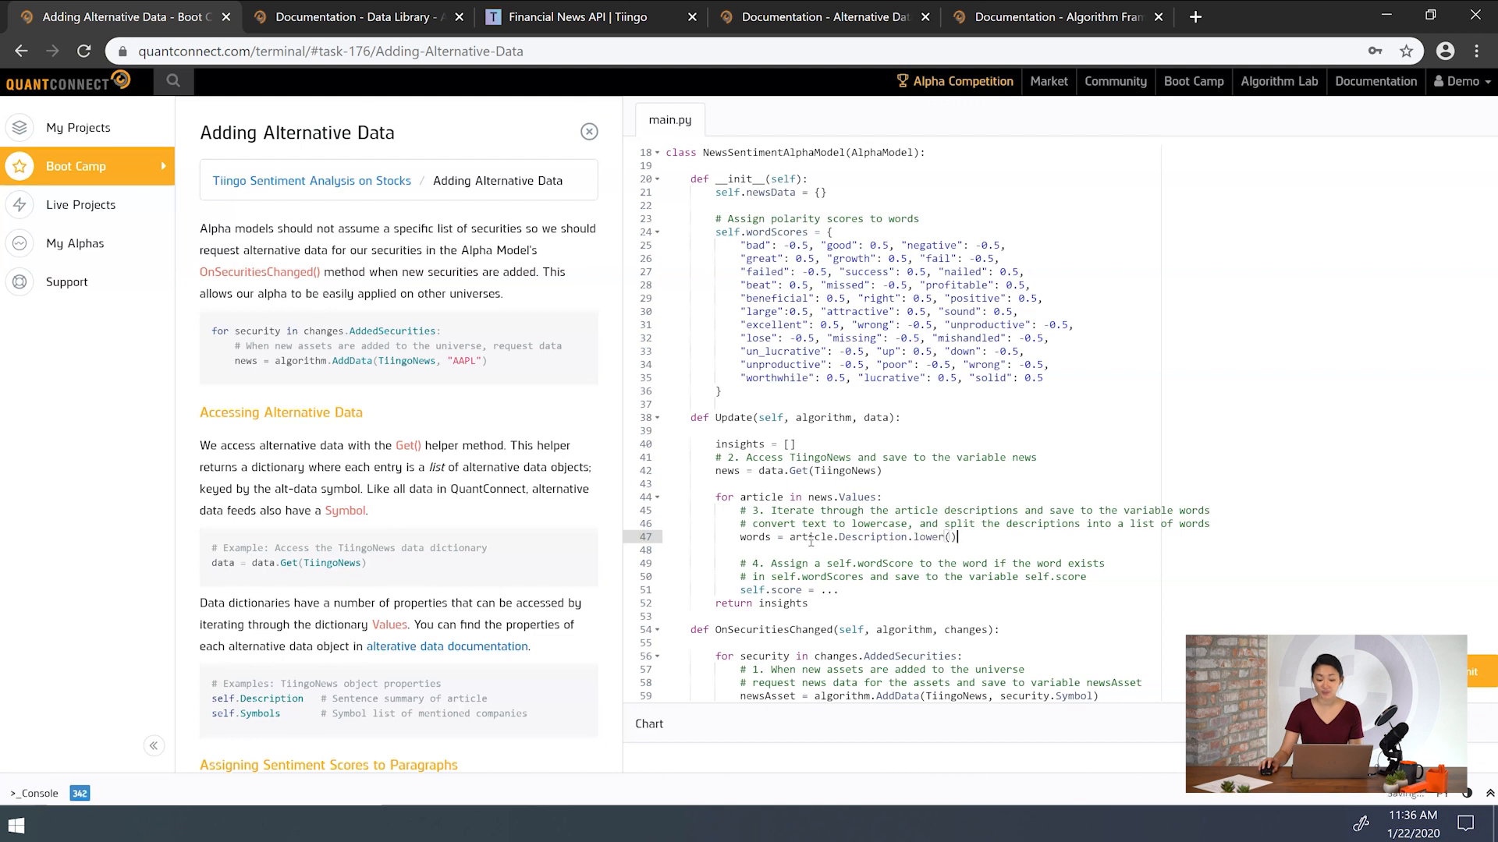
text(.split(" "))
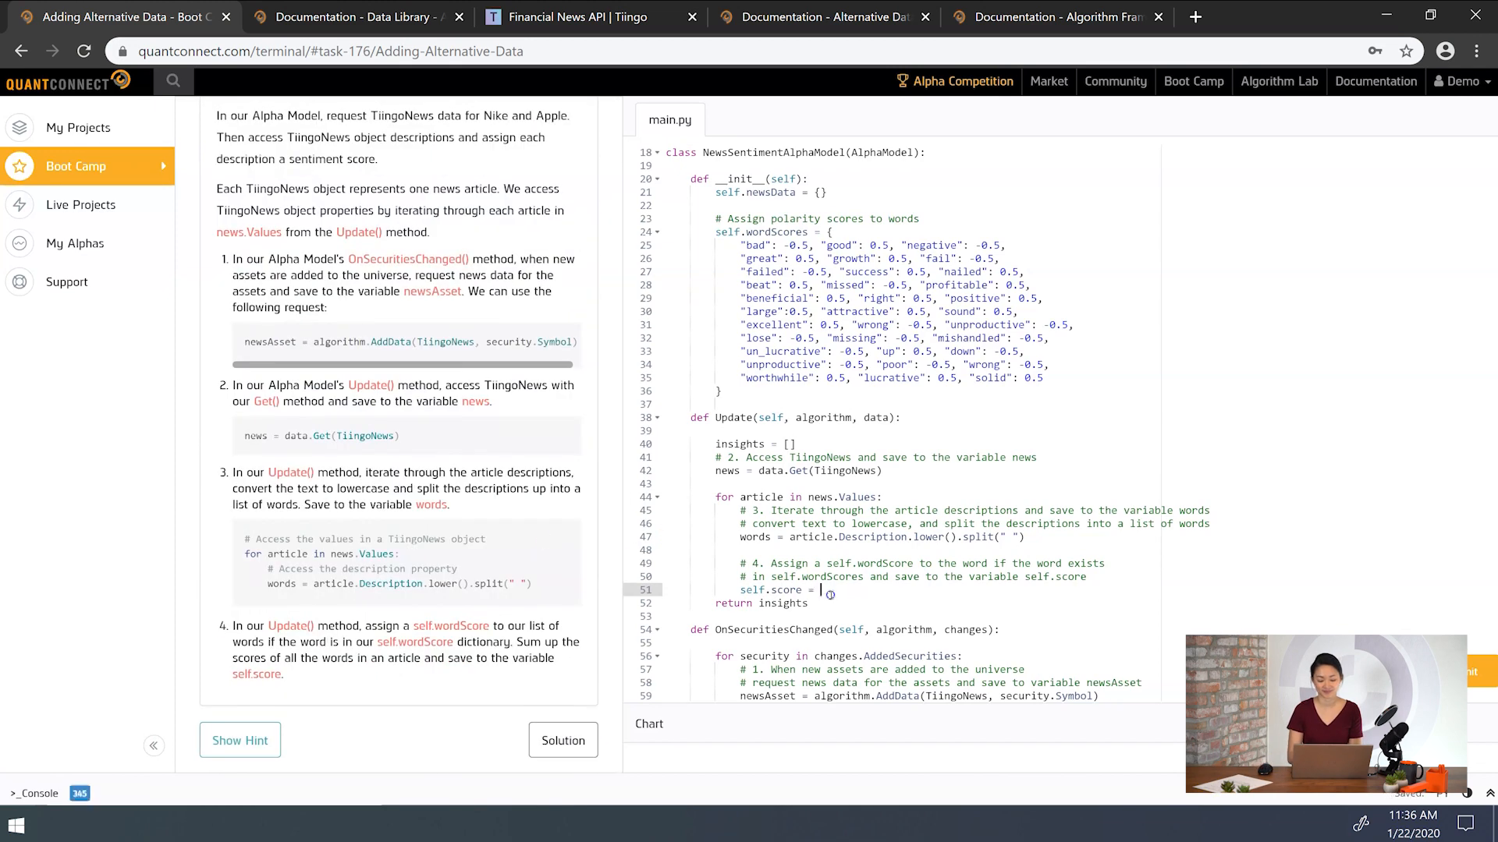
- Set self.score to the sum of self.wordScores for words found in wordScores, then submit
text([self.wordScores)
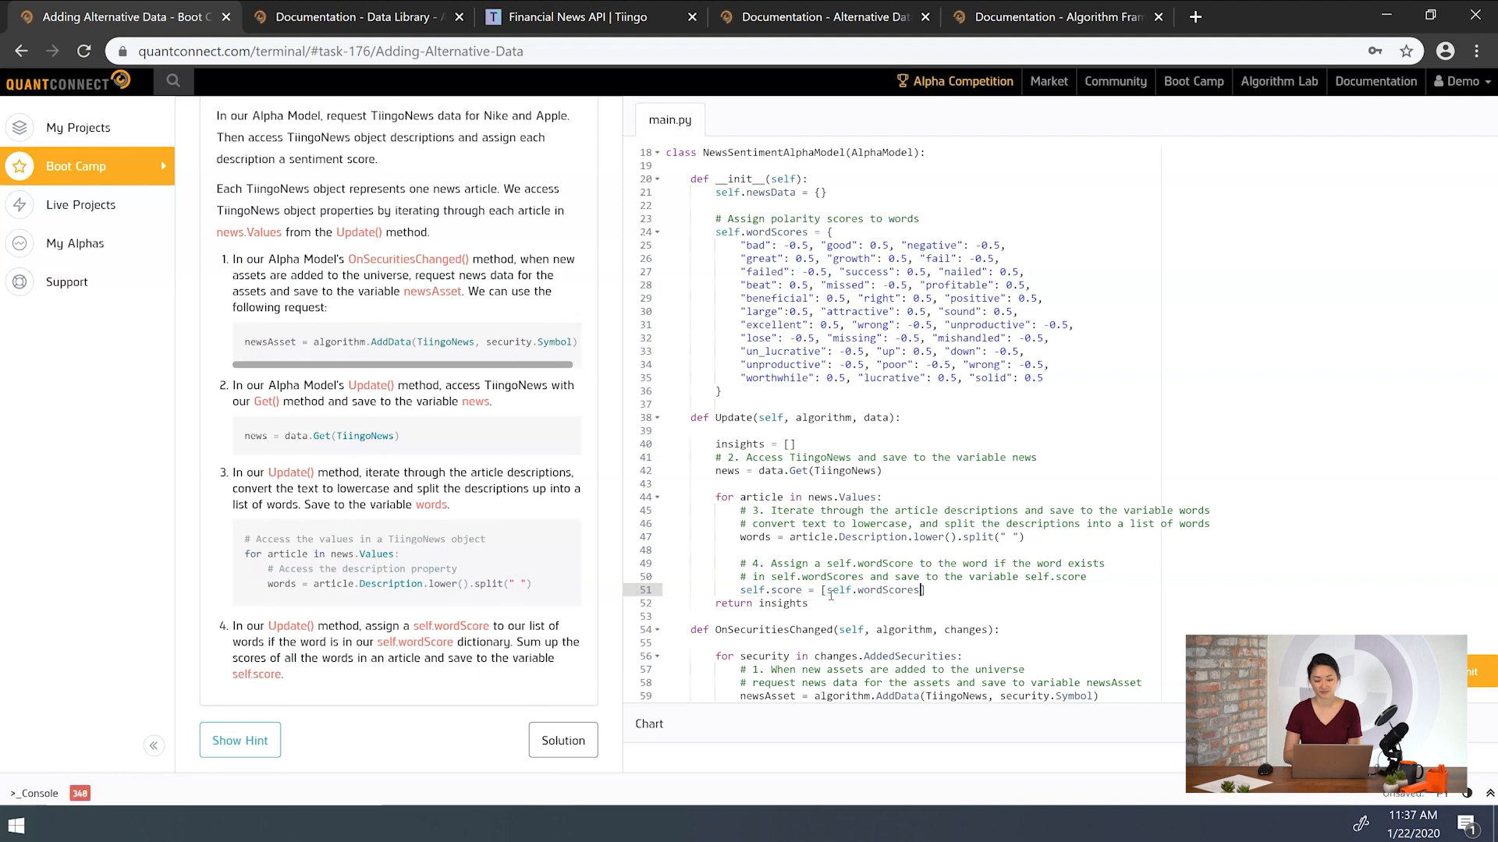
text([word] for word in words)
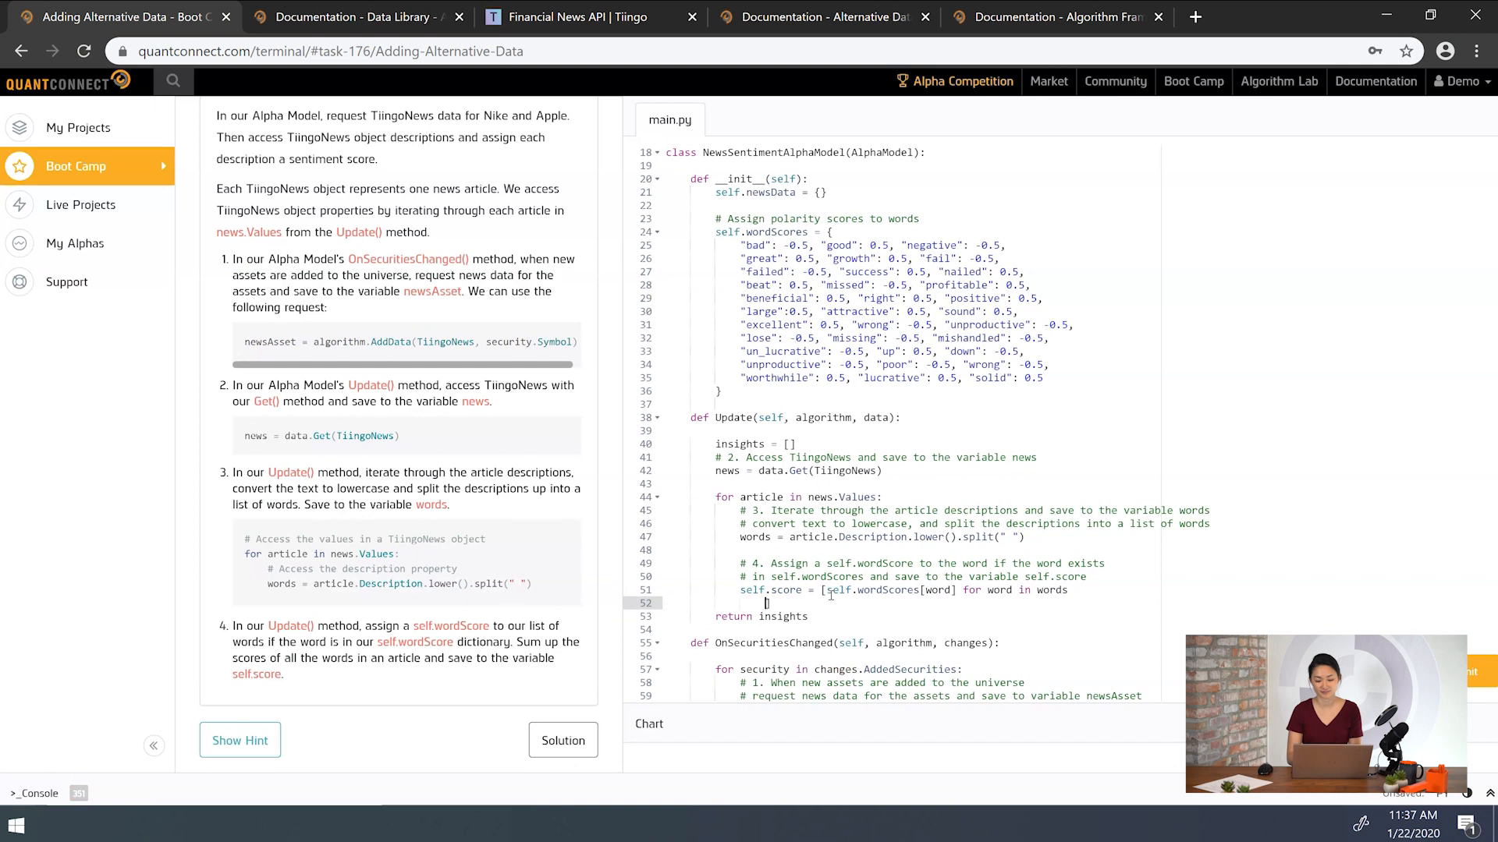
text(if word in self.wordScores)
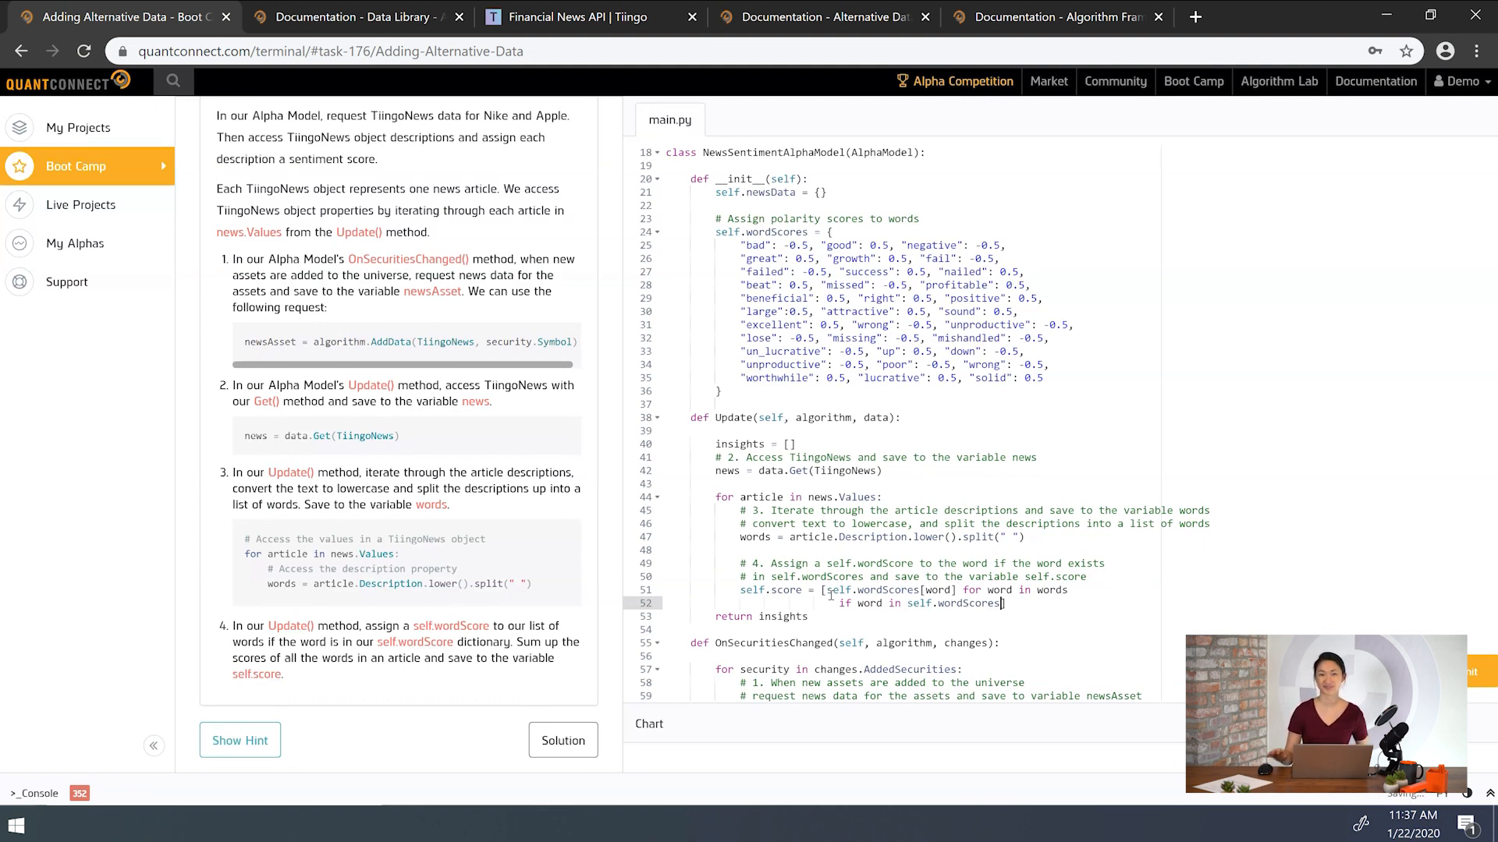
click(859, 578)
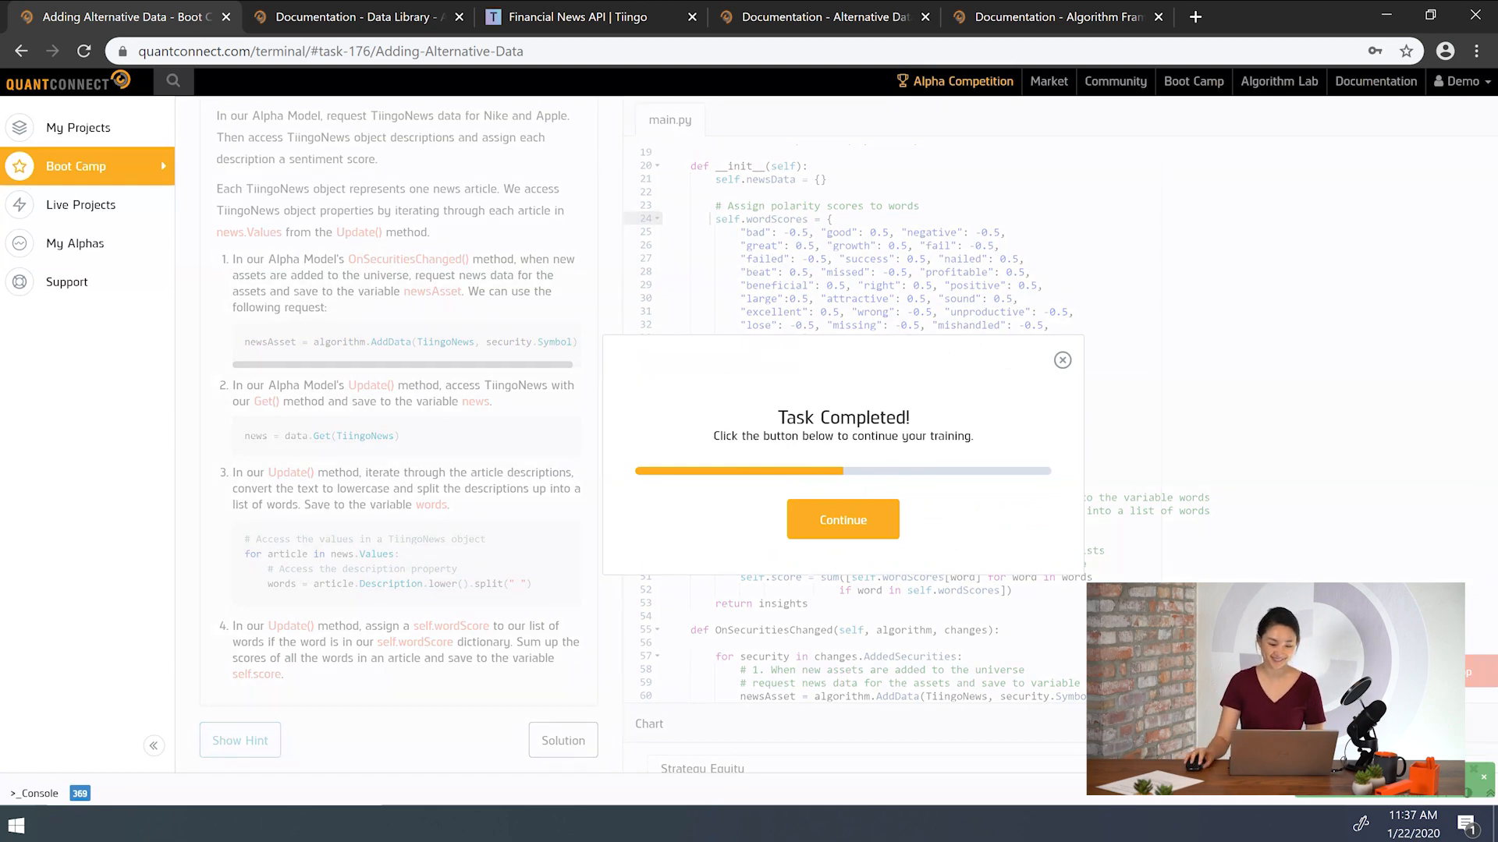
click(842, 520)
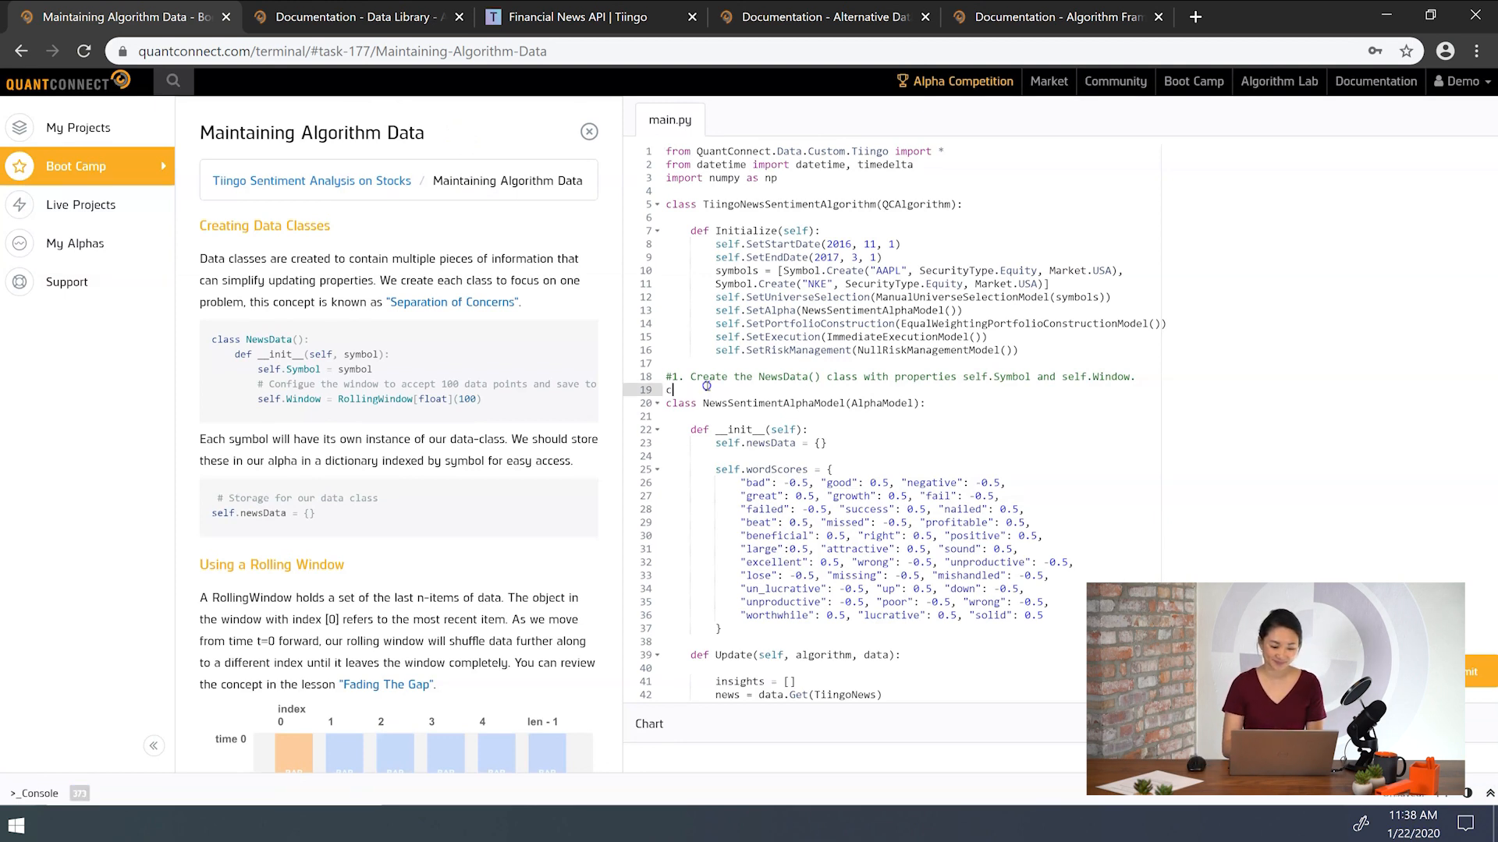
- Write class NewsData with __init__(self, symbol) setting self.Symbol and self.Window = RollingWindow[float](100)
text(lass NewsD)
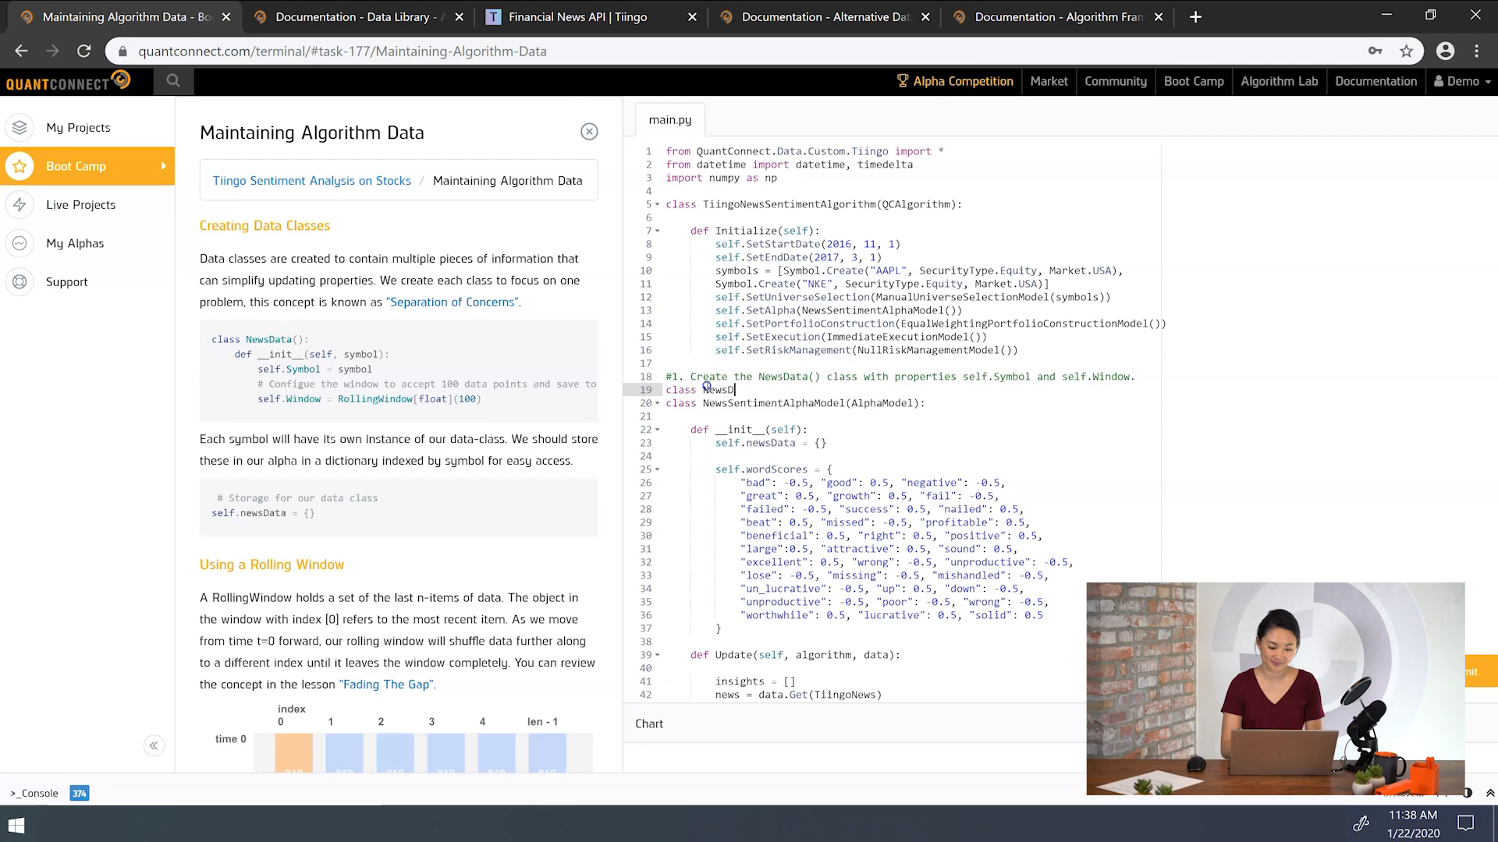
text(ata():)
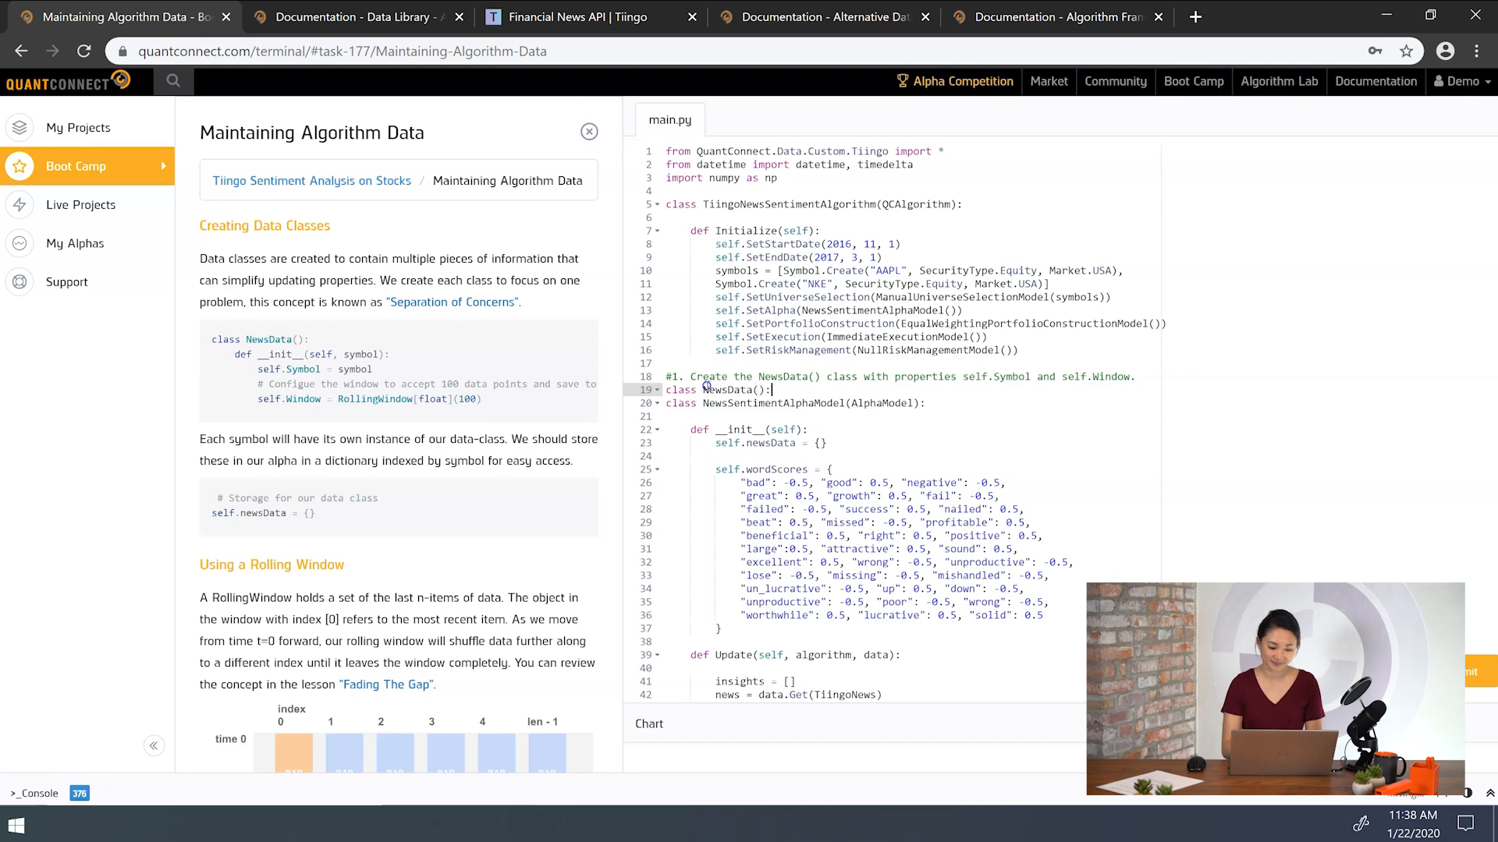
text(def __init__()
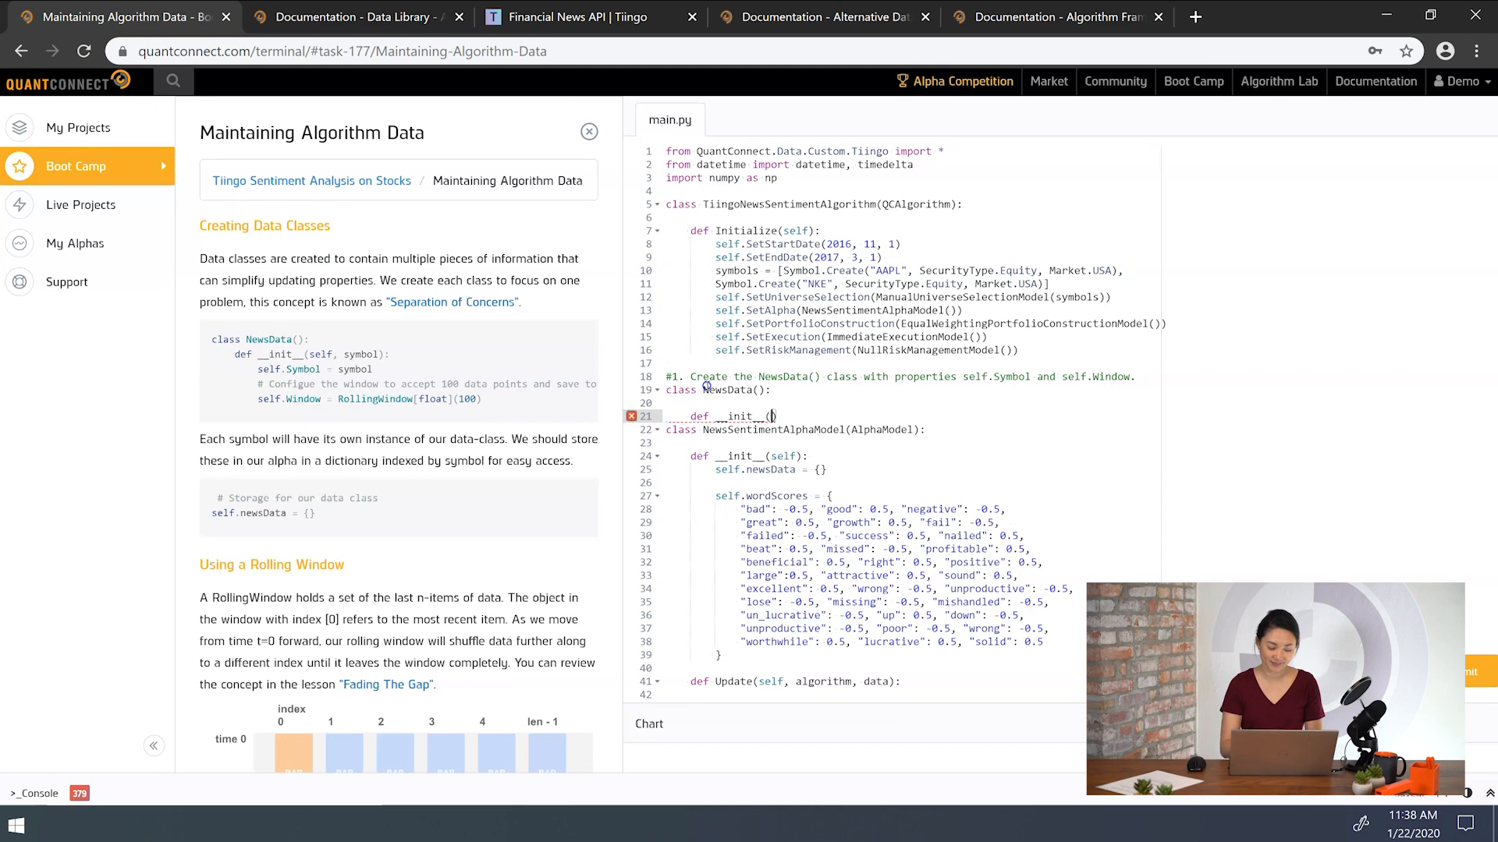
text(self, symbol)
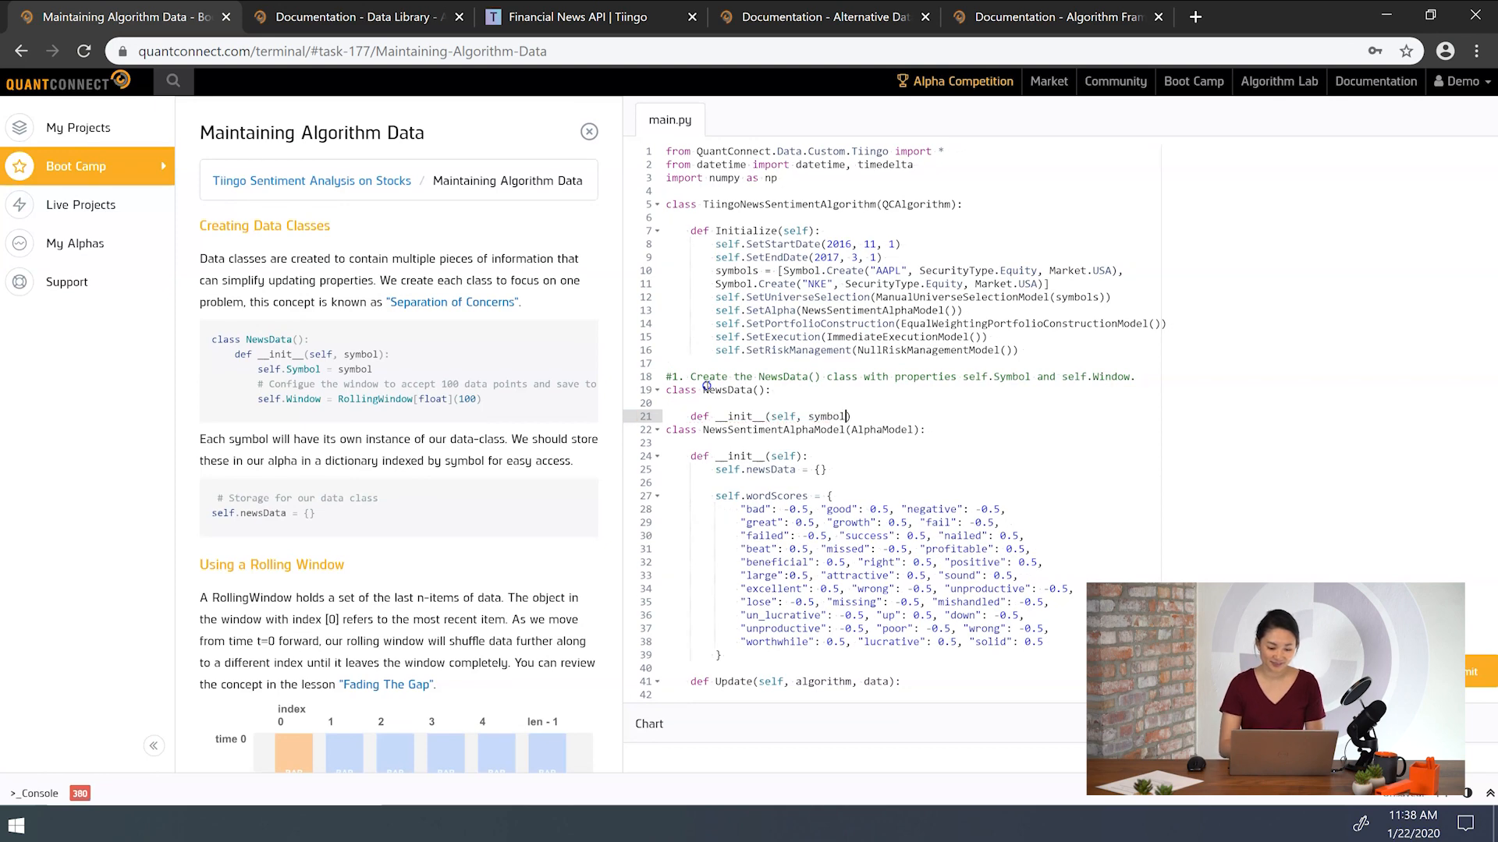
text(self.)
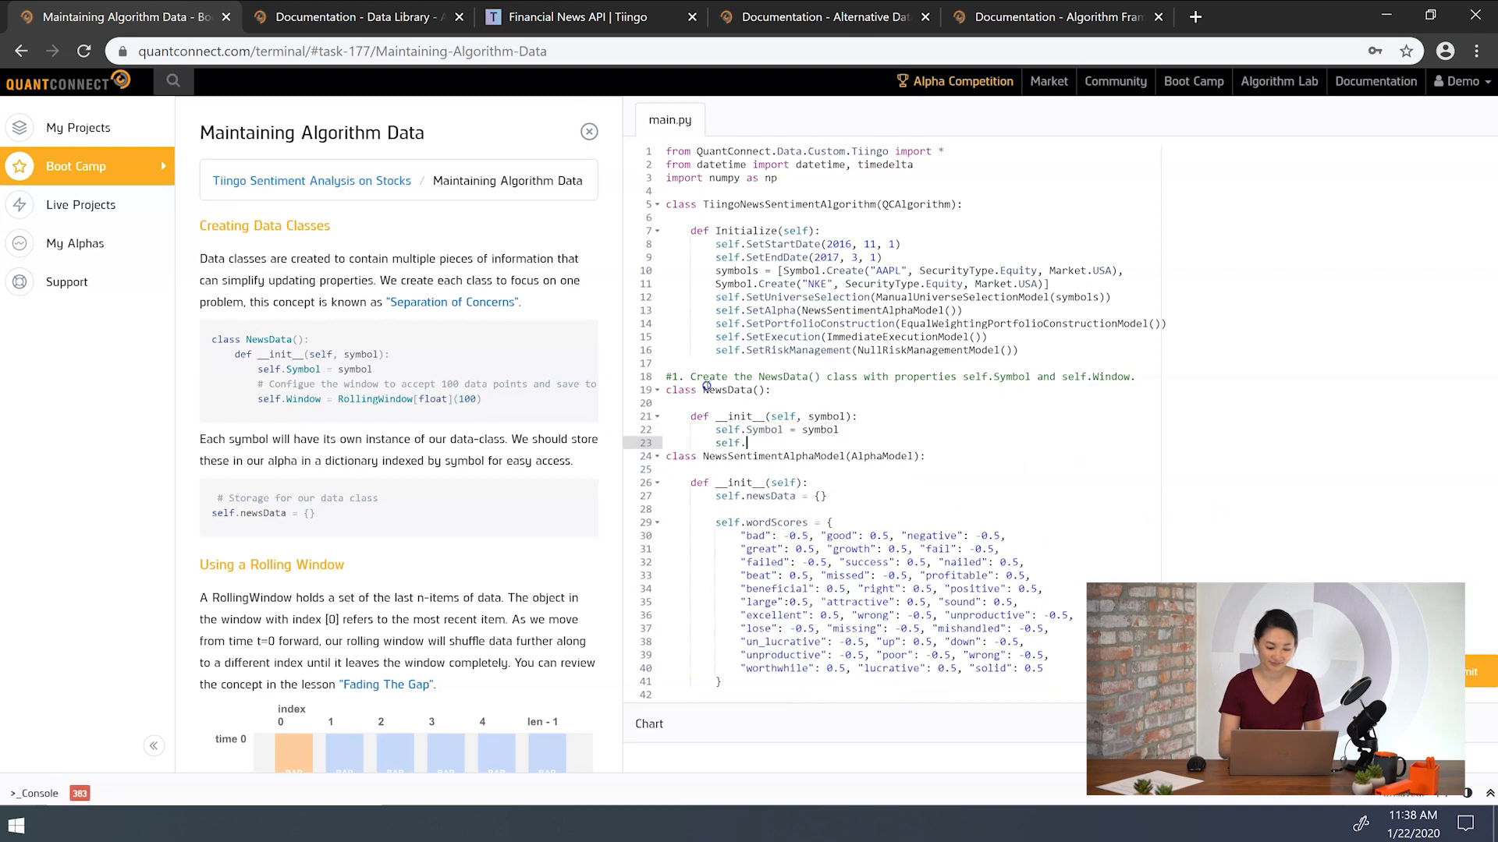
text(Window =)
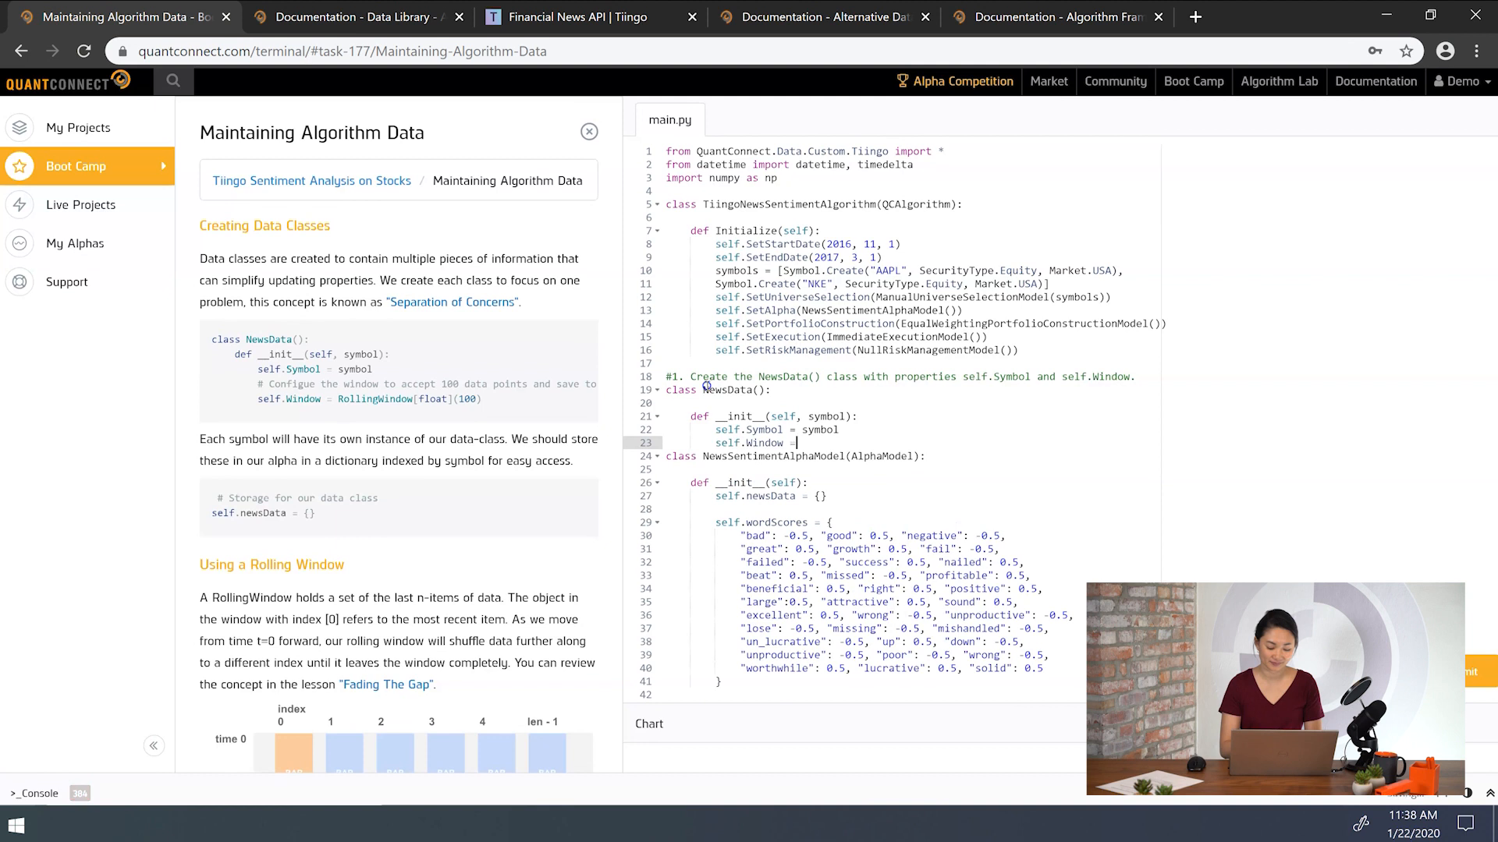
text(RollingWindow)
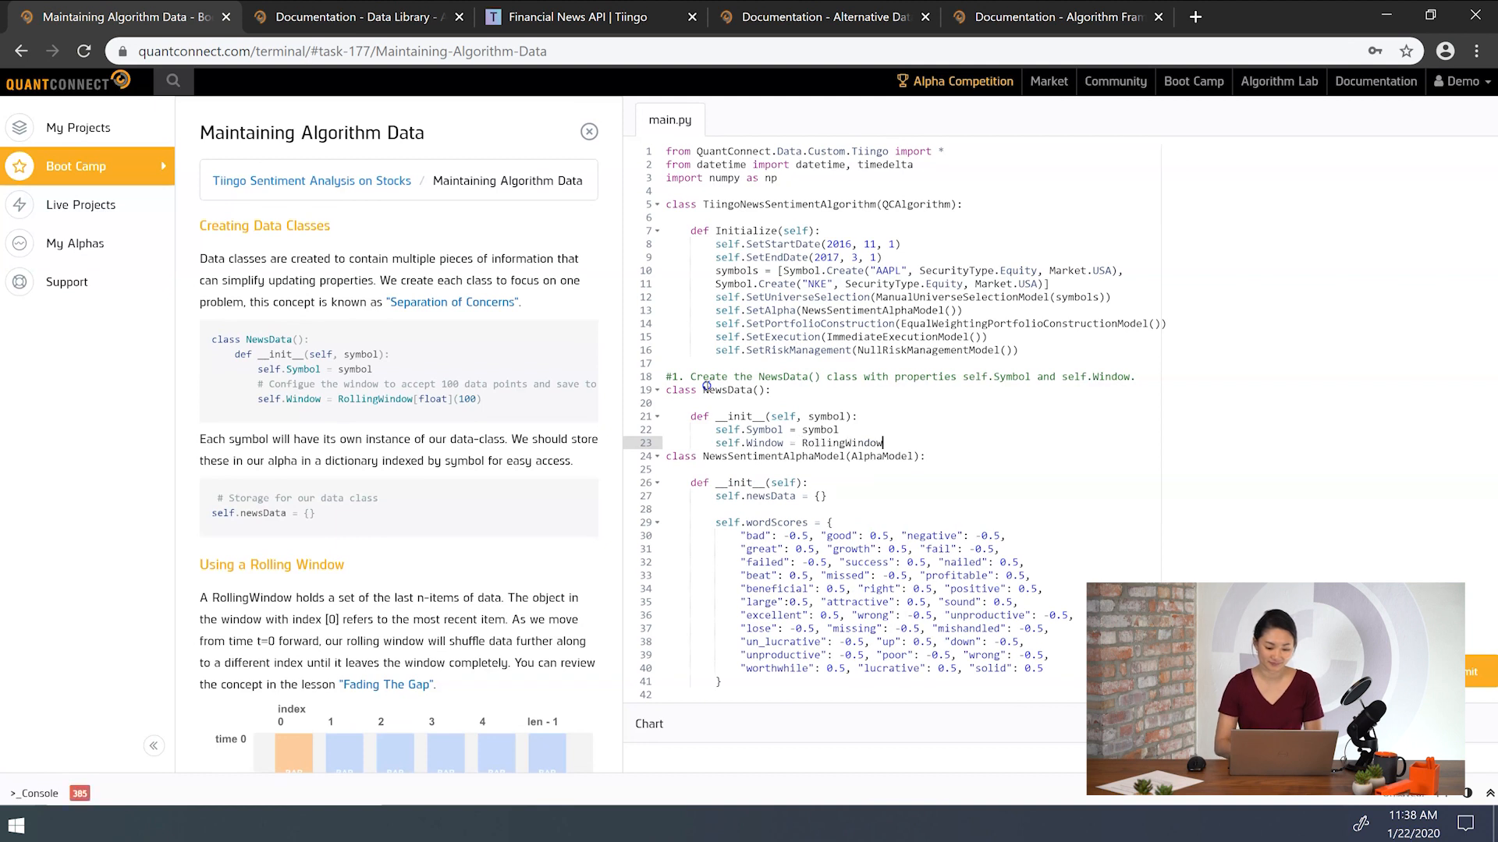
text([float])
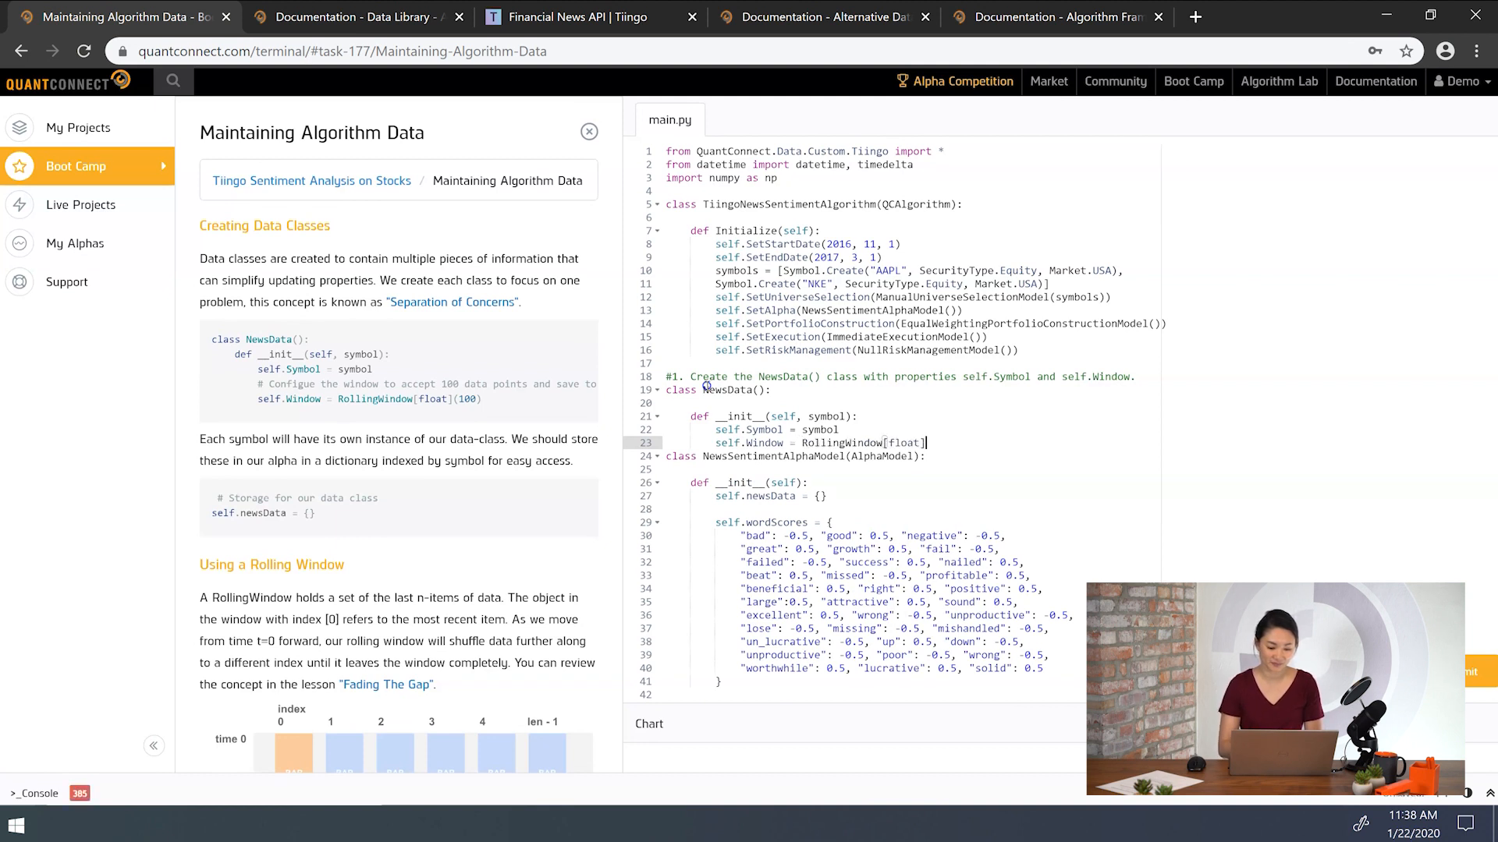
text((100))
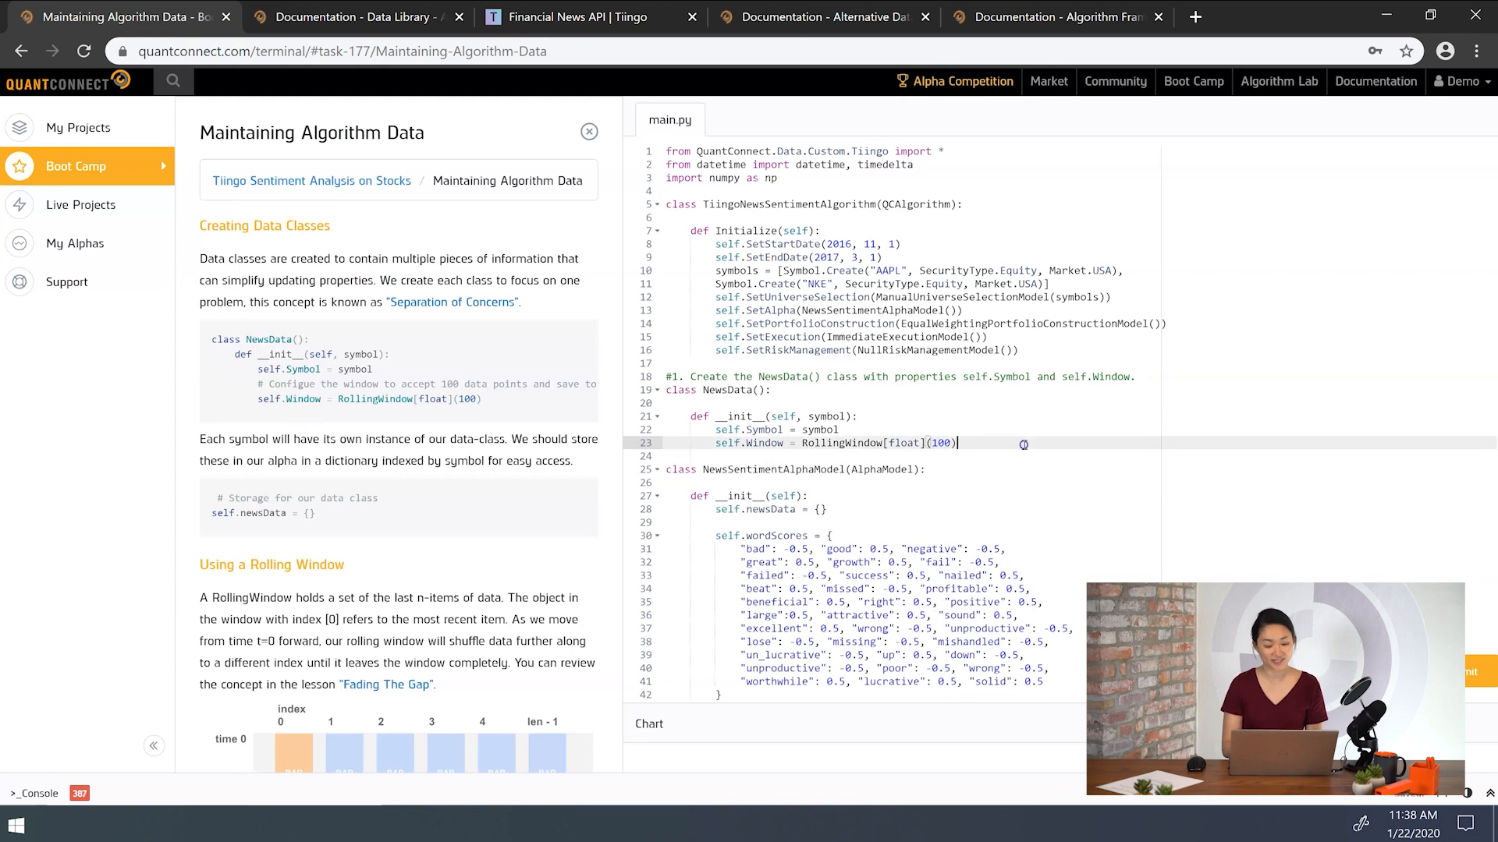
scroll(down, 3)
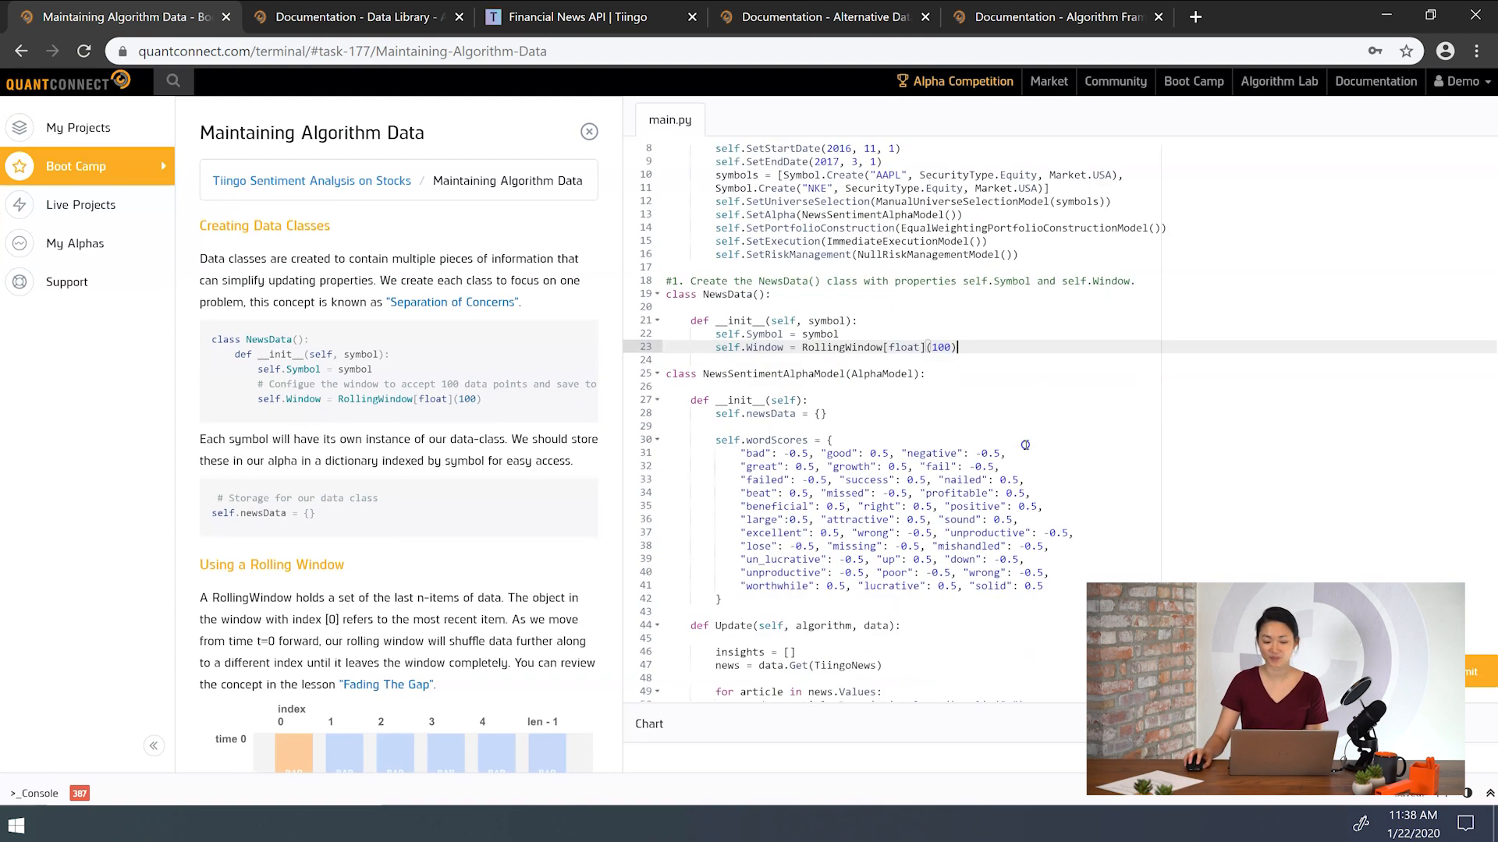
- In OnSecuritiesChanged, select the '...' placeholder after self.newsData[symbol] = and clear it
scroll(down, 3)
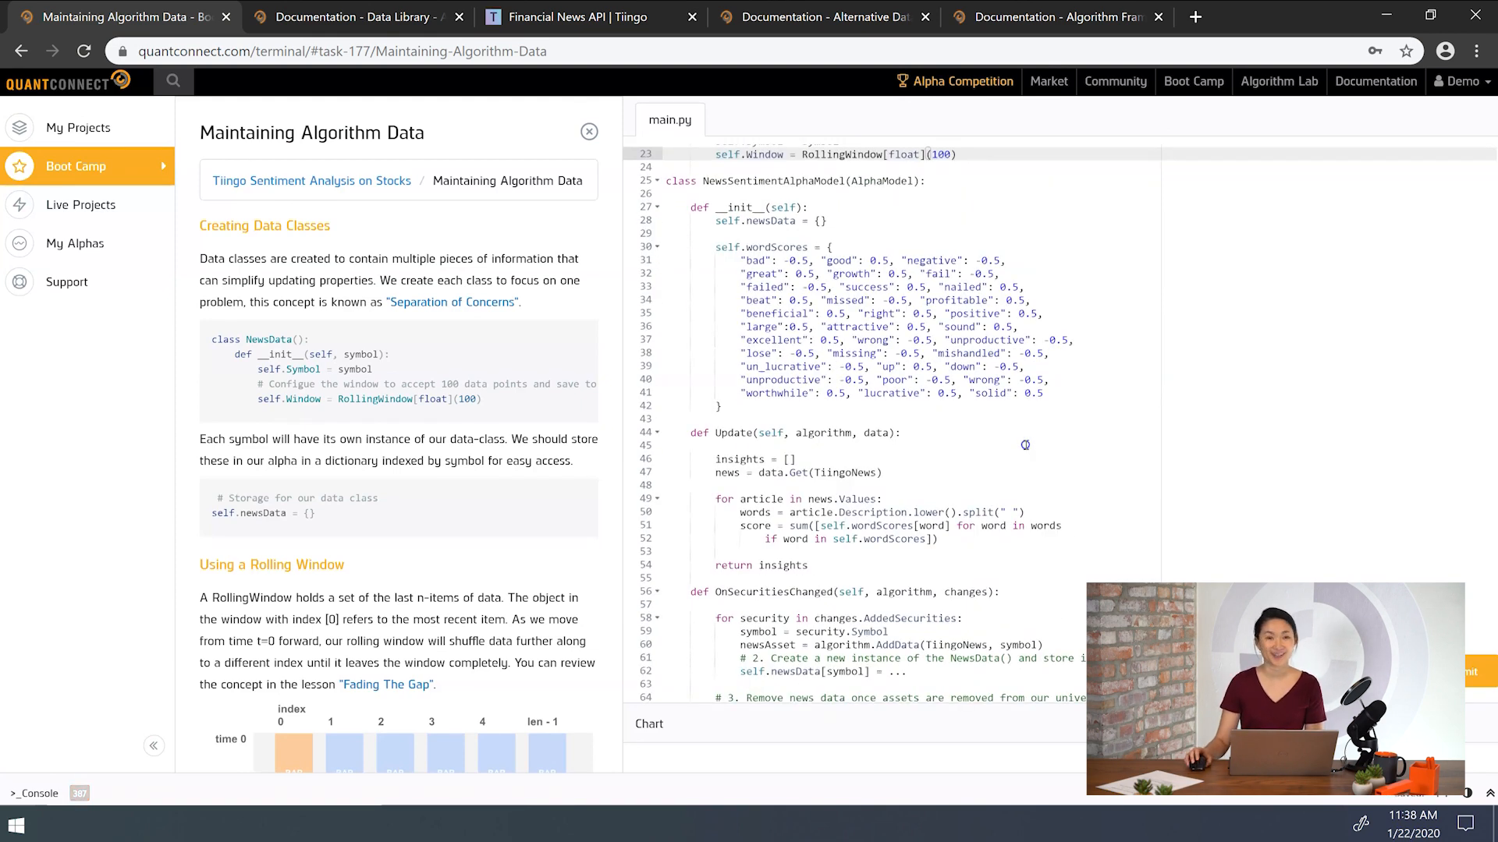
click(955, 153)
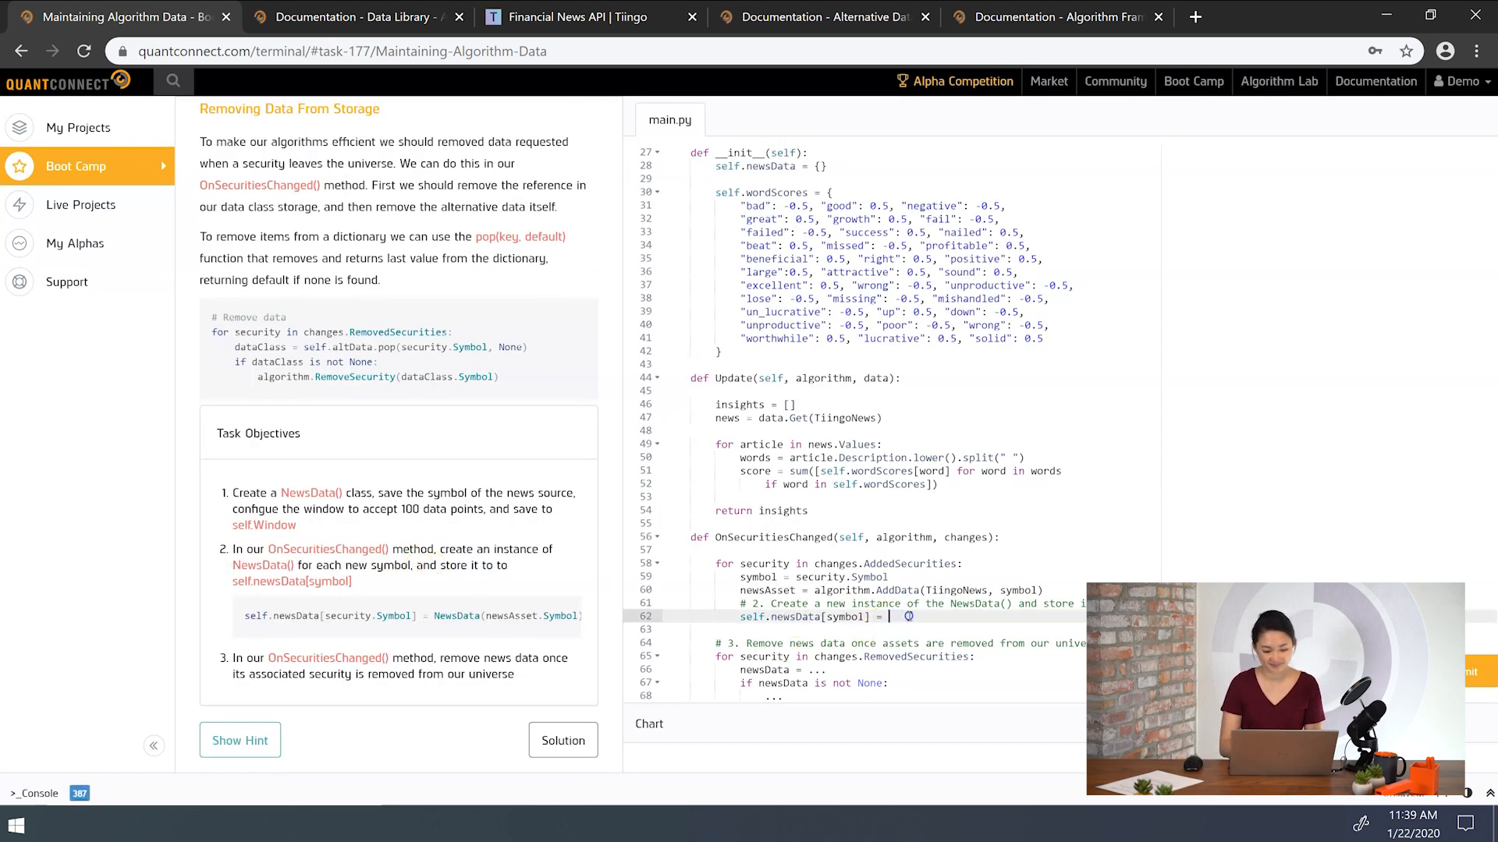
- Assign NewsData(newsAsset.Symbol) to self.newsData[symbol] on line 62
text(NewsData(newsAsset.Symbol)
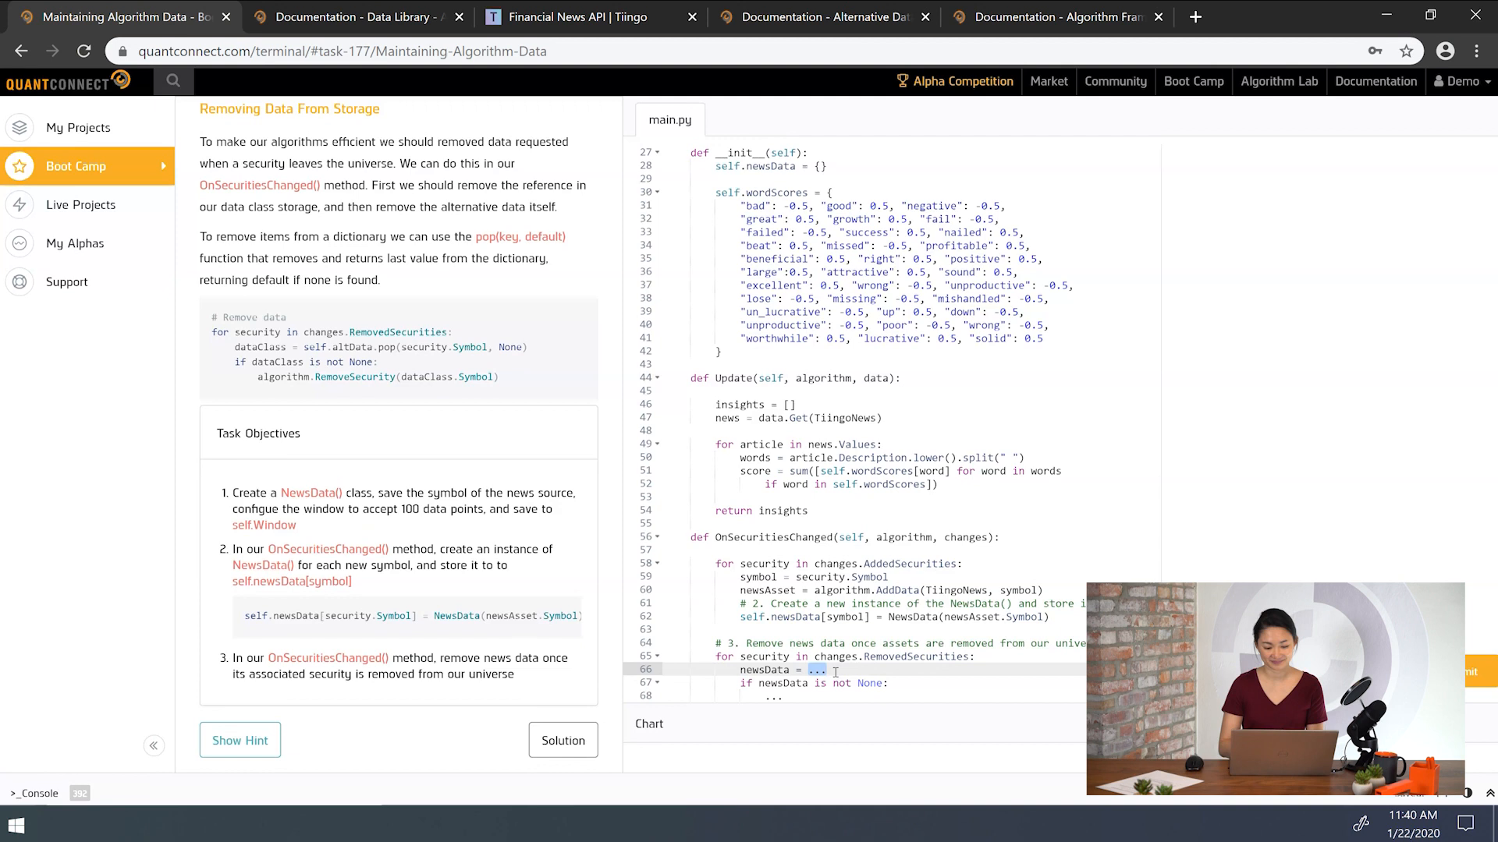
- Pop security.Symbol from self.newsData, then call algorithm.RemoveSecurity(newsData.Symbol)
key(Backspace)
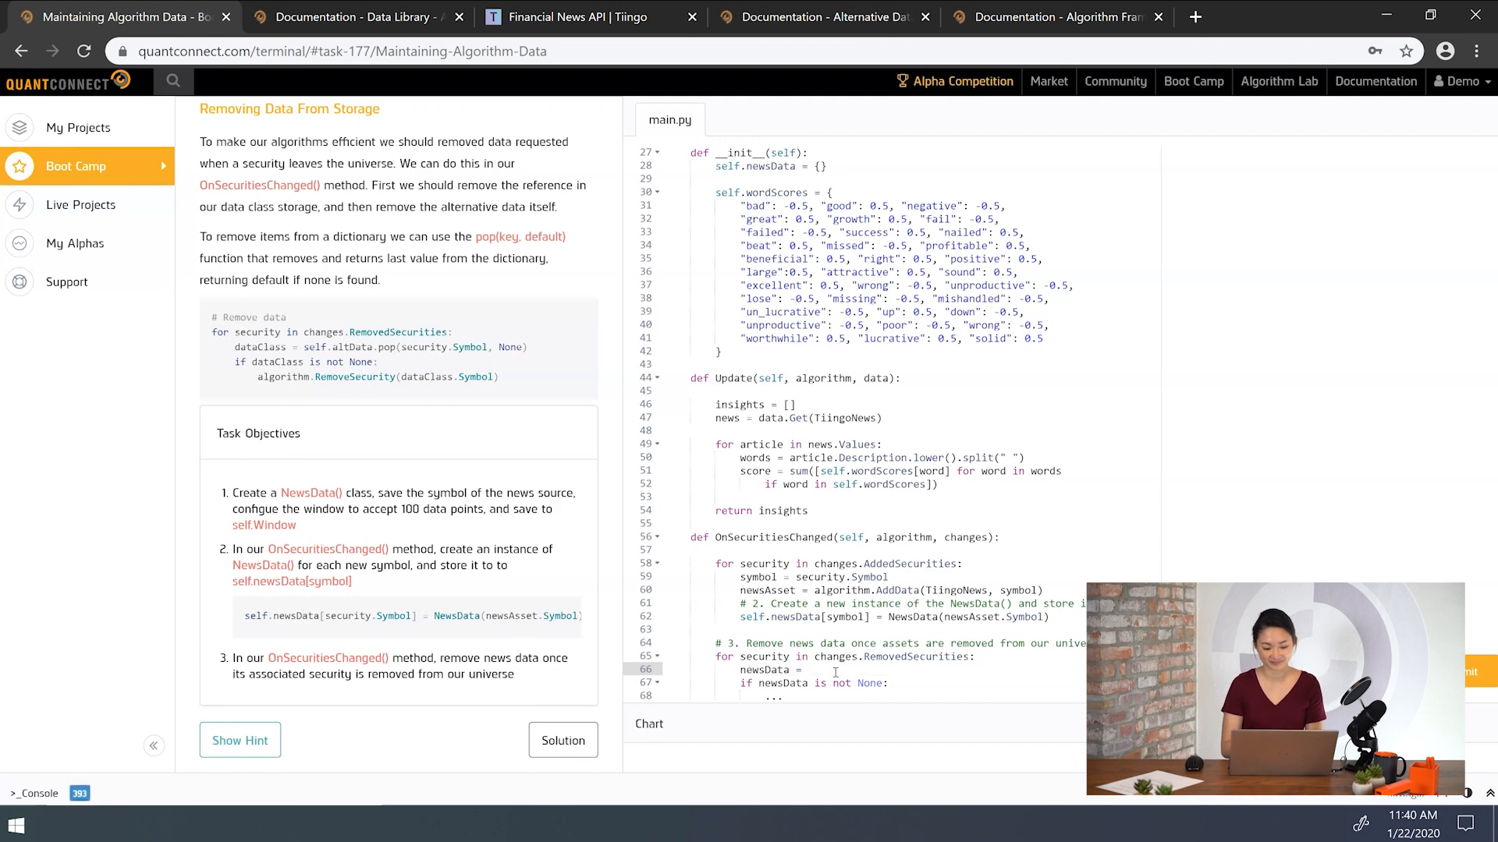
text(self)
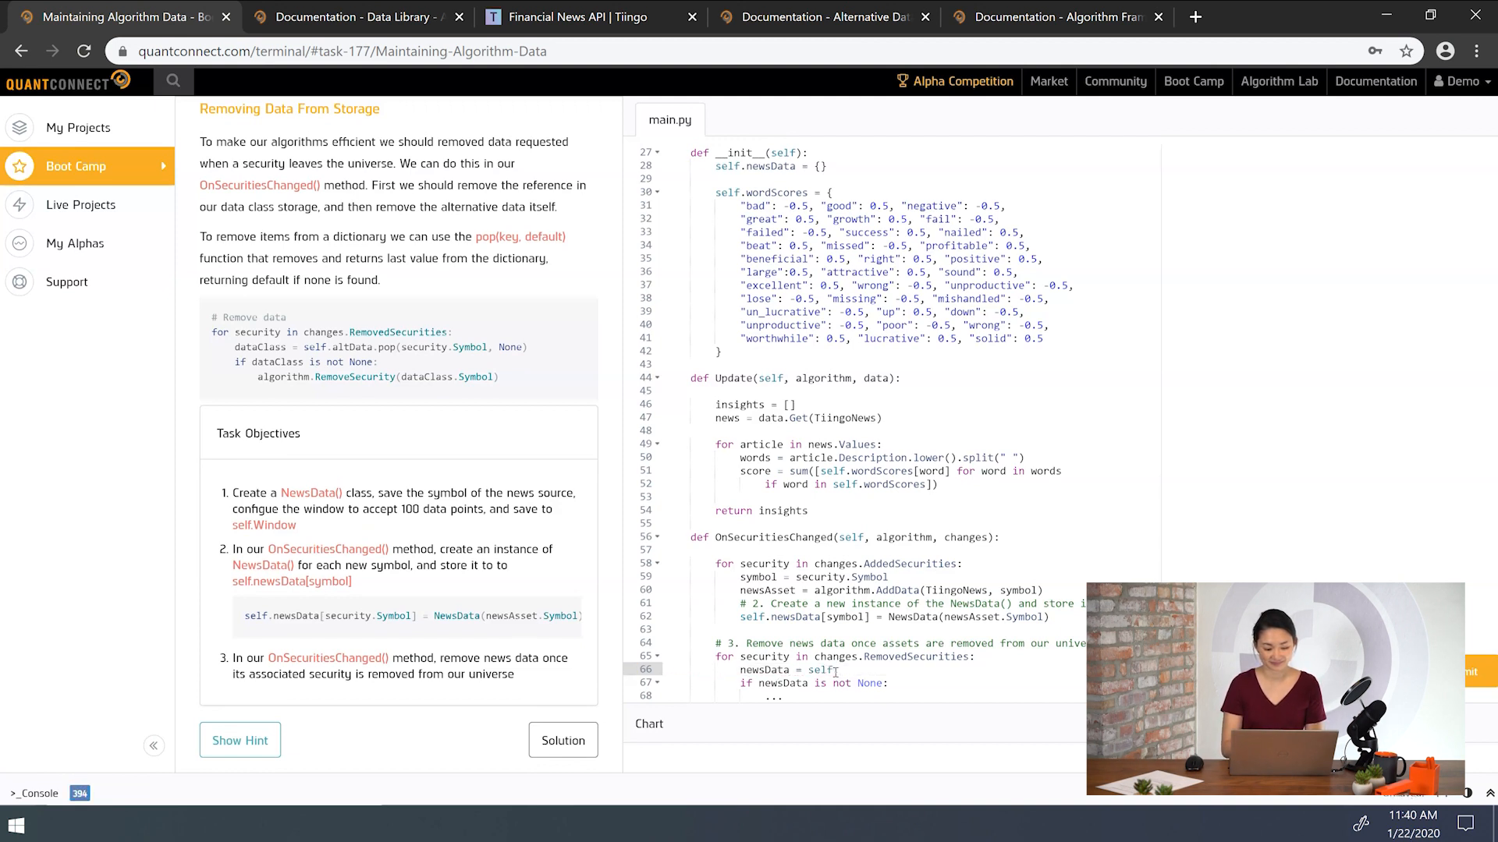
text(.newsData)
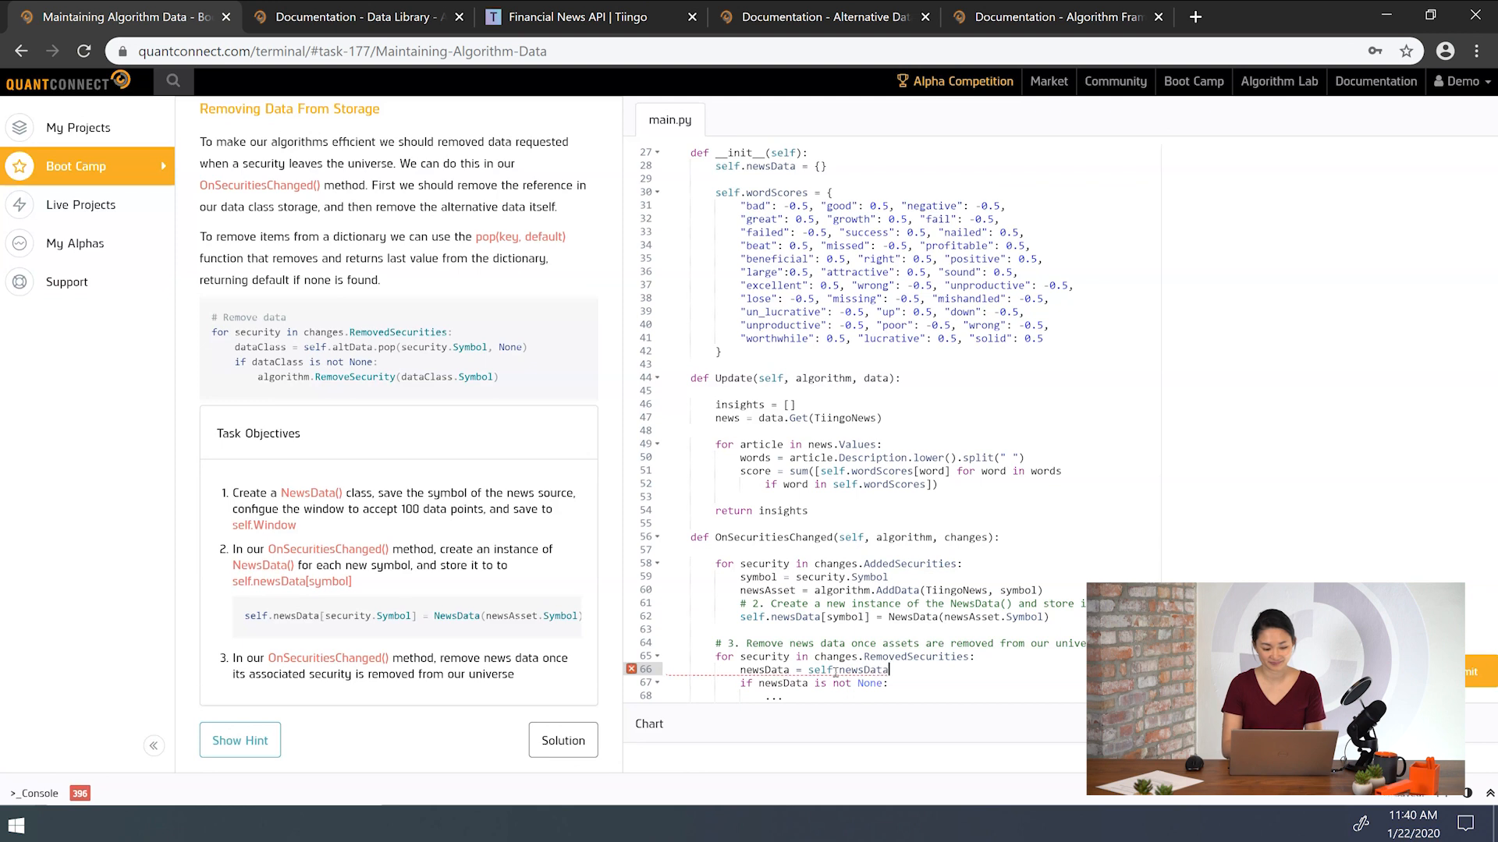
text(.pop(security.Symbol, None)
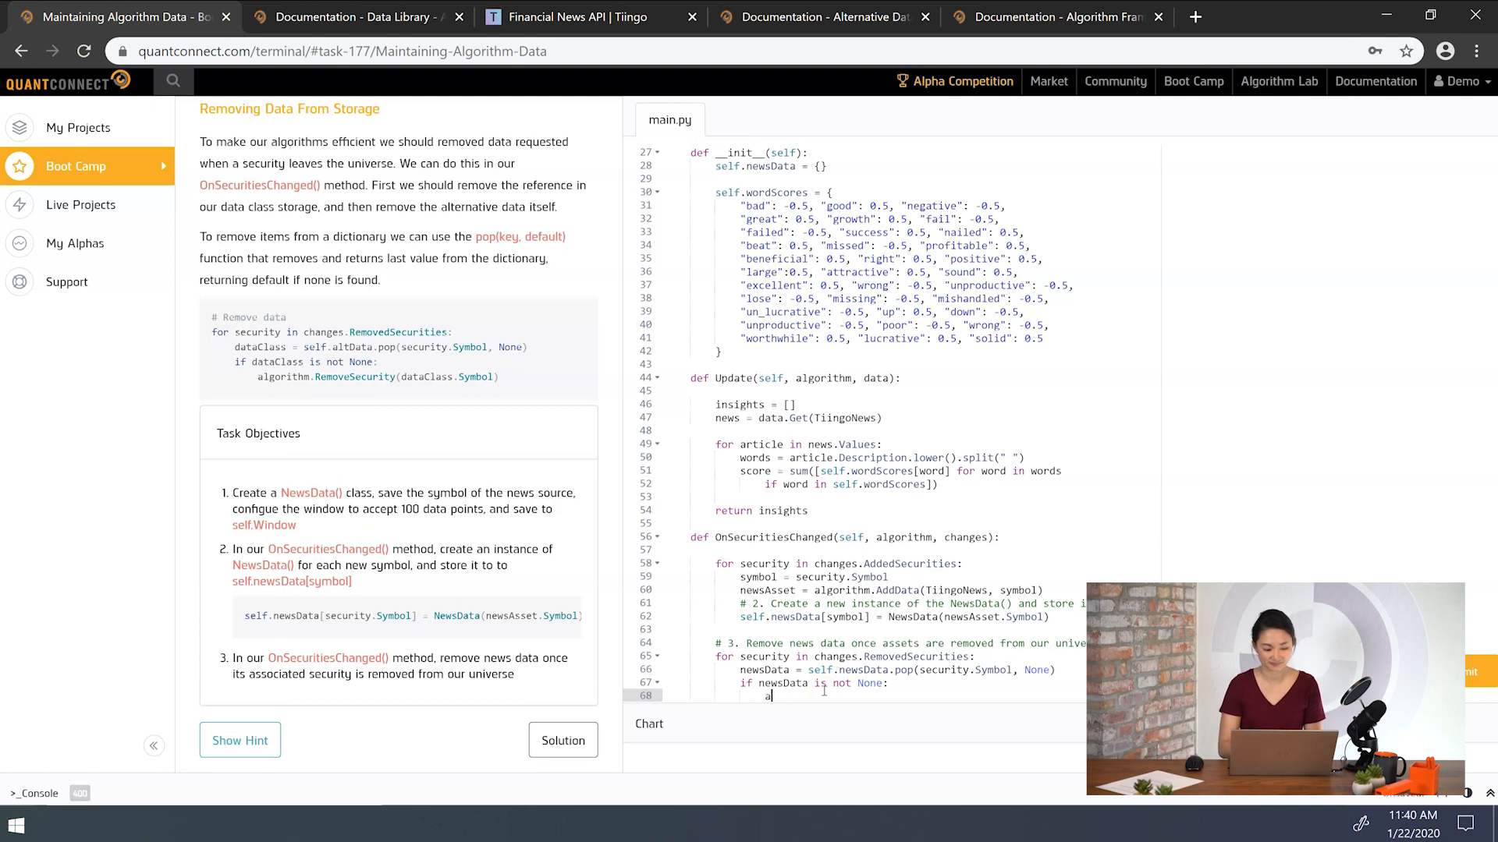
text(algorithm.RemoveSecurity()
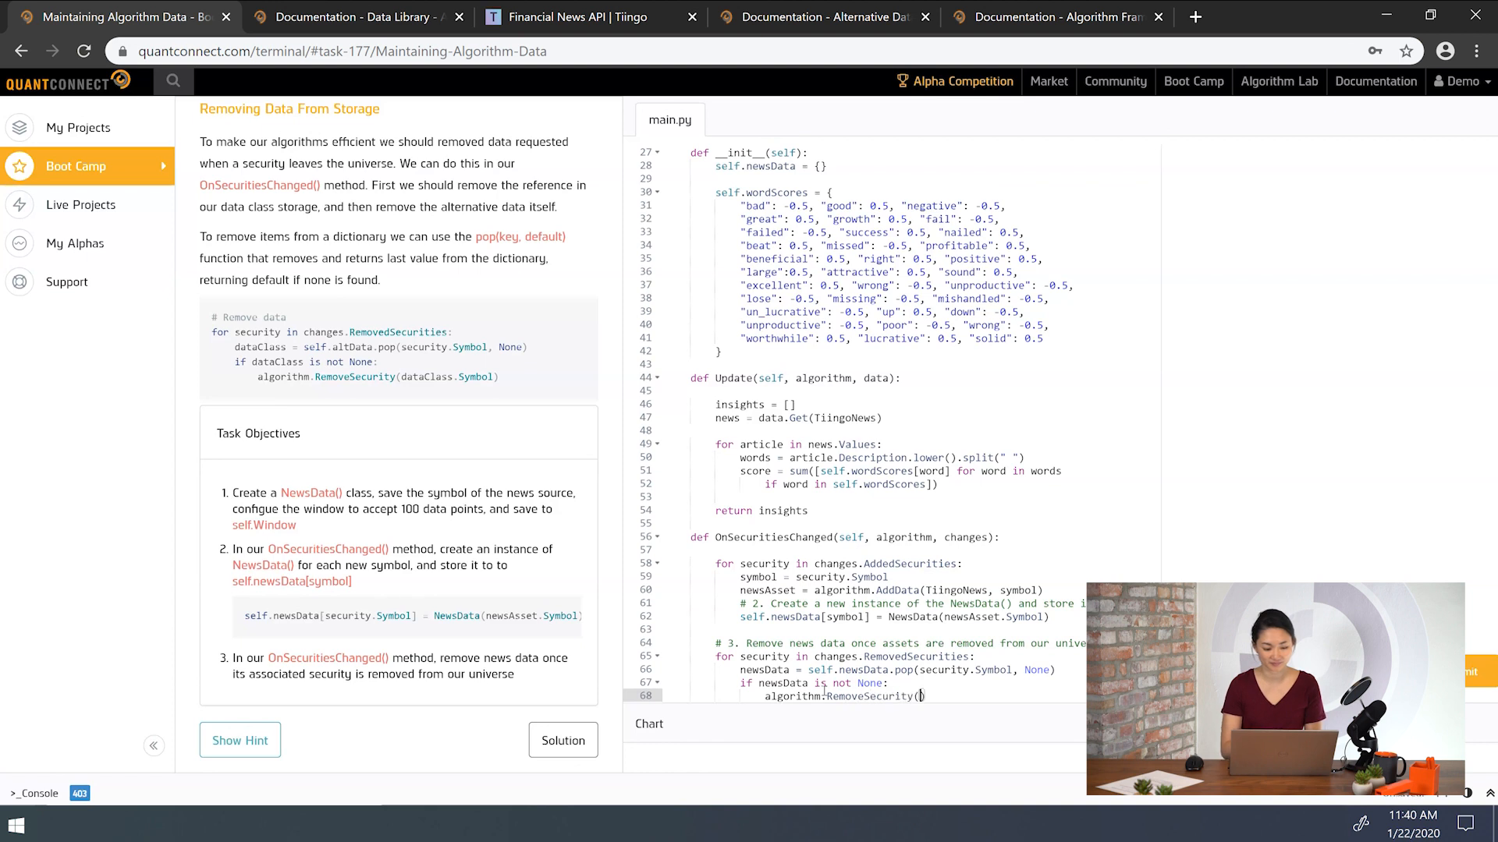
text(newsData.Symbol)
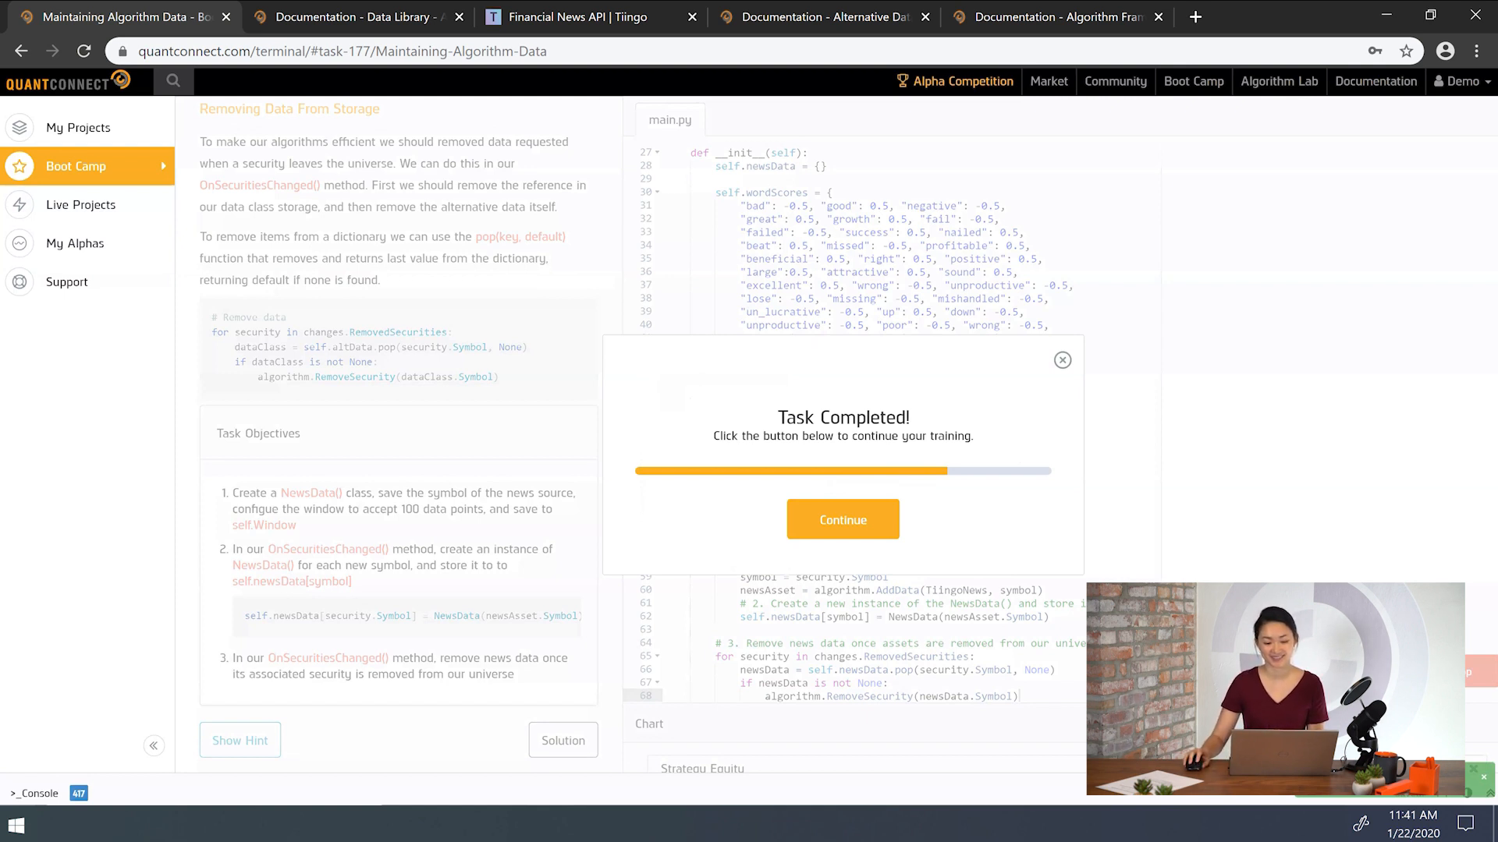
- Continue from the Task Completed dialog to the Managing Insight Emission task
click(841, 518)
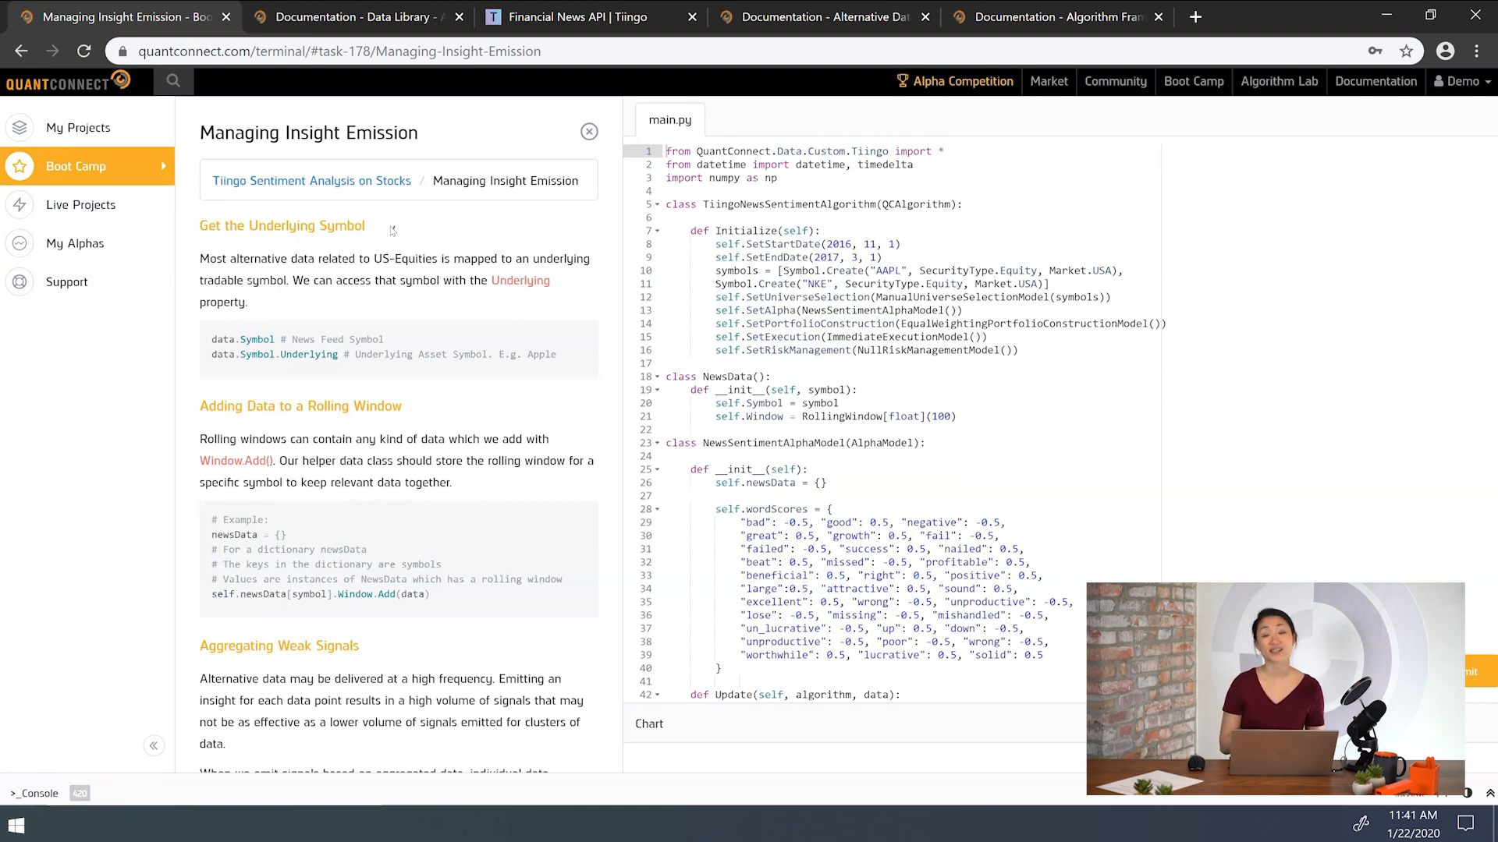
- Set symbol to article.Symbol.Underlying and start self.newsData[symbol].Window.Add(score) on line 56
scroll(down, 3)
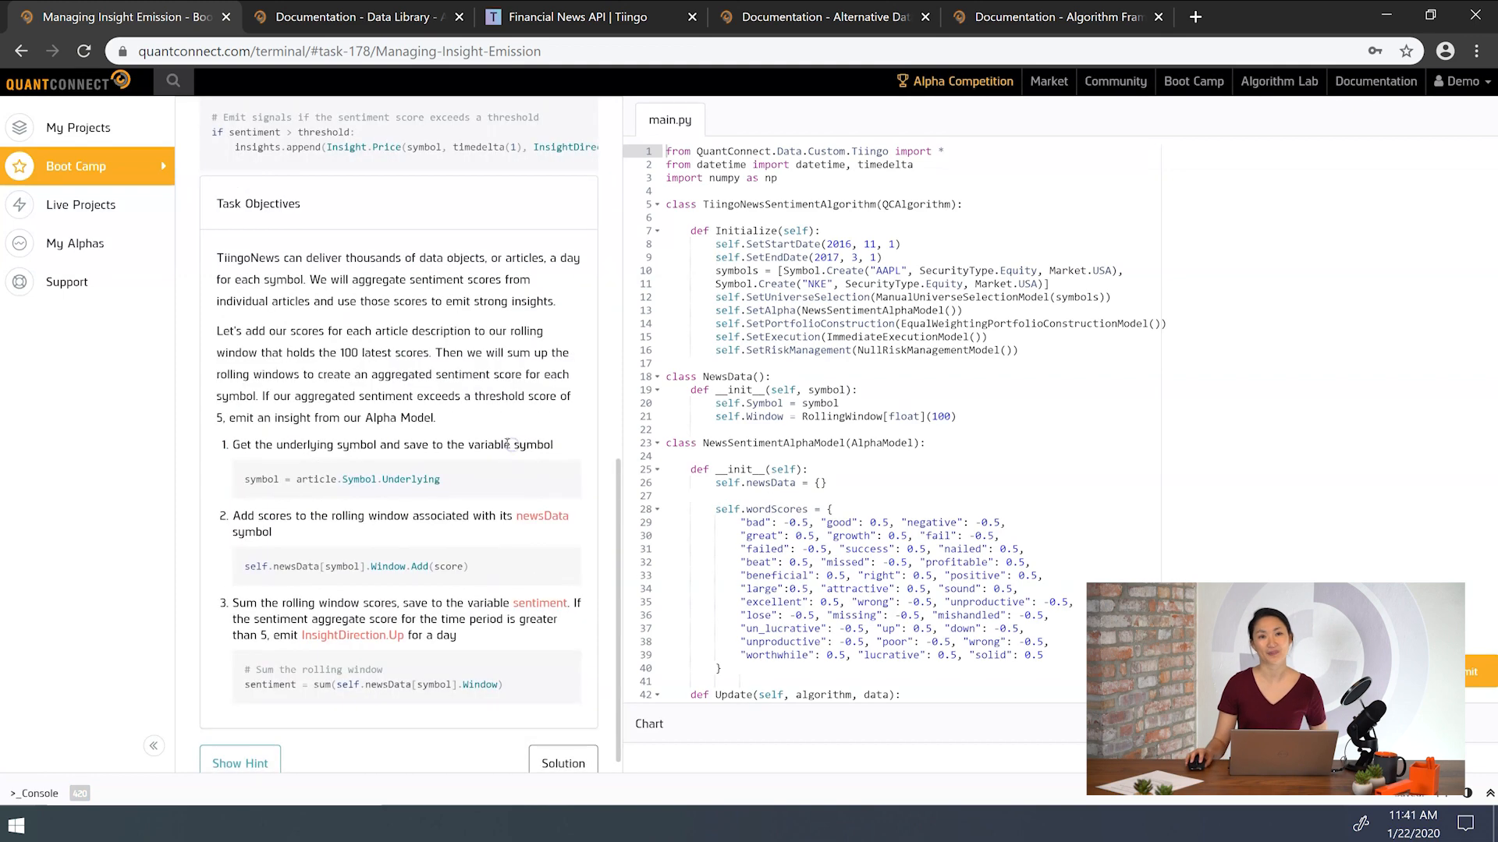
scroll(down, 3)
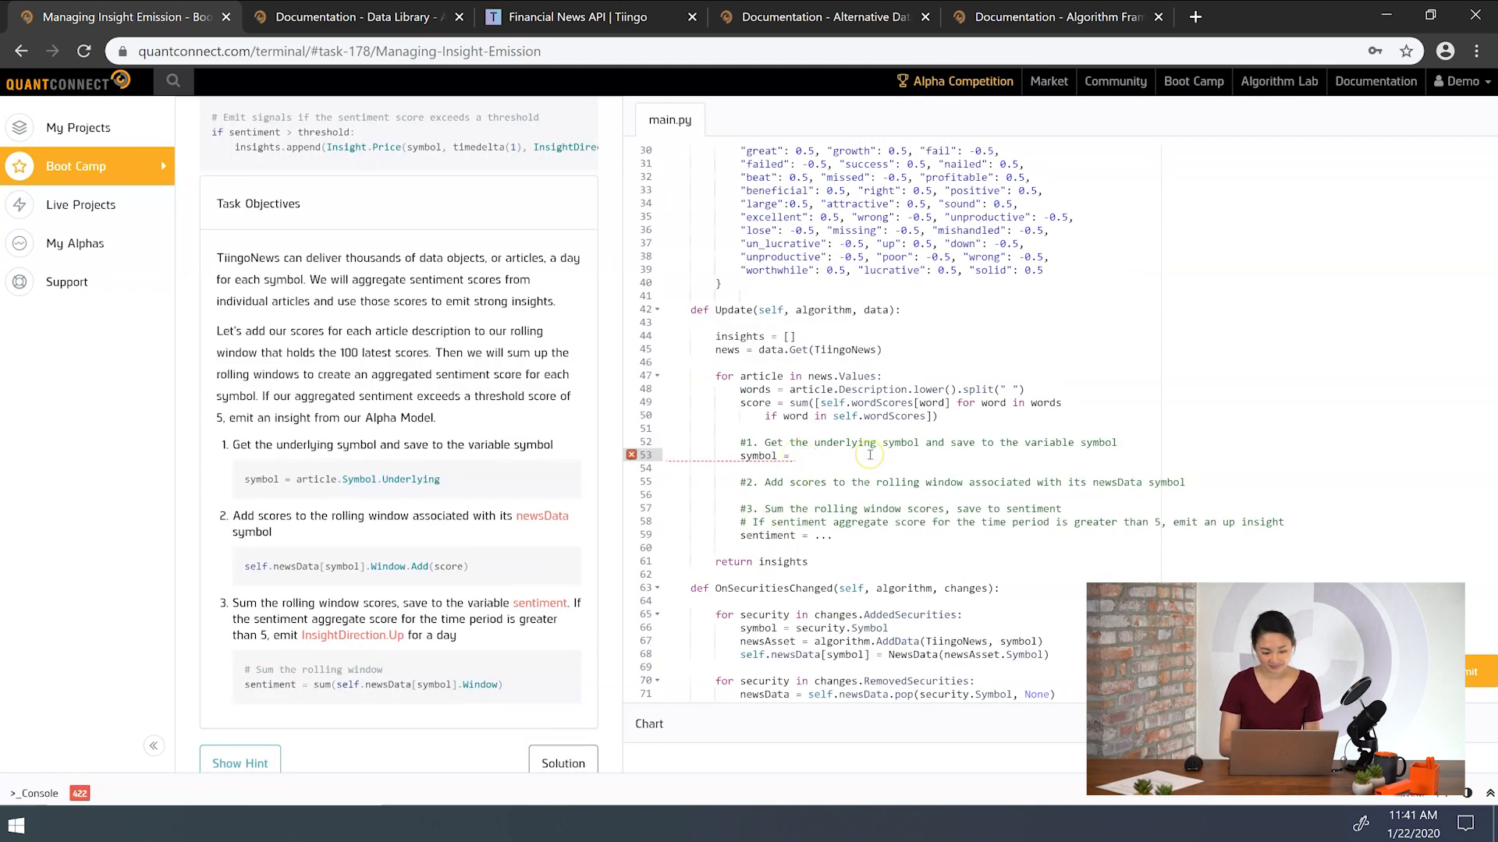
text(article.Symb)
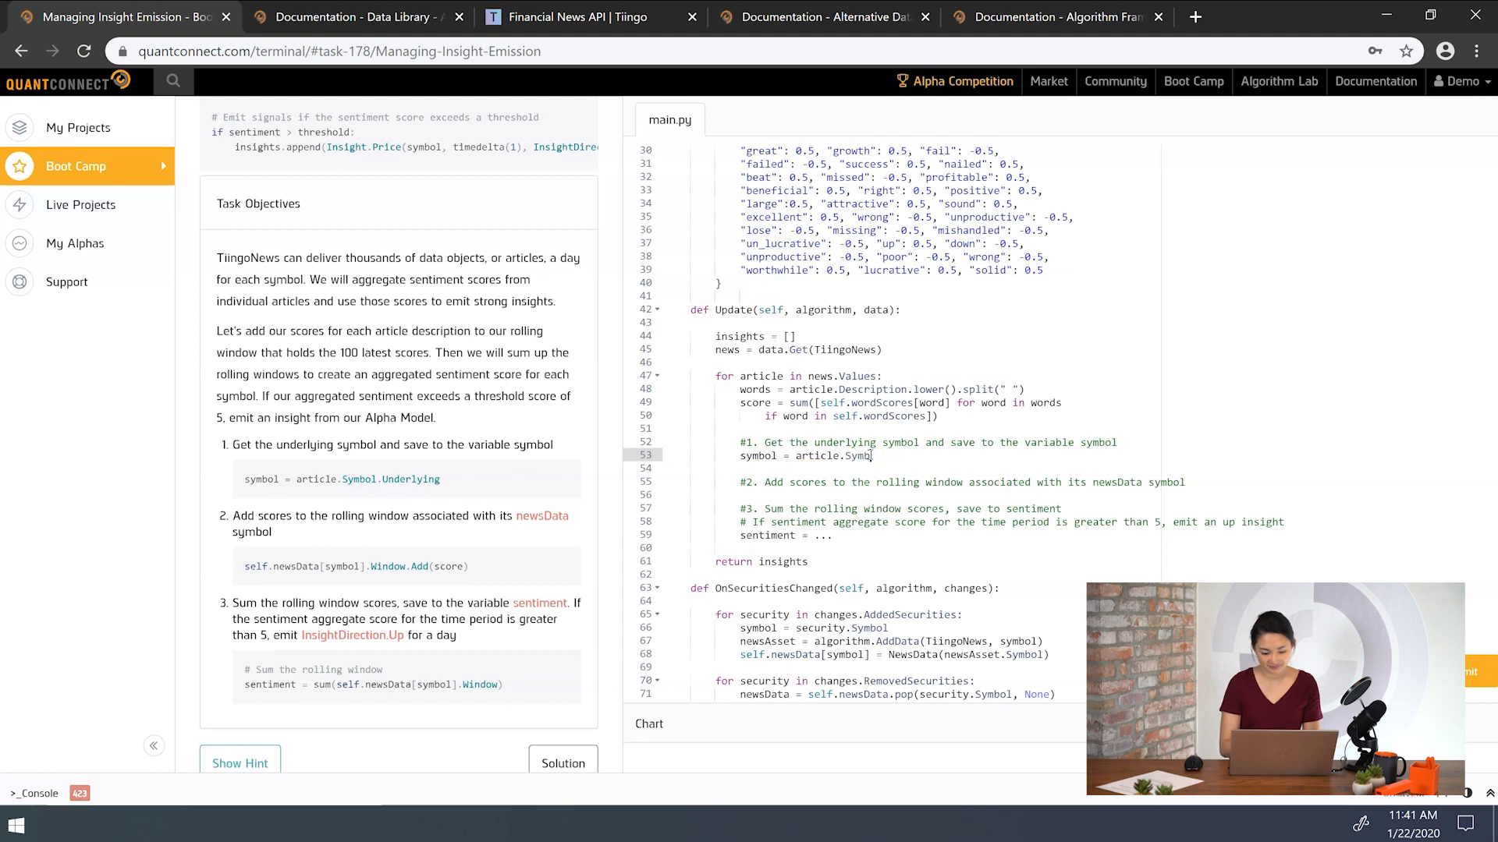
text(.Under)
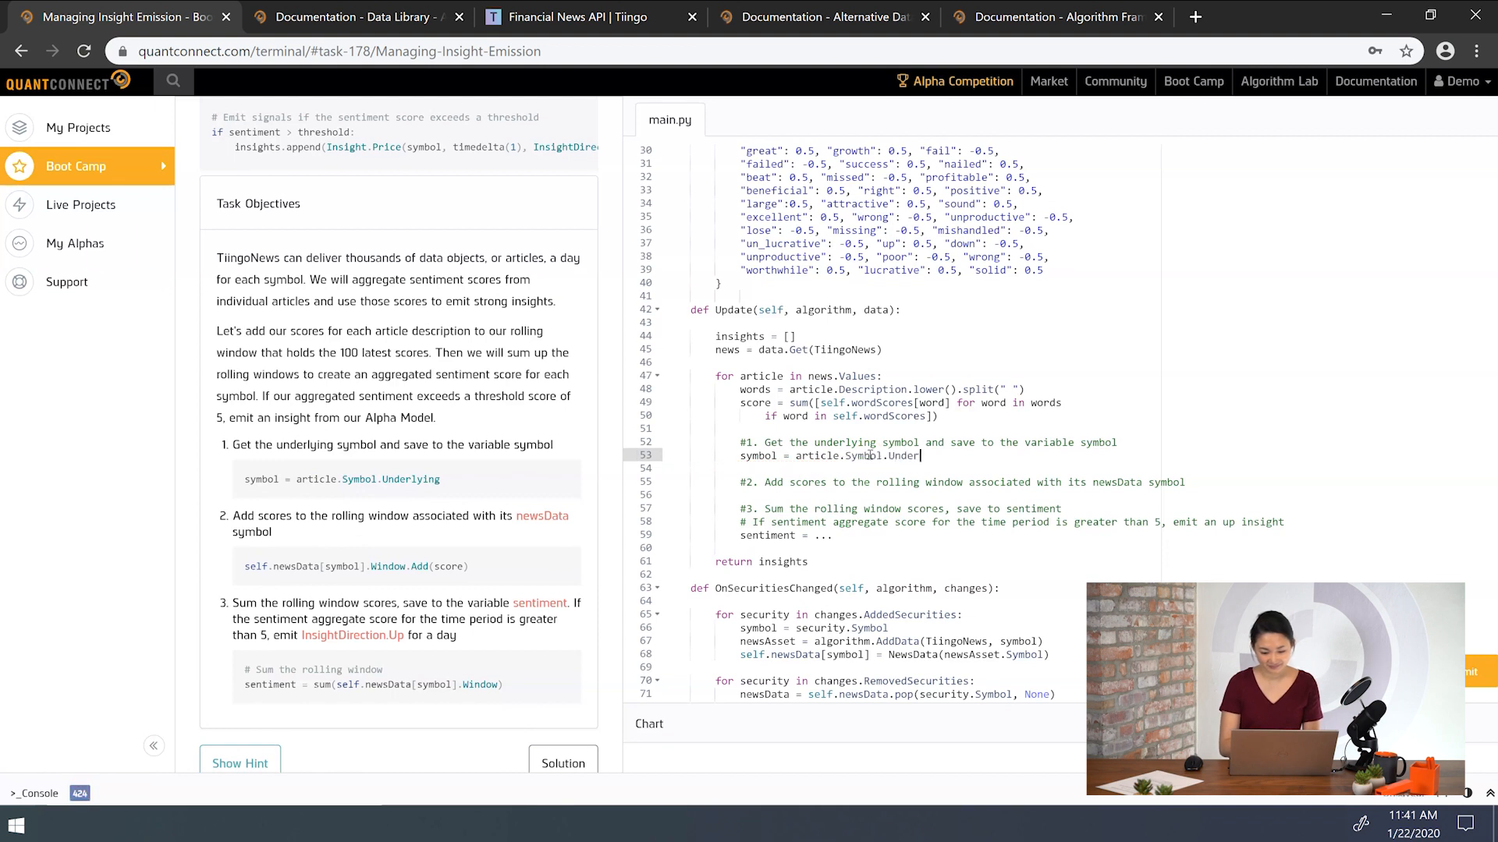
text(lying)
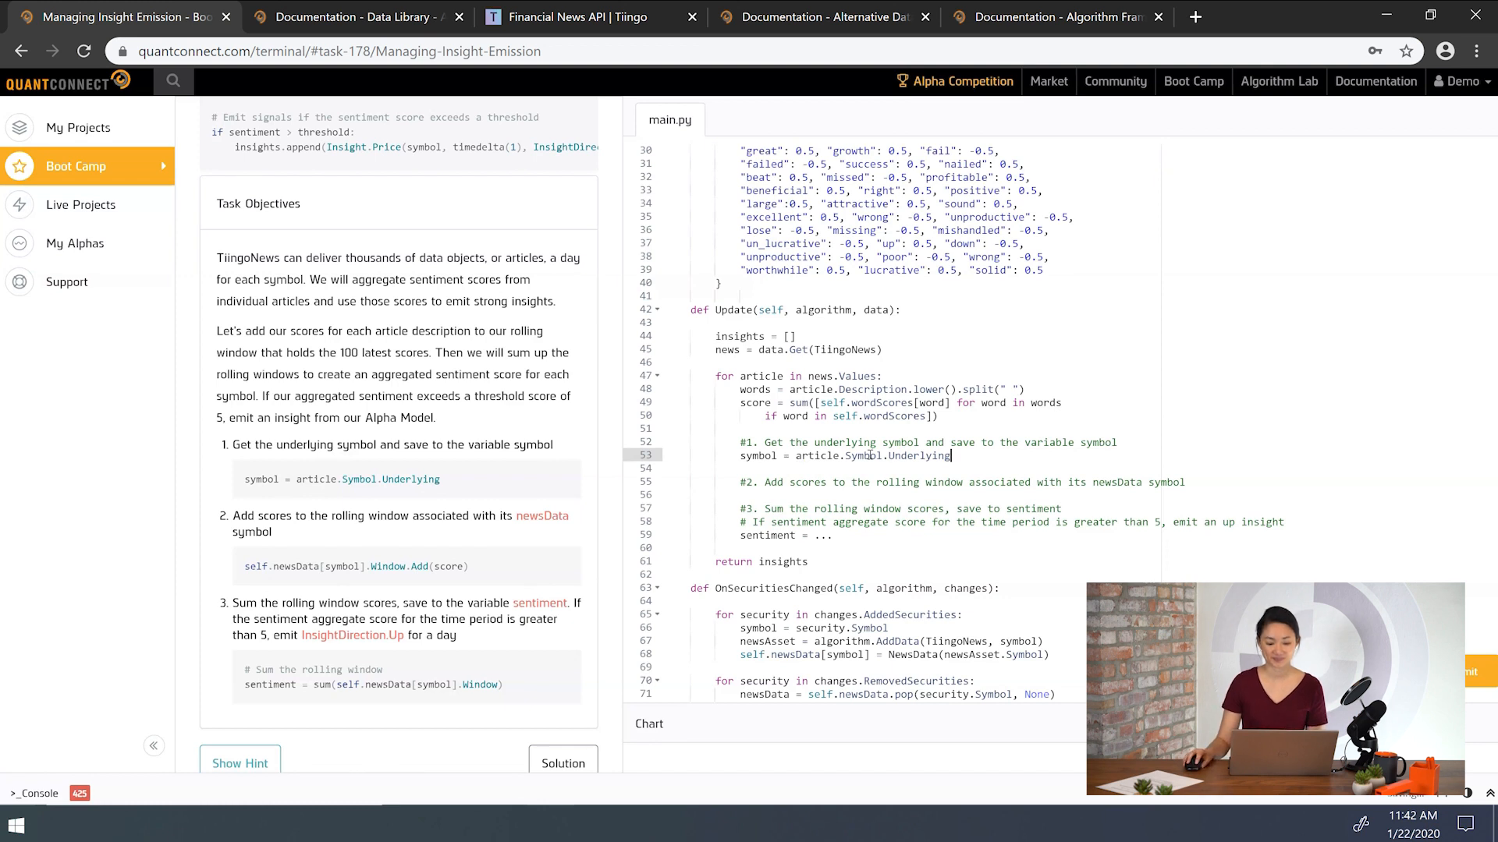
click(758, 494)
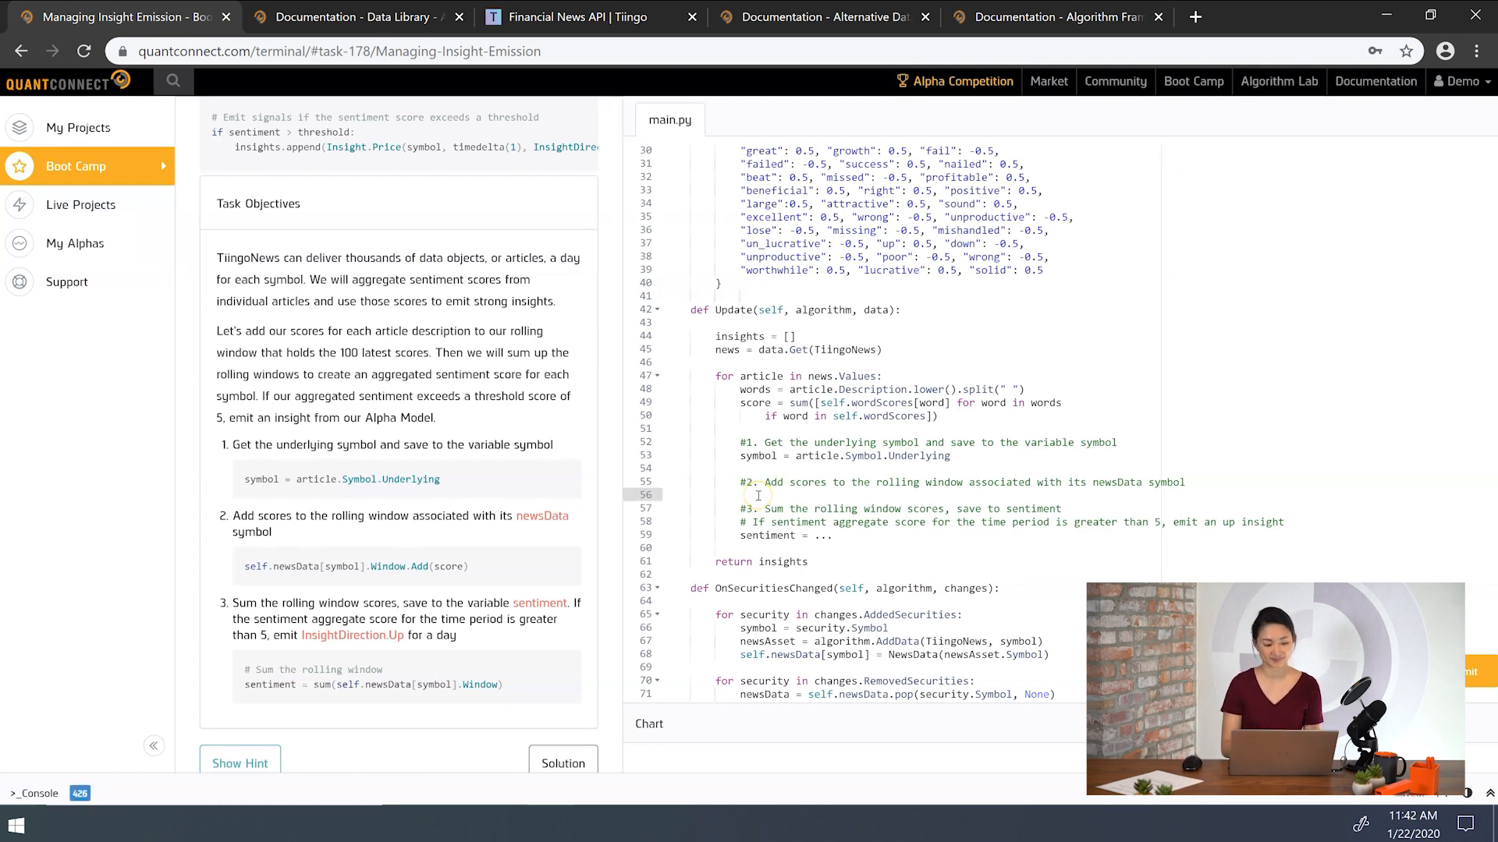
text(self.newsData[symbol].Window.Add(score)
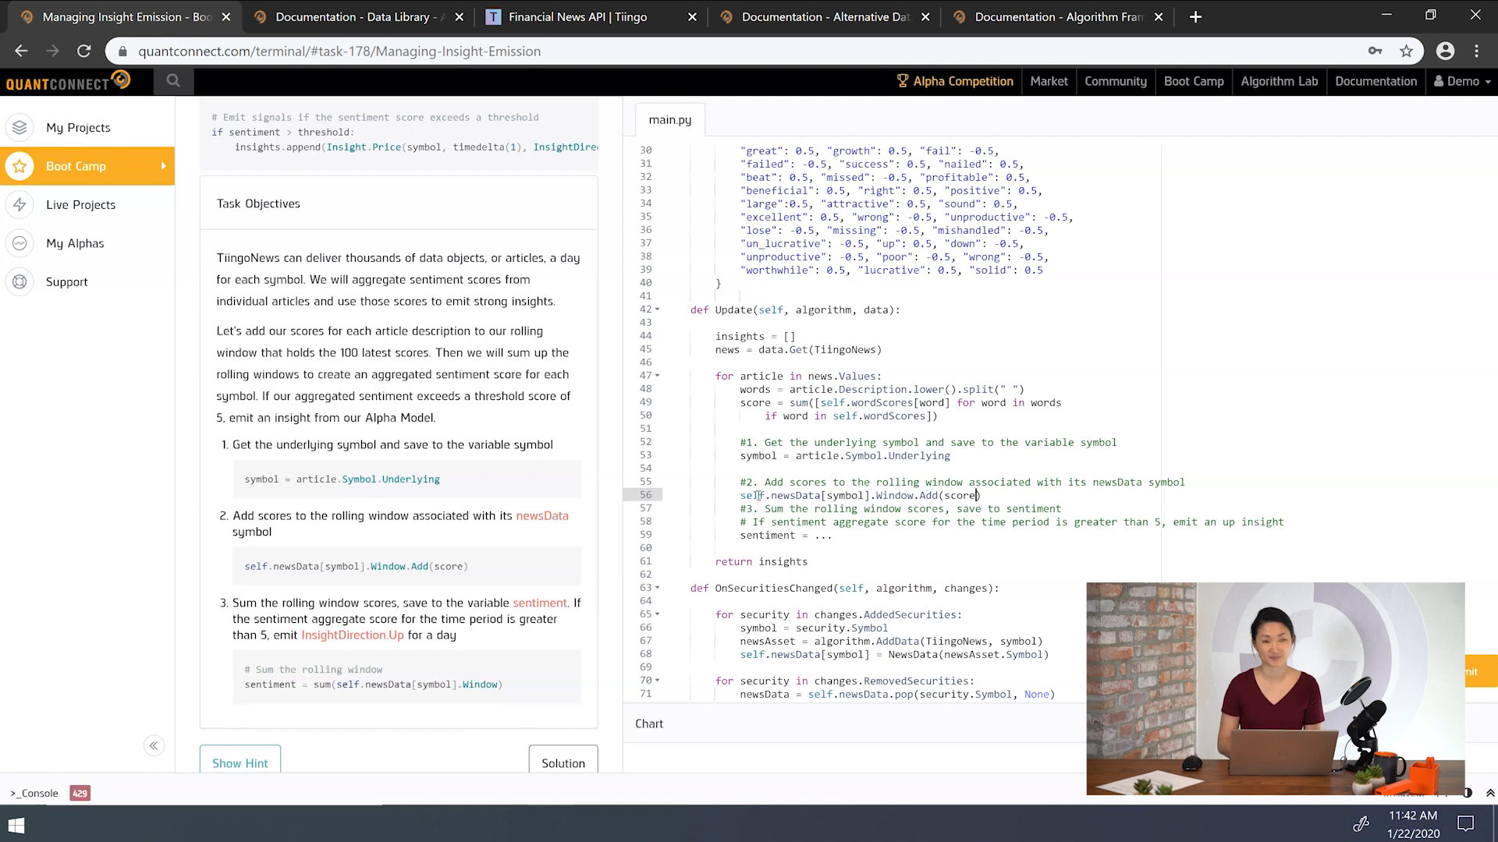
- Add a blank line, then set sentiment = sum(self.newsData[symbol].Window)
key(Return)
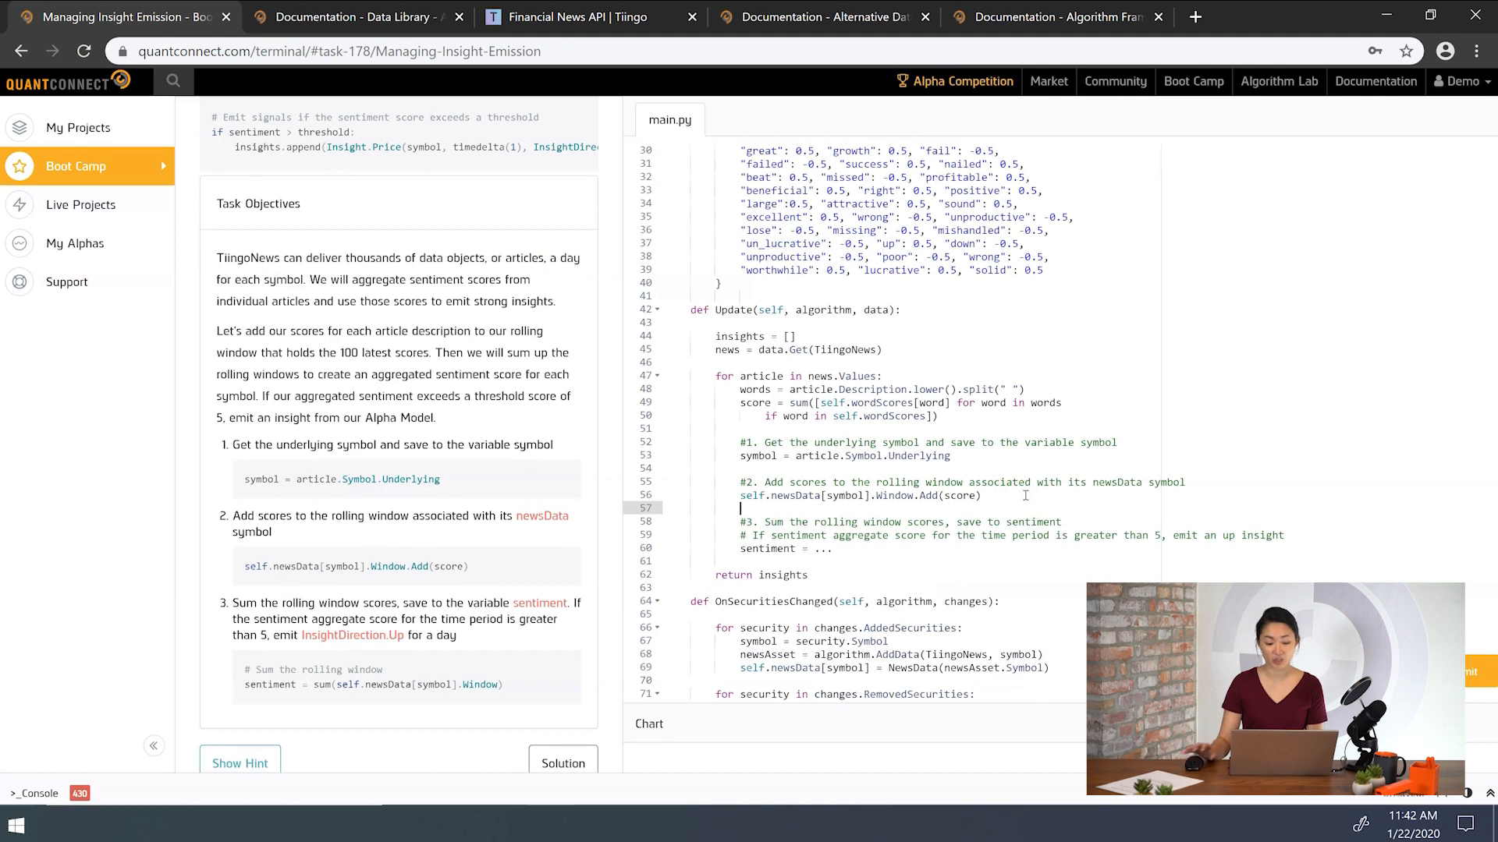
click(818, 552)
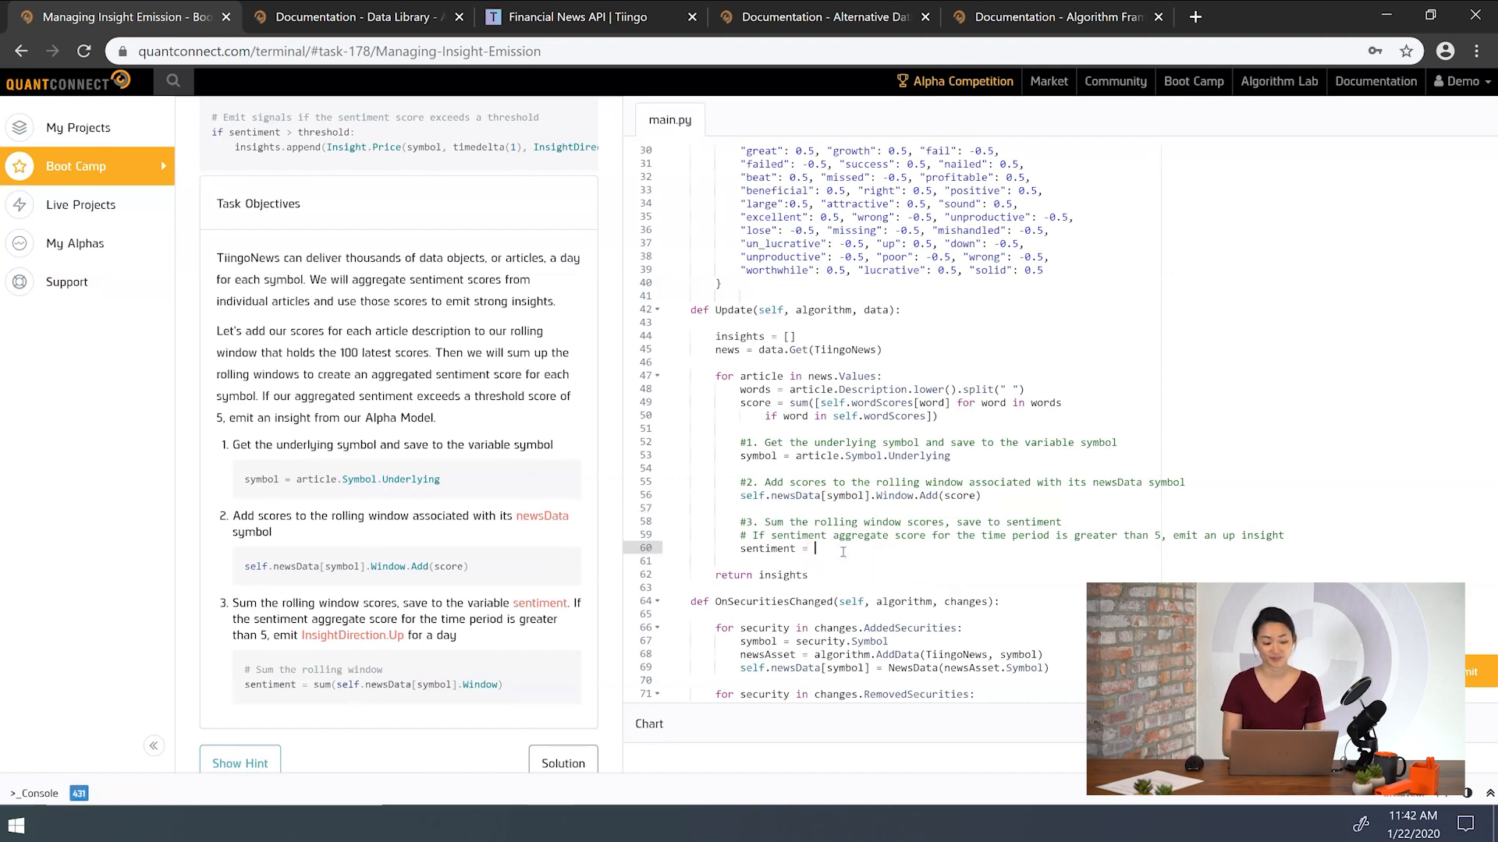
text(sum(self.newsData[symbol].Window)
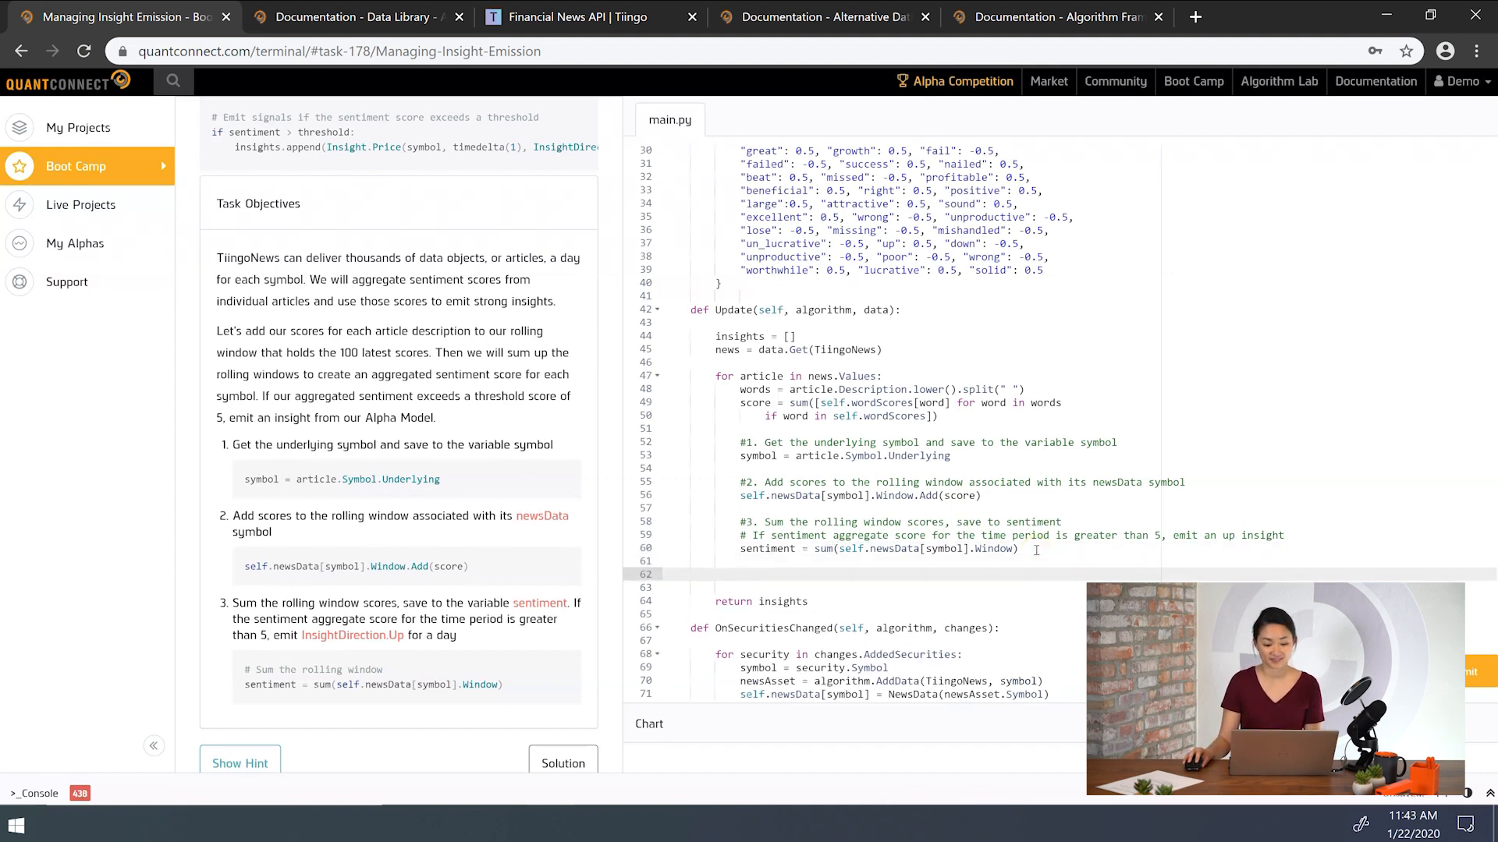
- Add 'if sentiment > 5:' and append Insight.Price(symbol, timedelta(1), InsightDirection.Up) to insights
text(if sent)
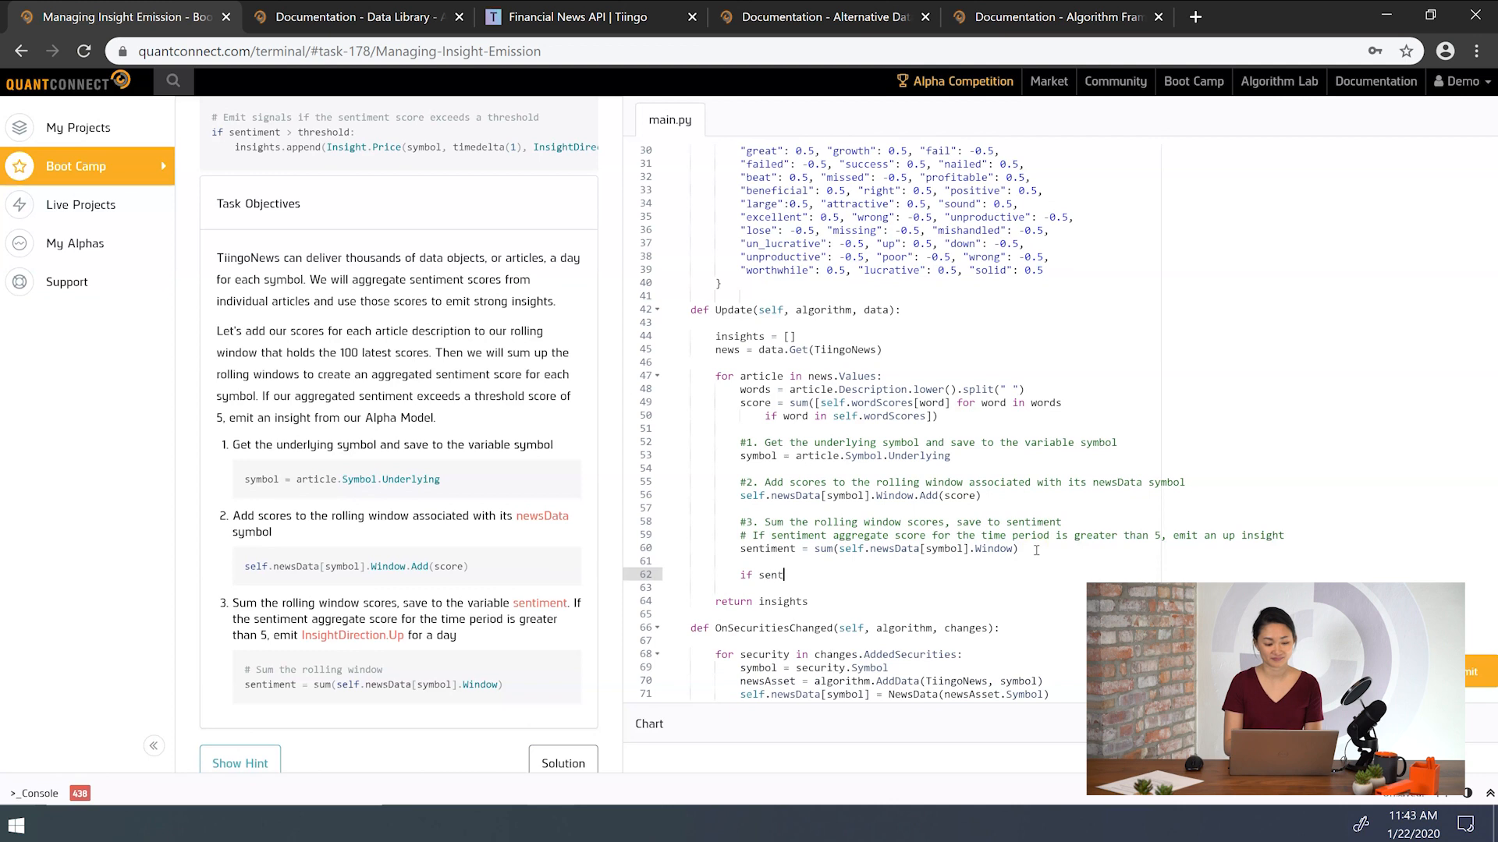
text(iment > 5:)
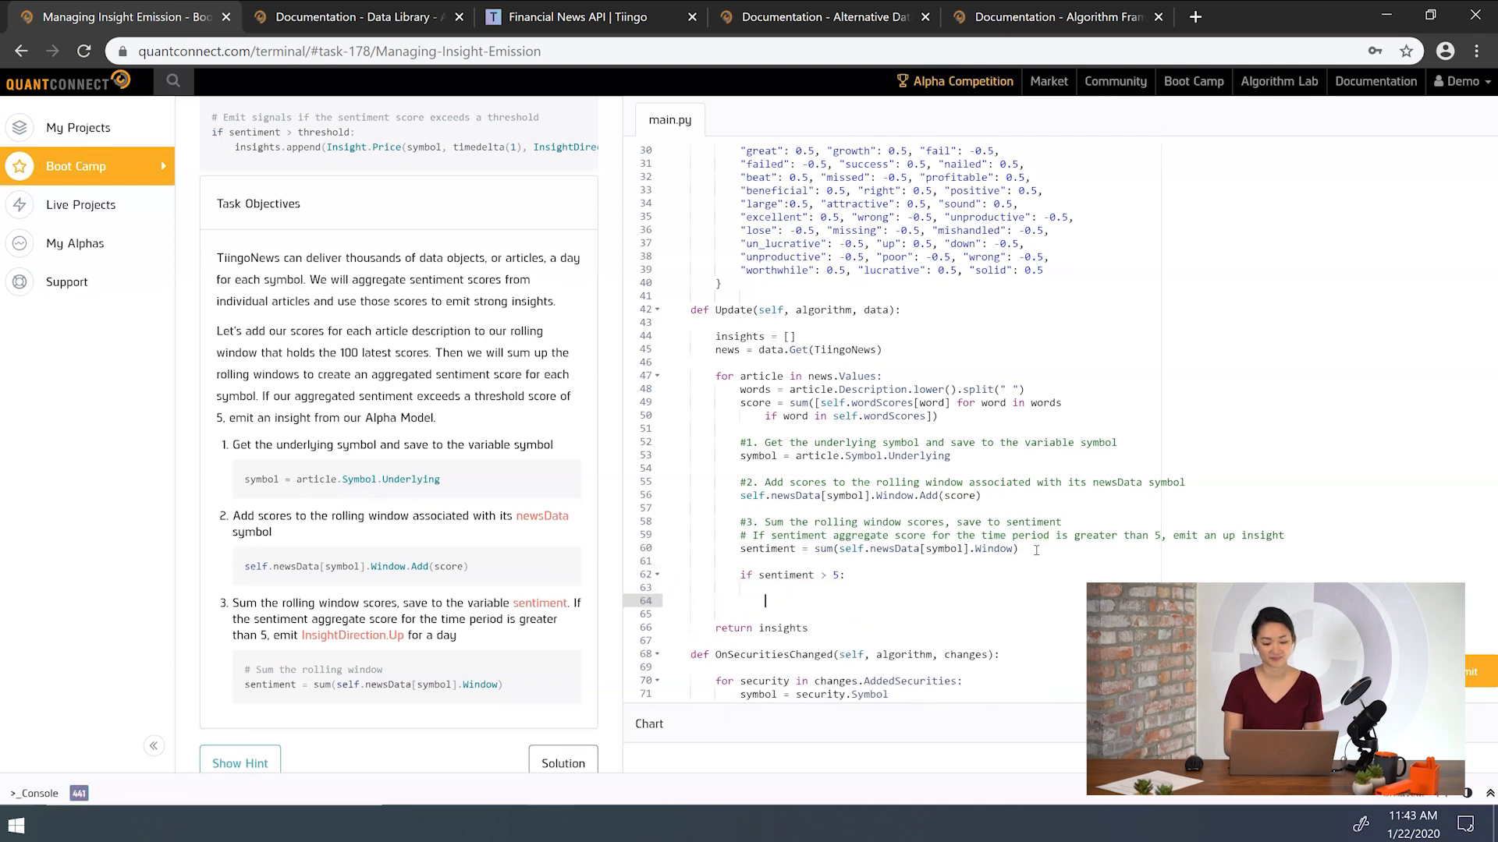
text(insights.append)
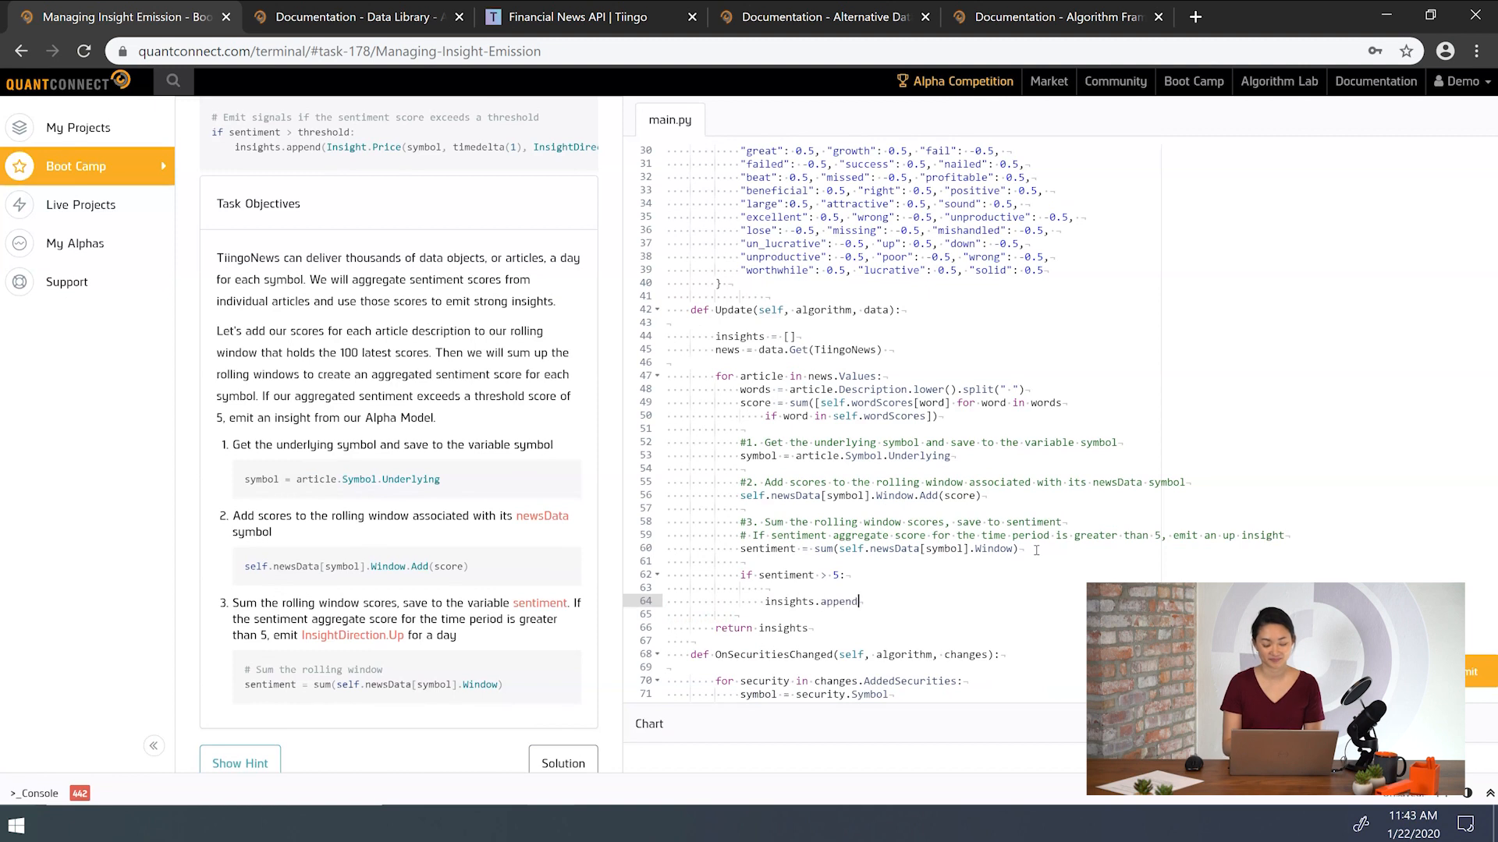
text((Insight.P)
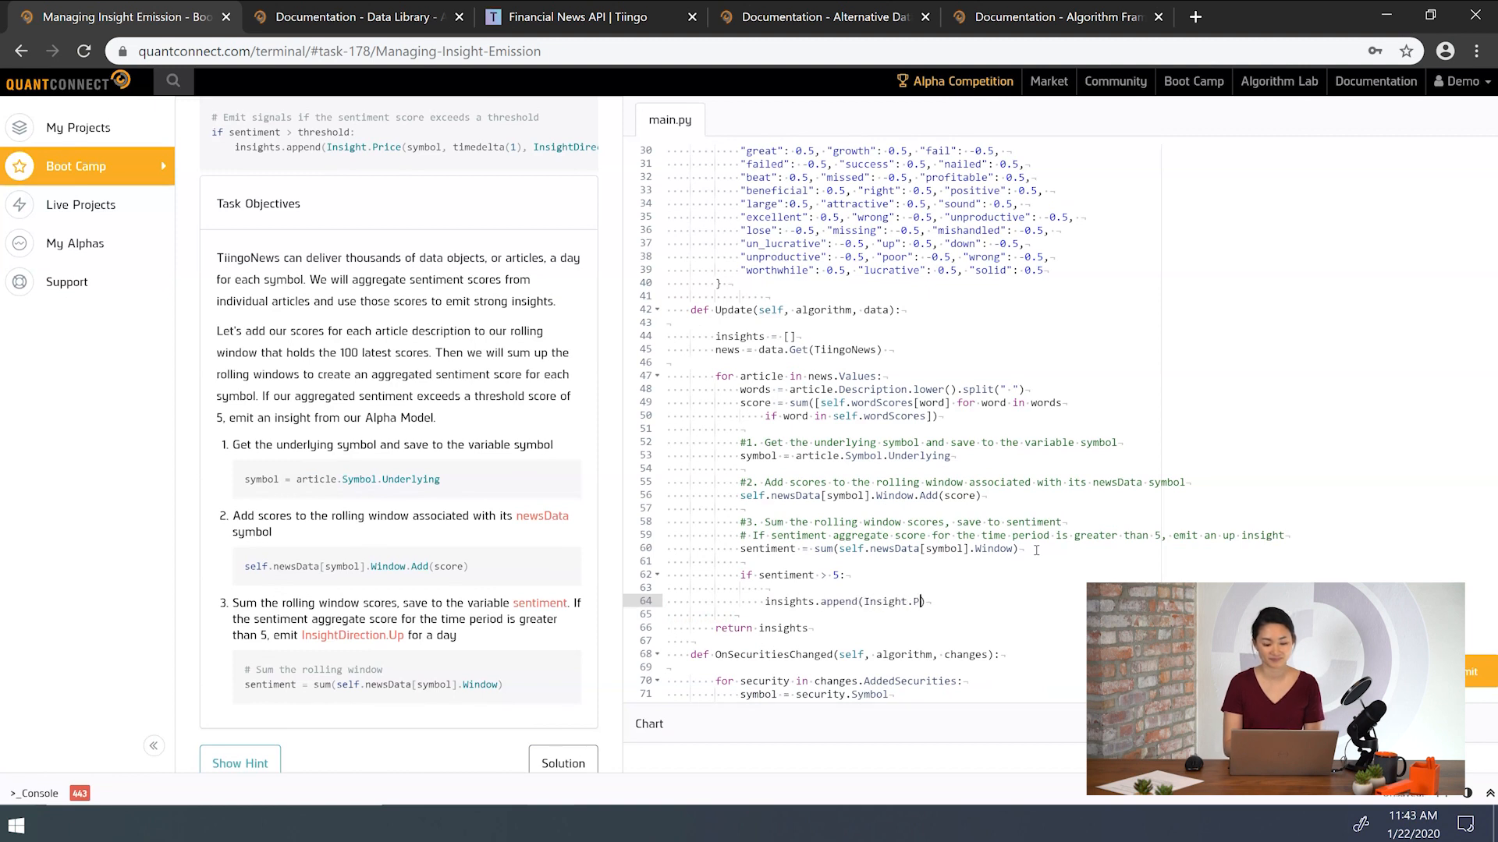
text(rice())
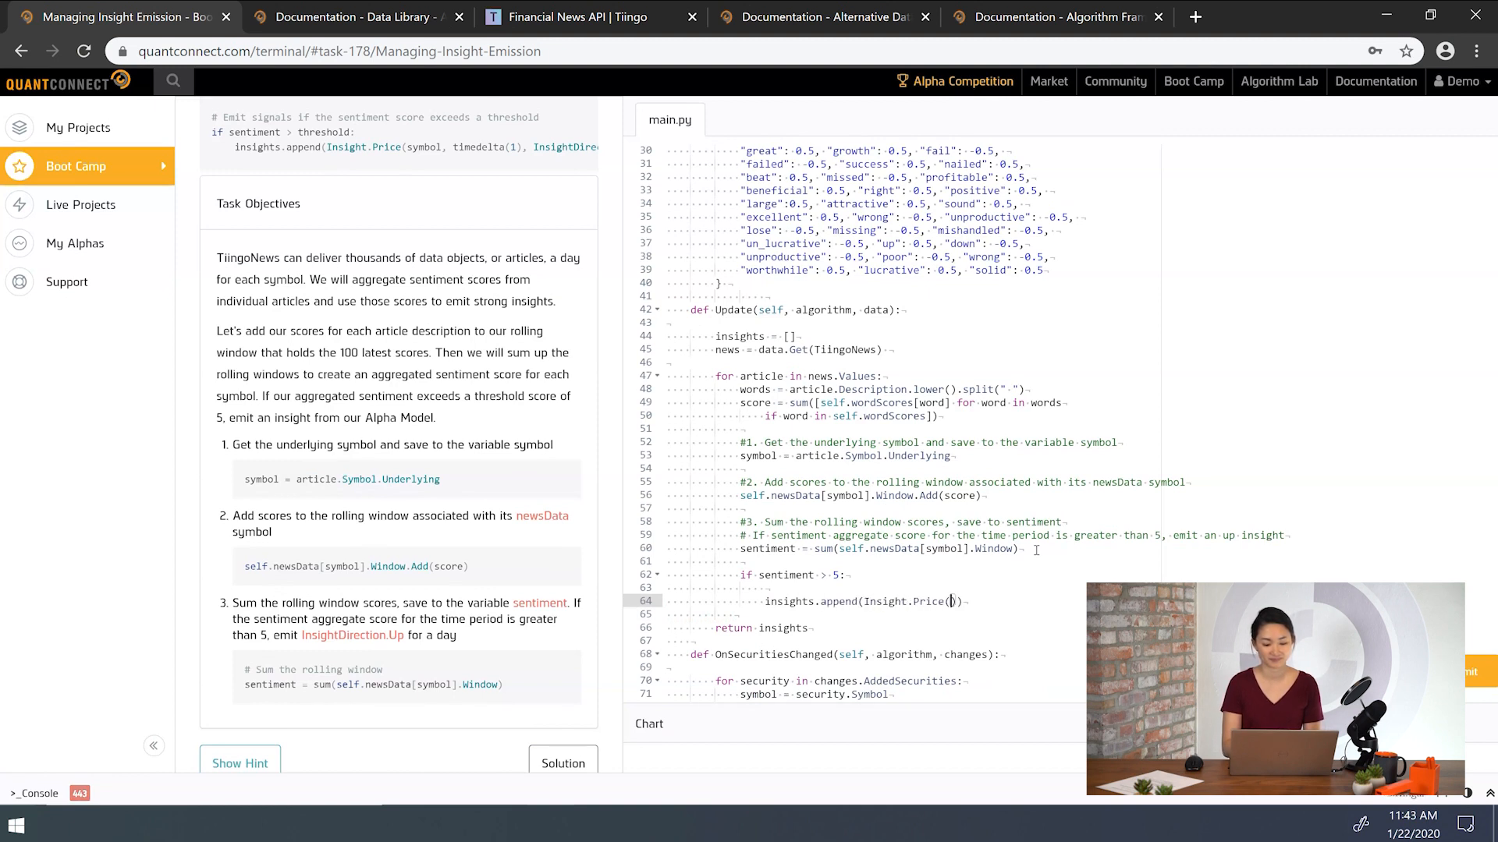
text(symbol,)
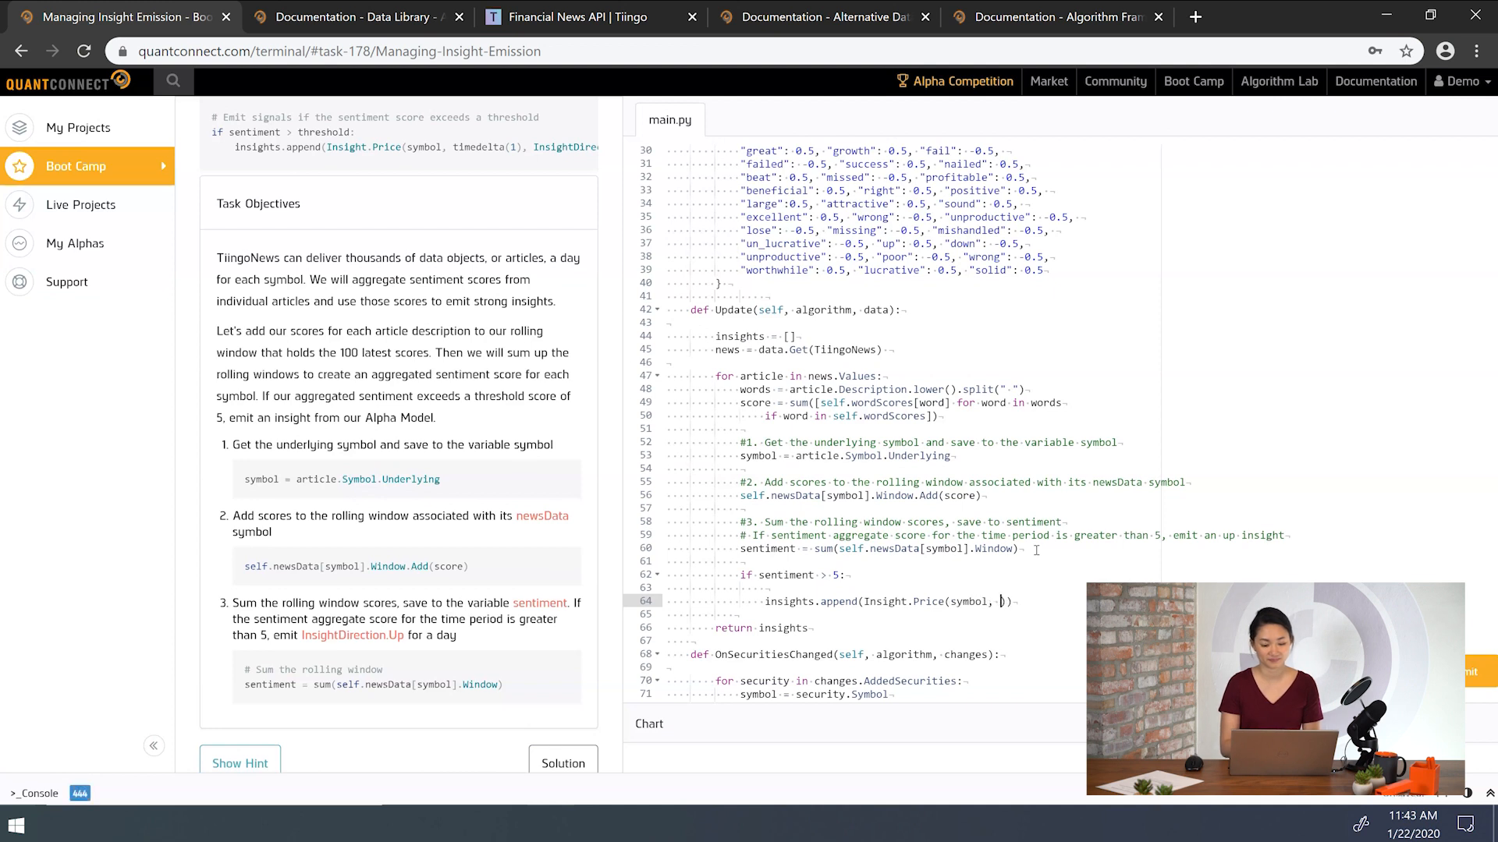
text(timedelta)
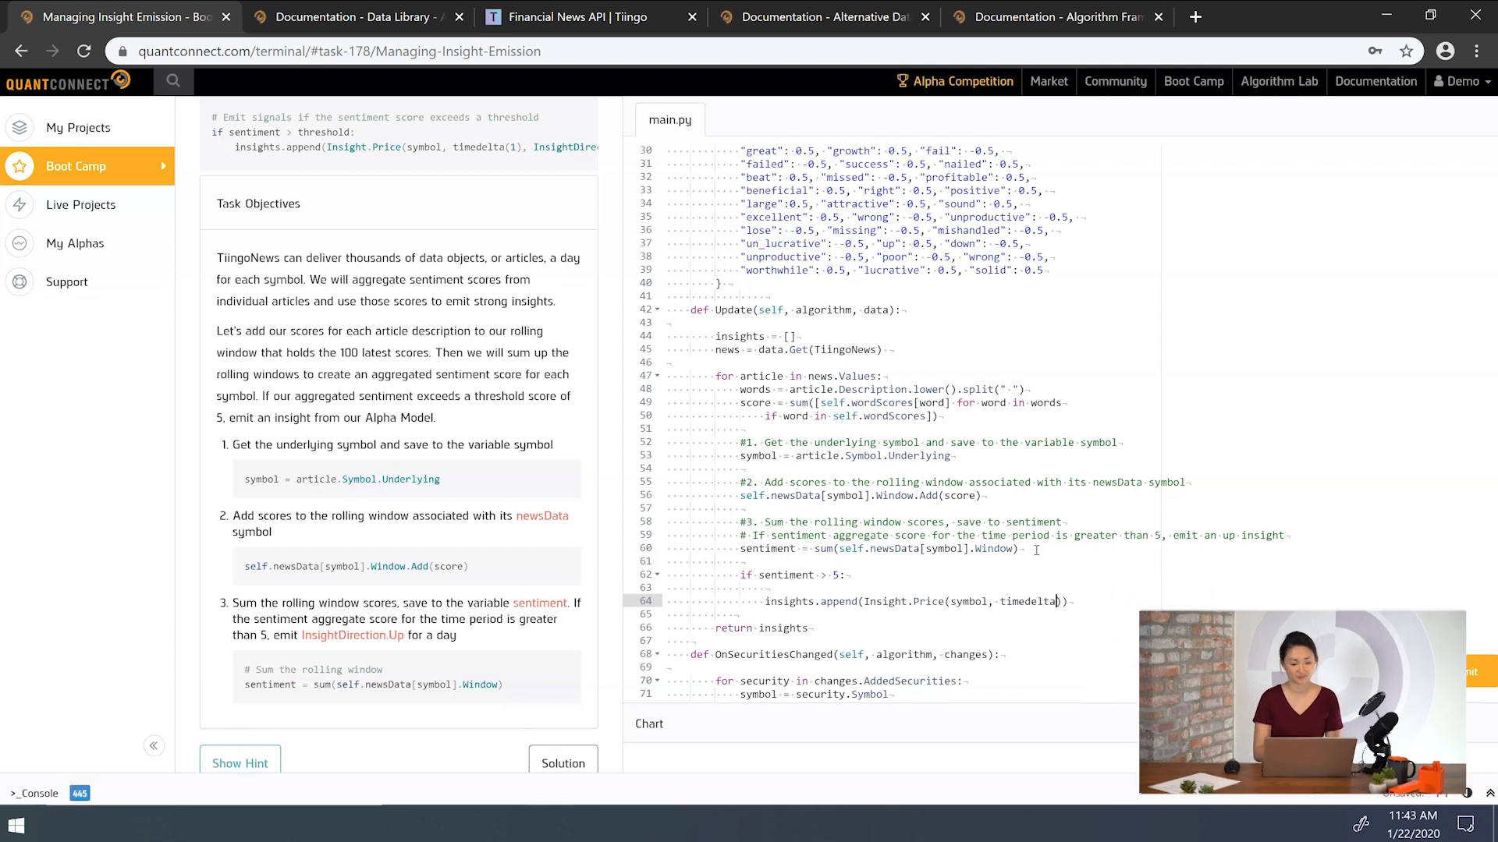
text(1),)
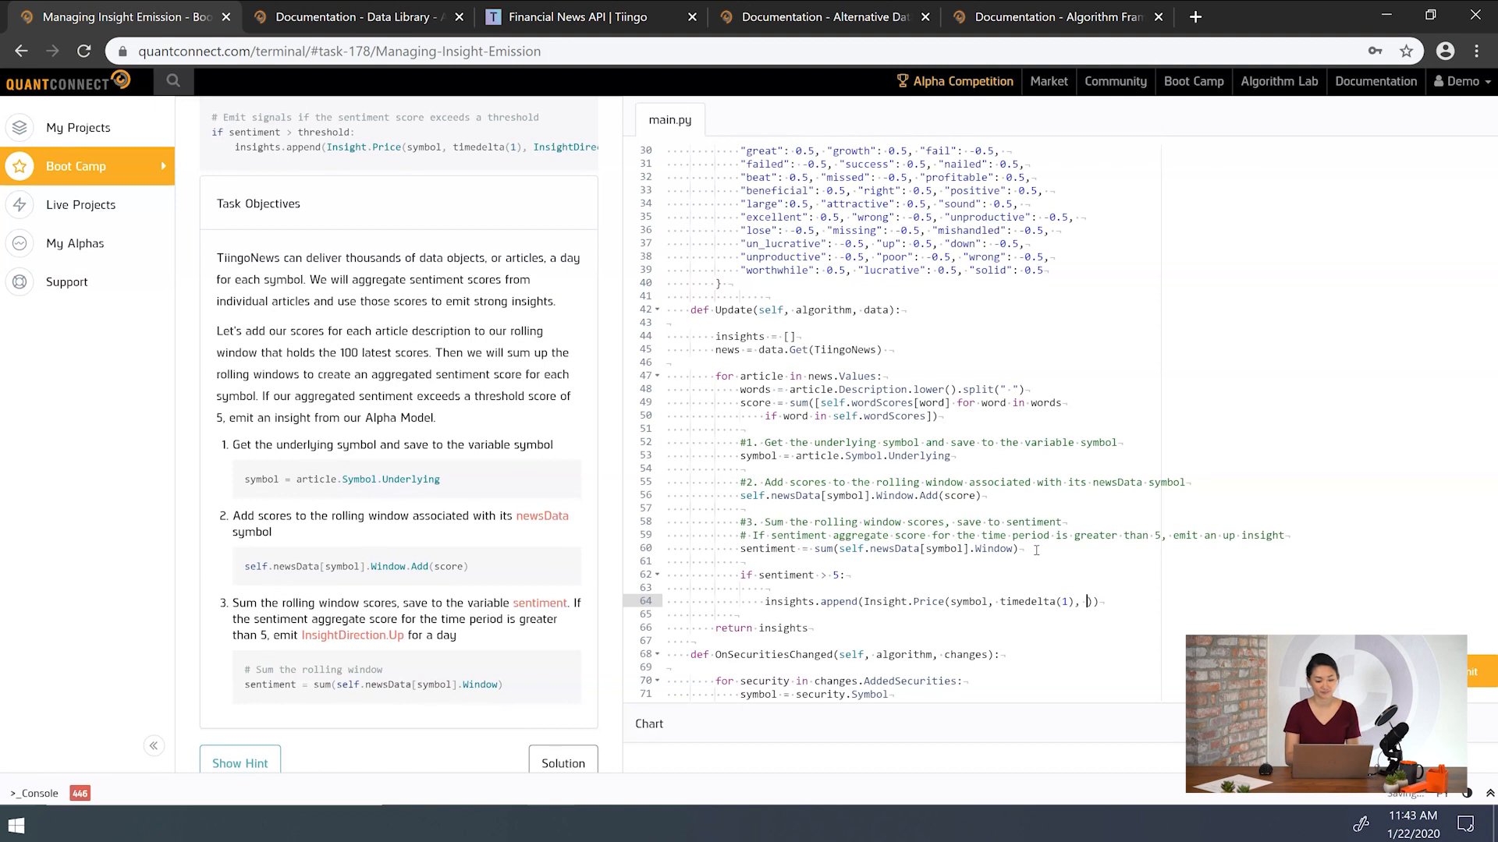
text(InsightDirec)
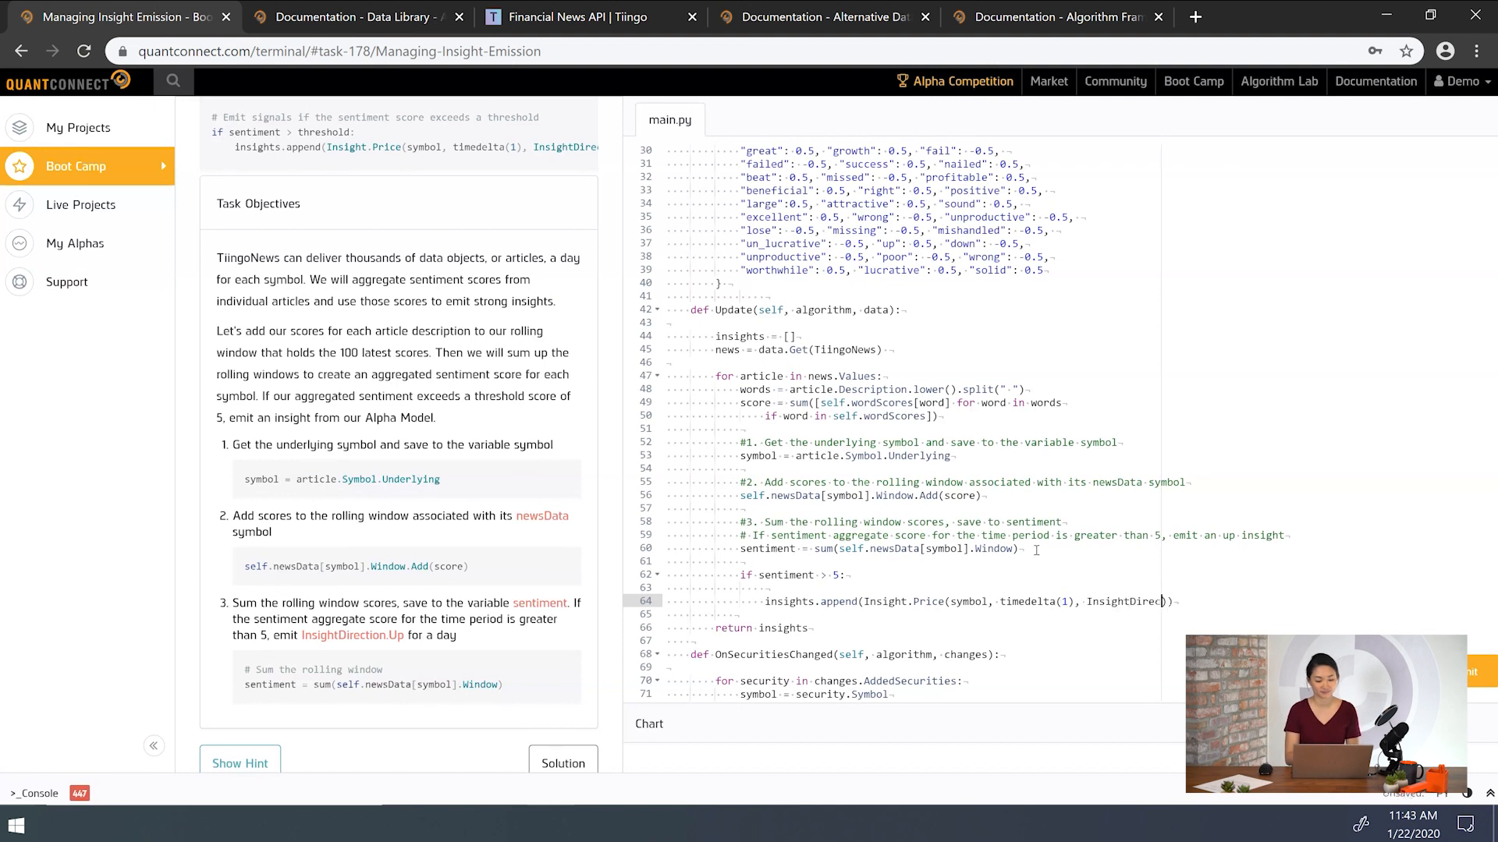